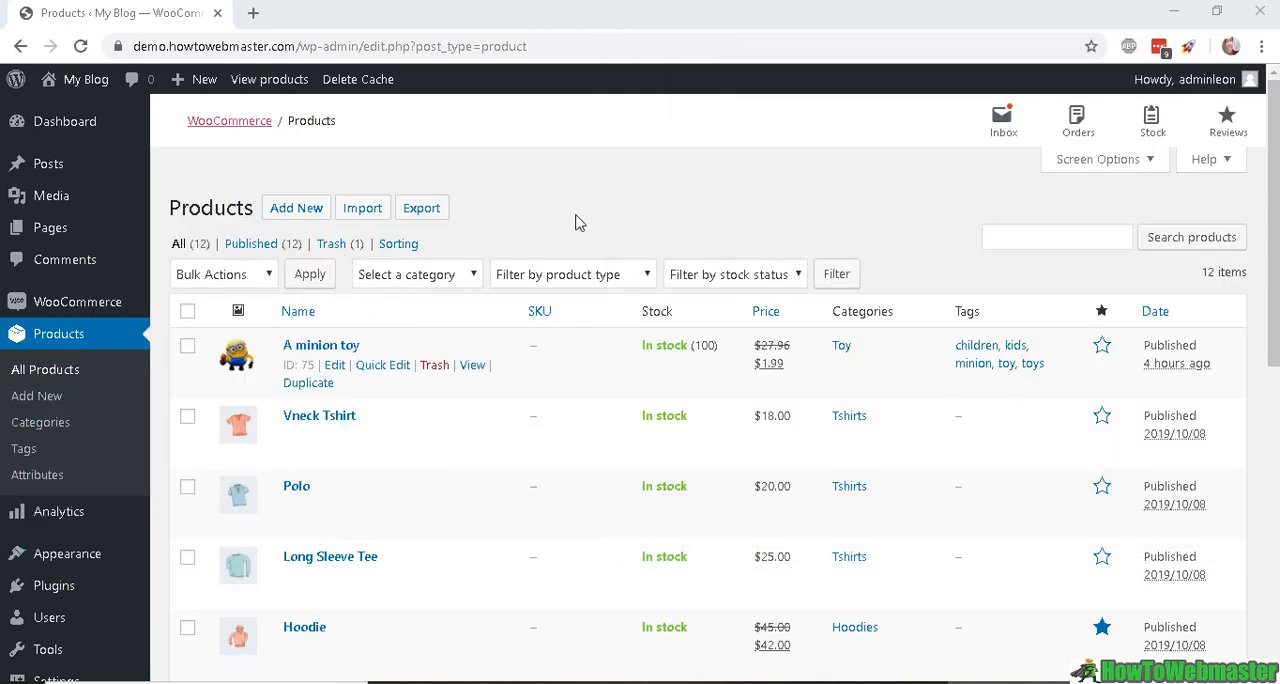
pyautogui.moveTo(462, 203)
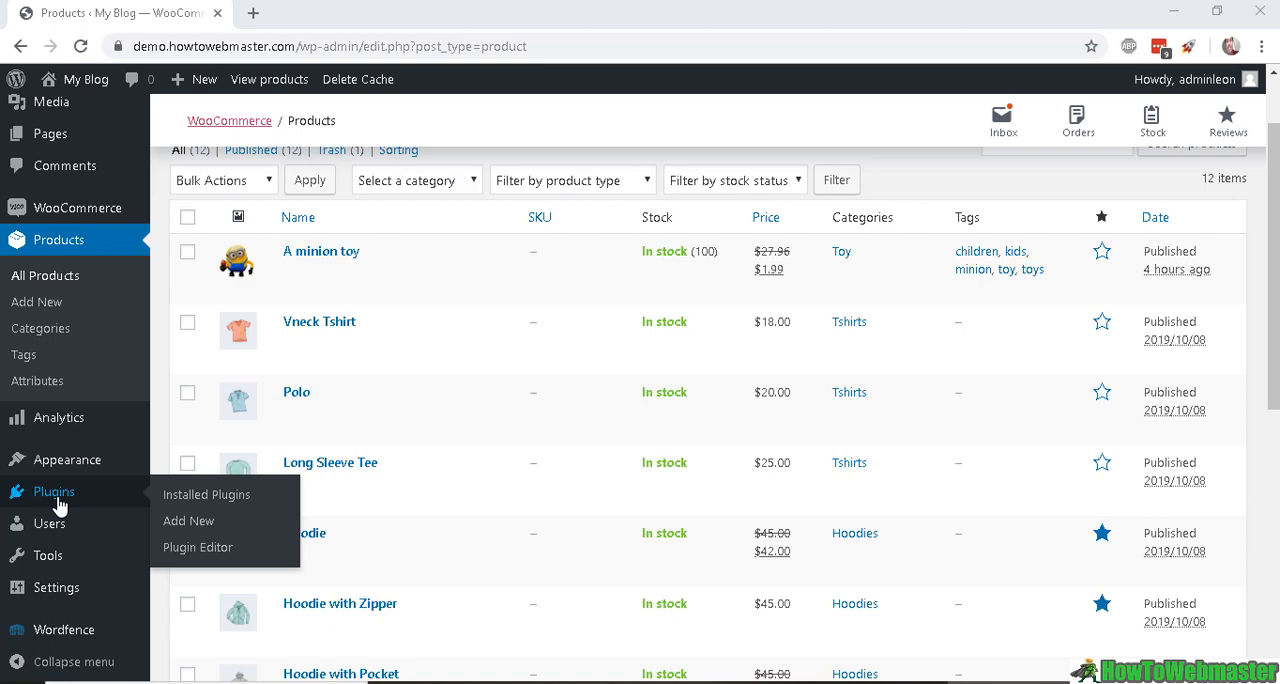
pyautogui.moveTo(189, 520)
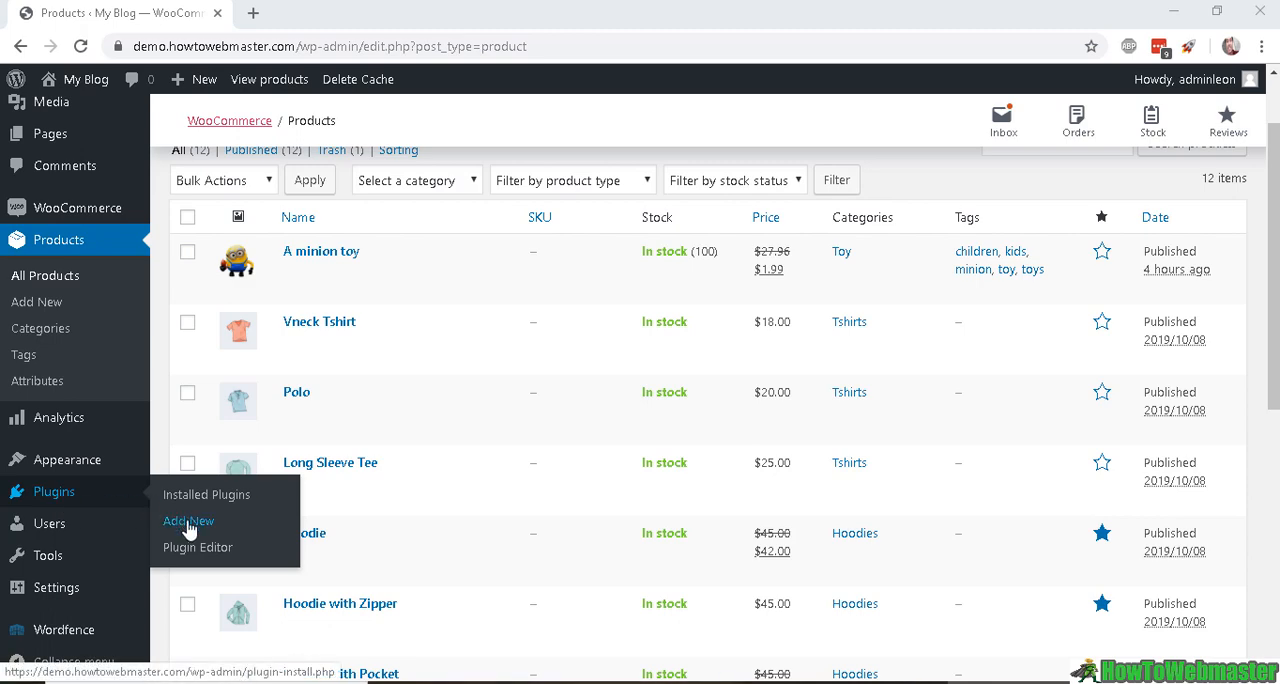
# - Go to the Add New Plugins page from the Plugins menu
pyautogui.click(188, 520)
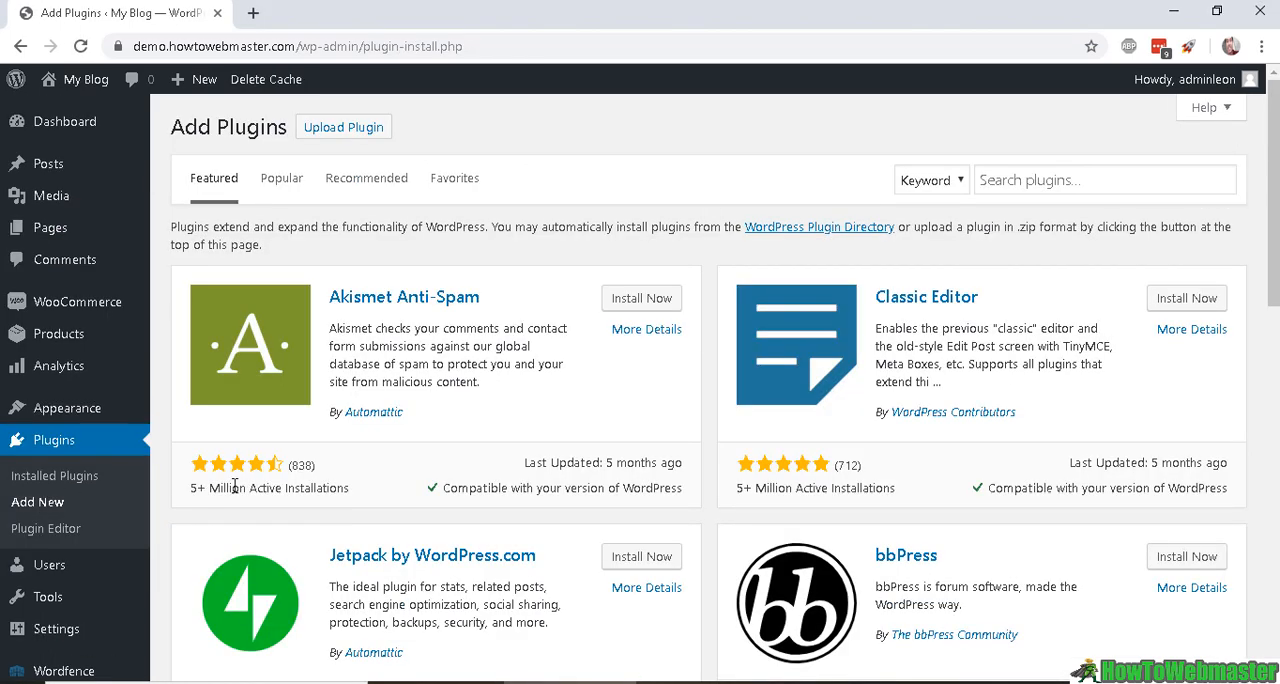
pyautogui.moveTo(400, 268)
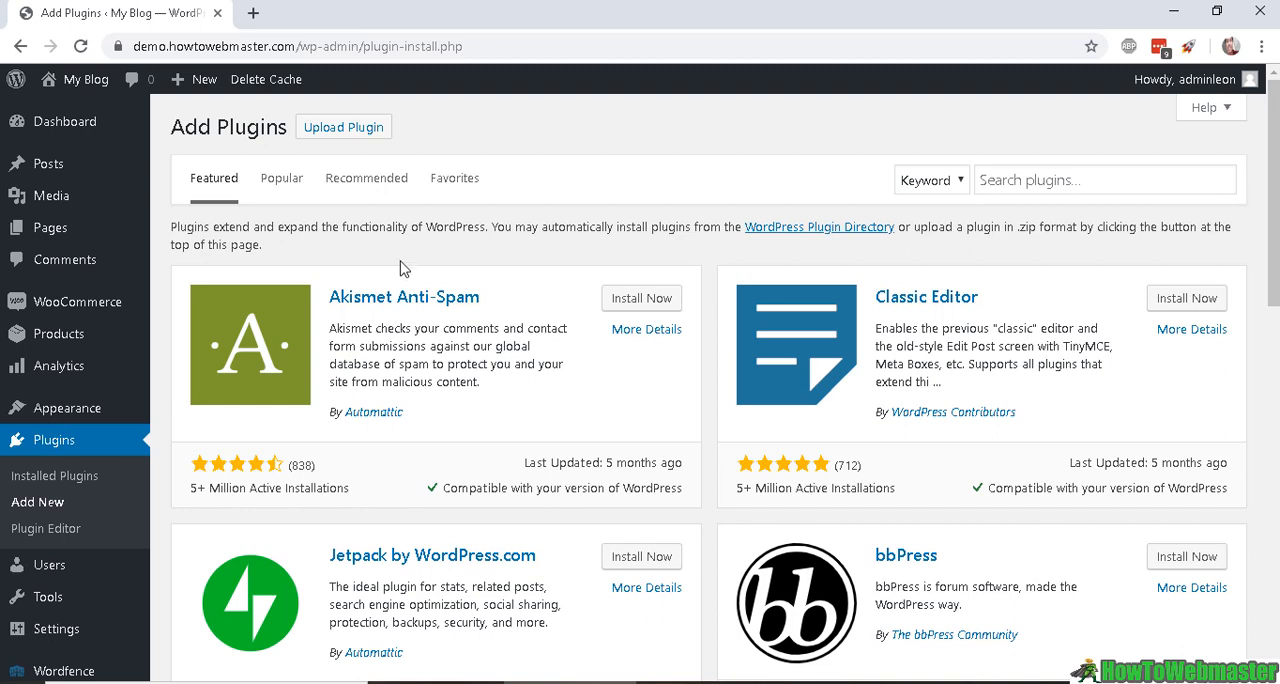
pyautogui.moveTo(789, 189)
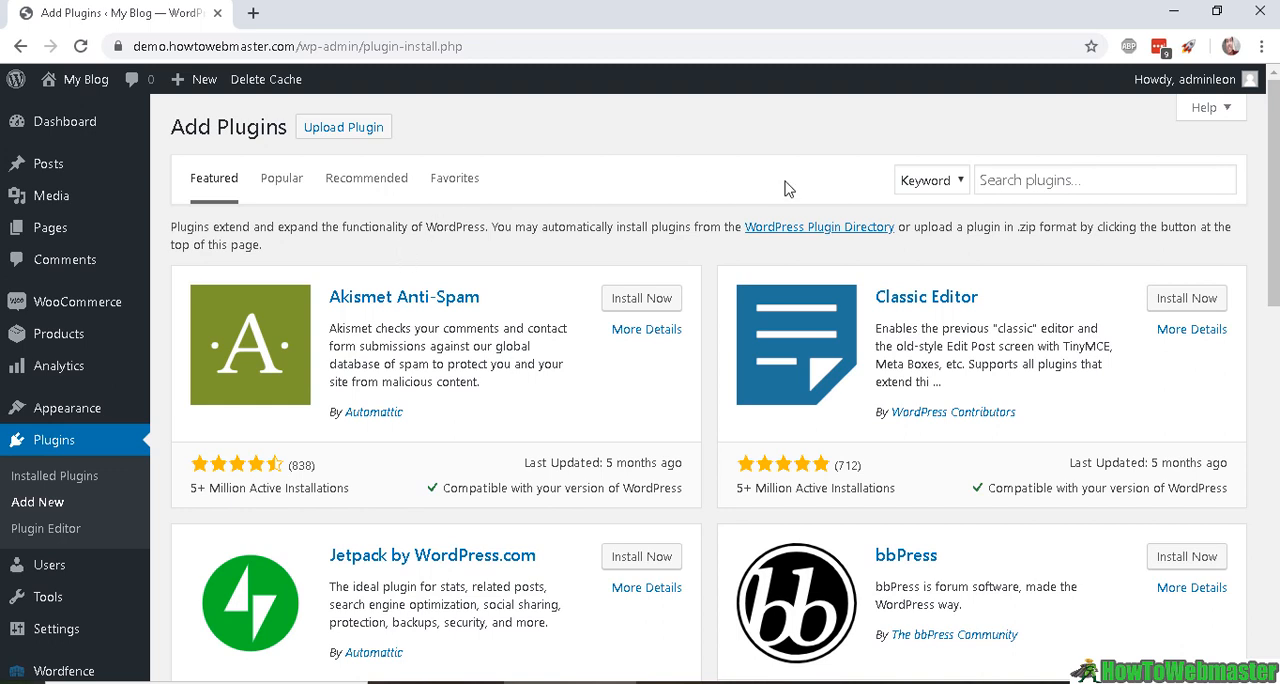
pyautogui.moveTo(743, 248)
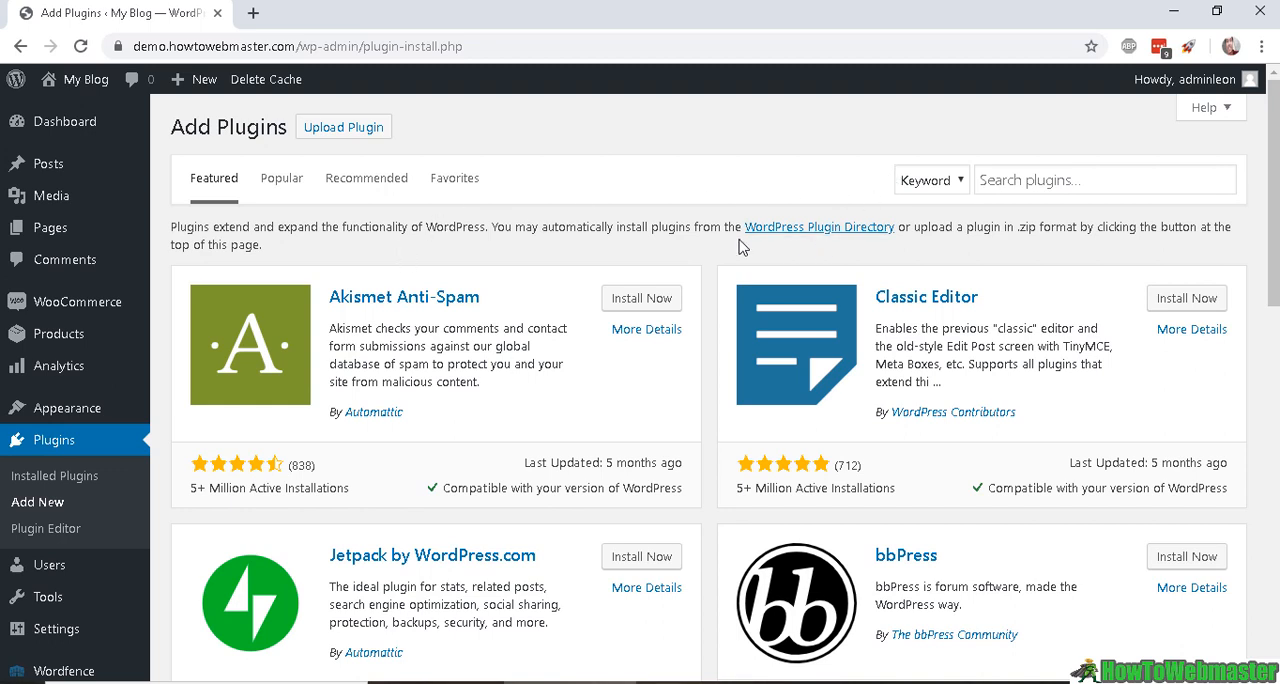
pyautogui.moveTo(723, 191)
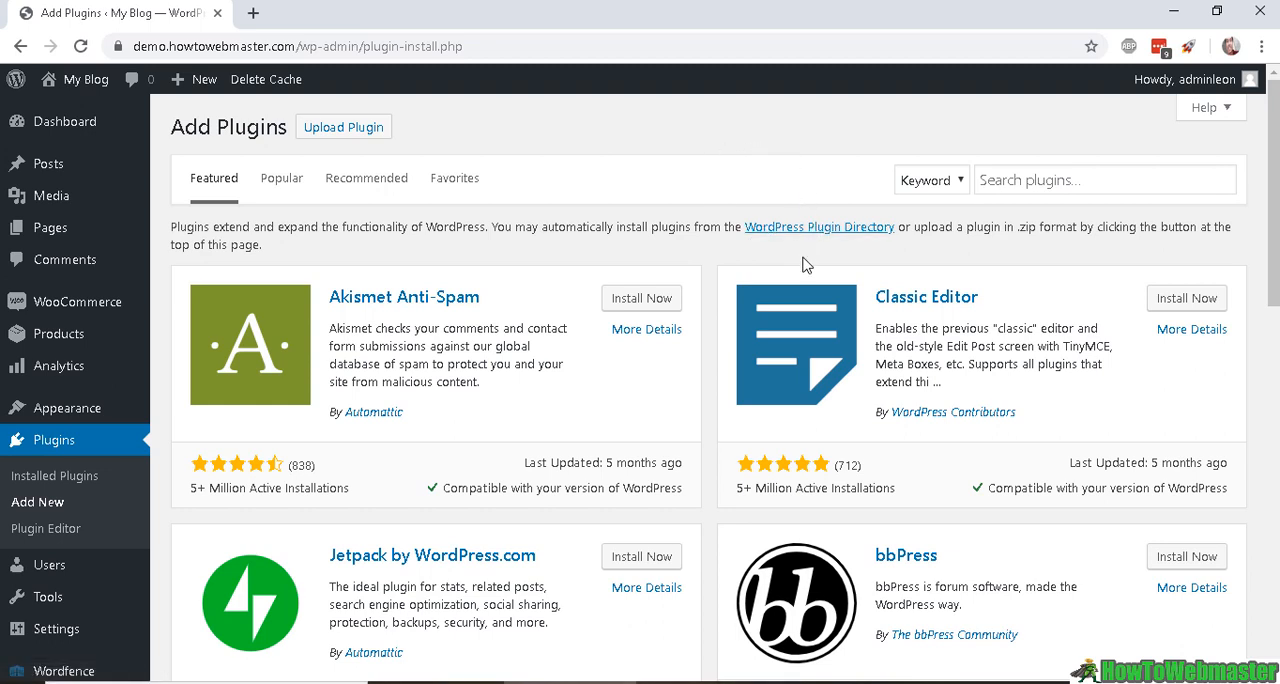
pyautogui.moveTo(690, 272)
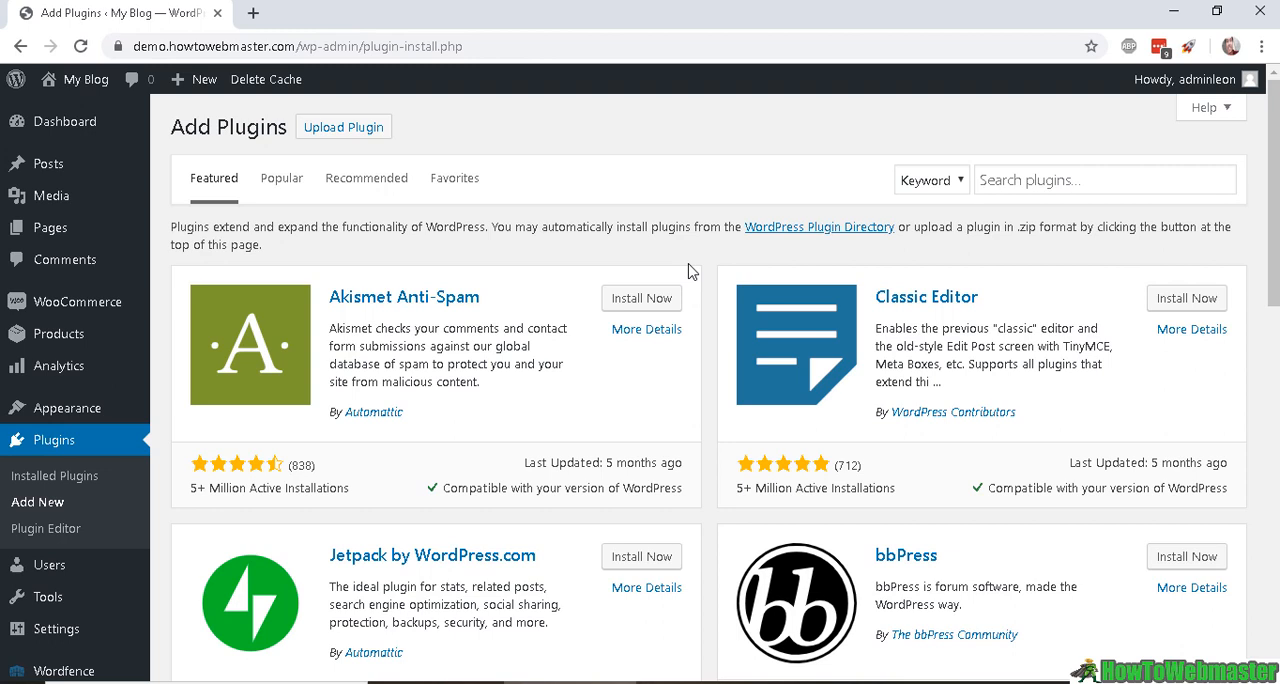
pyautogui.moveTo(1080, 223)
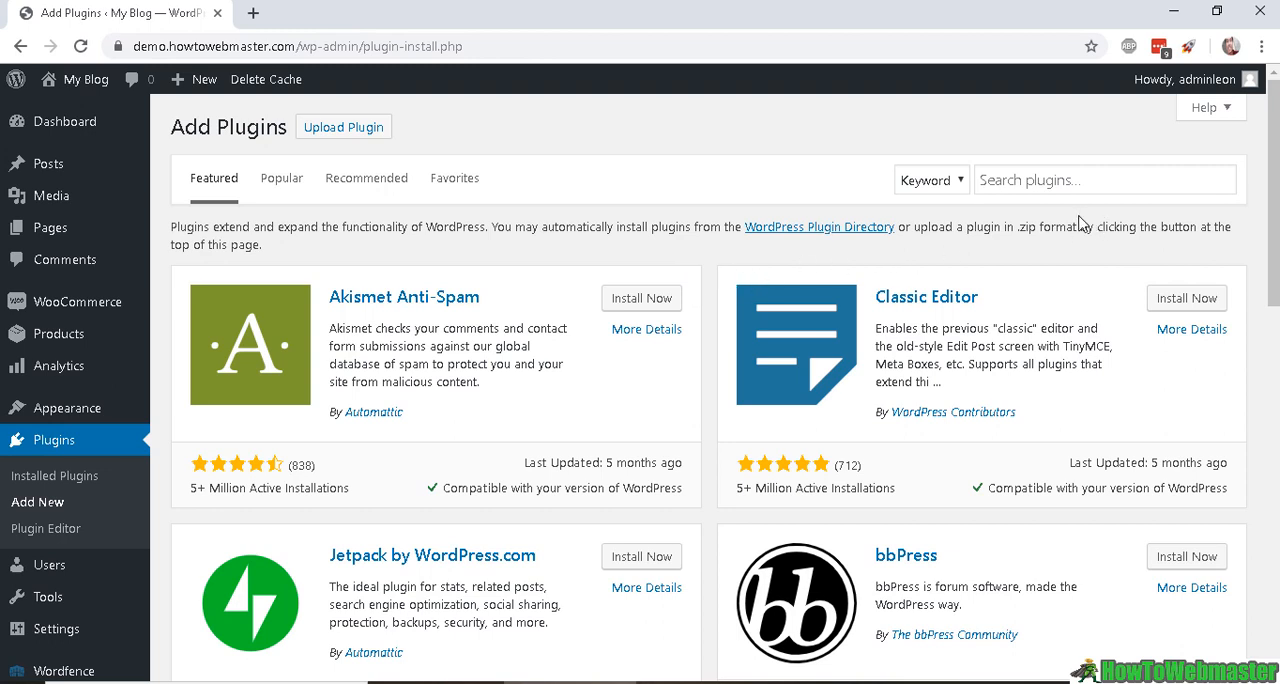
# - Search 'woocommerce paypal', then install and activate WooCommerce PayPal Checkout Payment Gateway
pyautogui.write('woocommerce paypal')
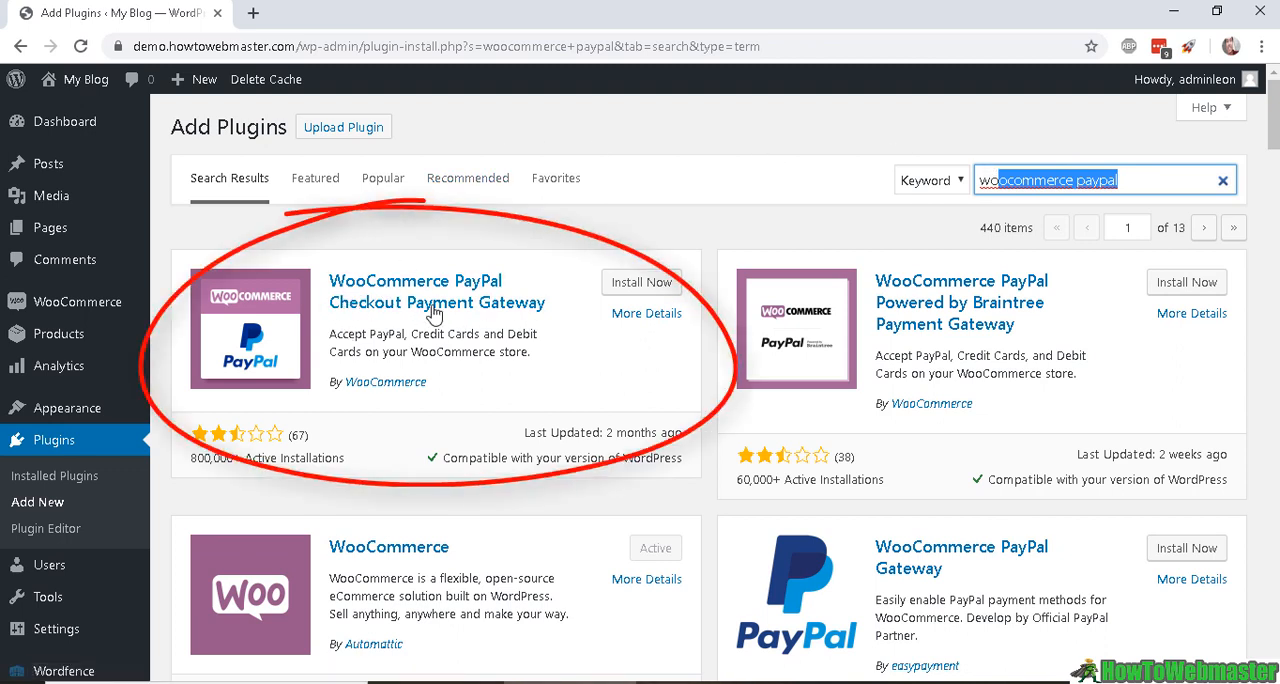
pyautogui.moveTo(520, 323)
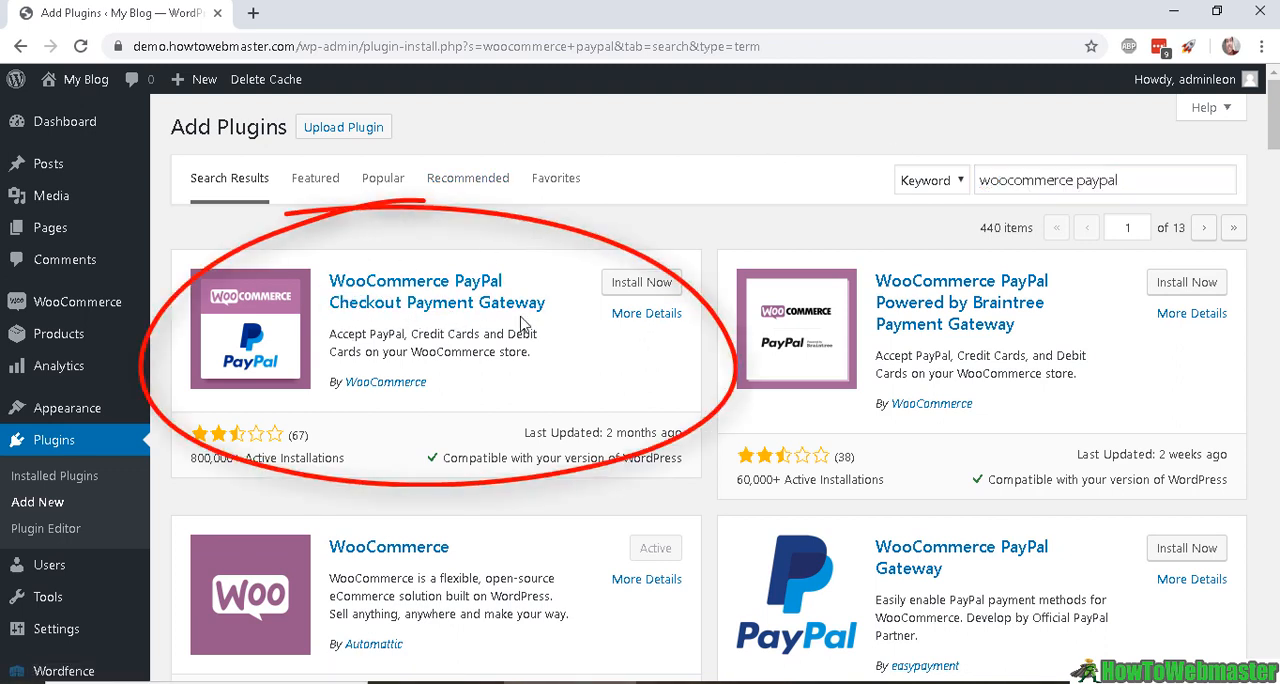
pyautogui.click(640, 282)
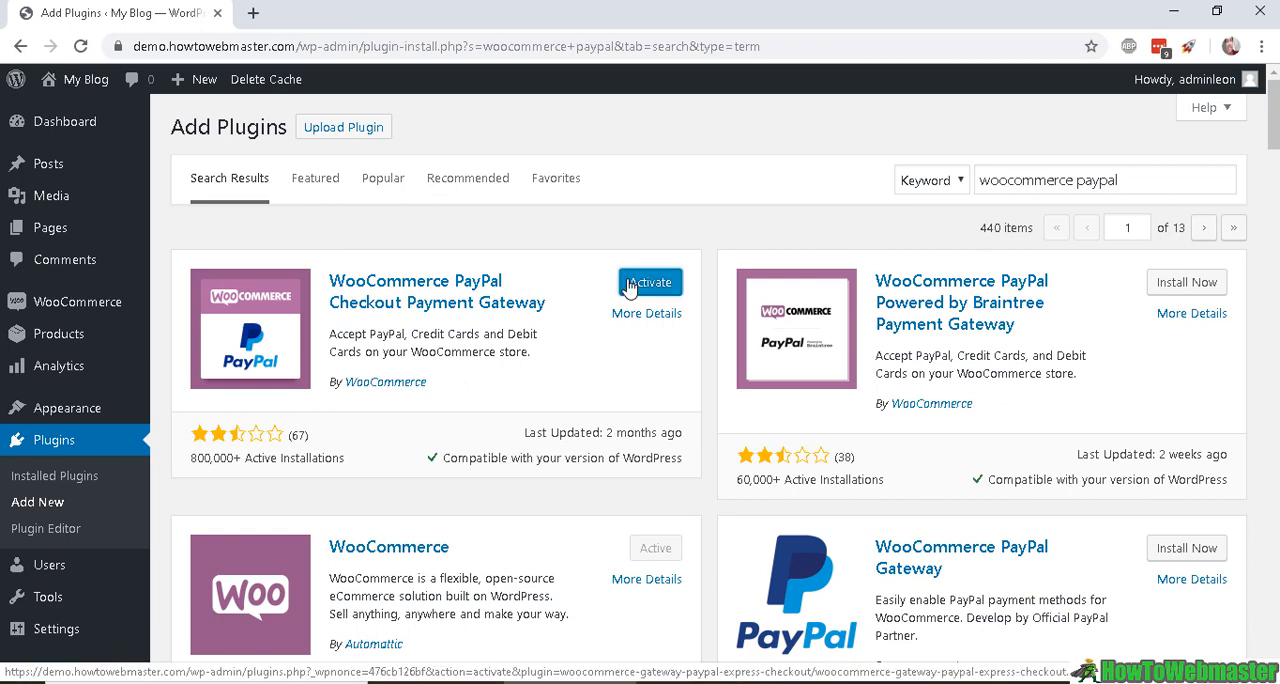
pyautogui.click(649, 282)
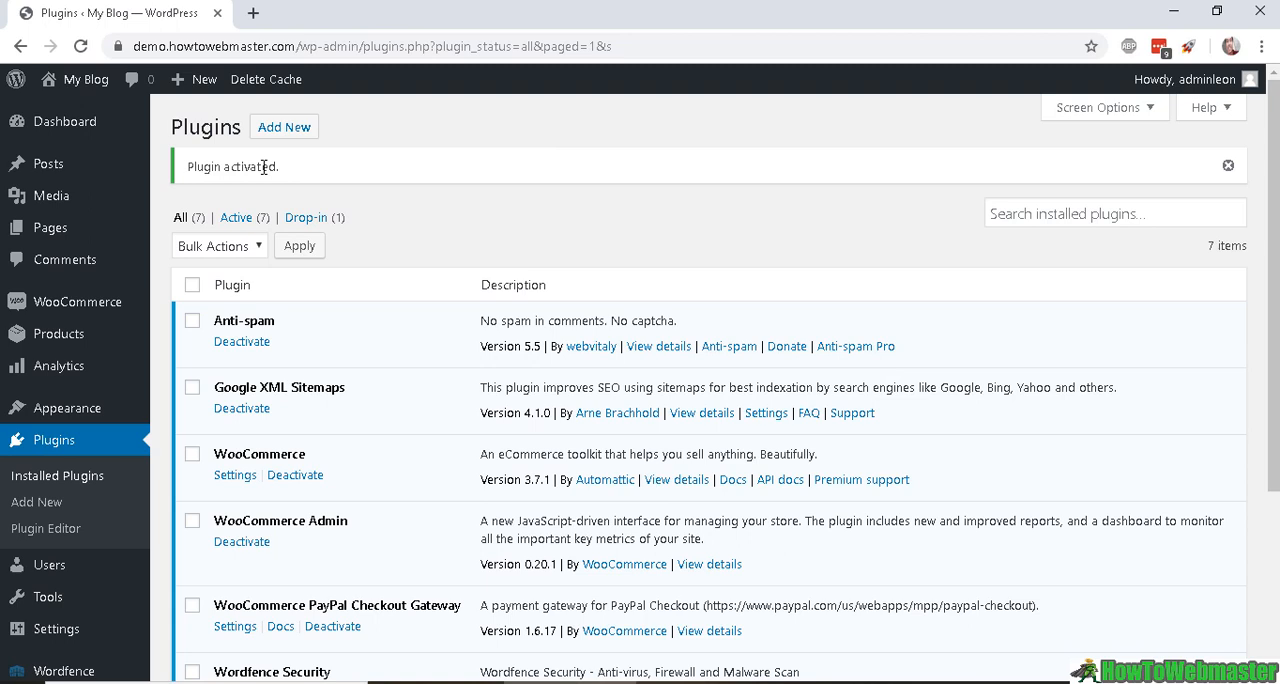
pyautogui.moveTo(207, 631)
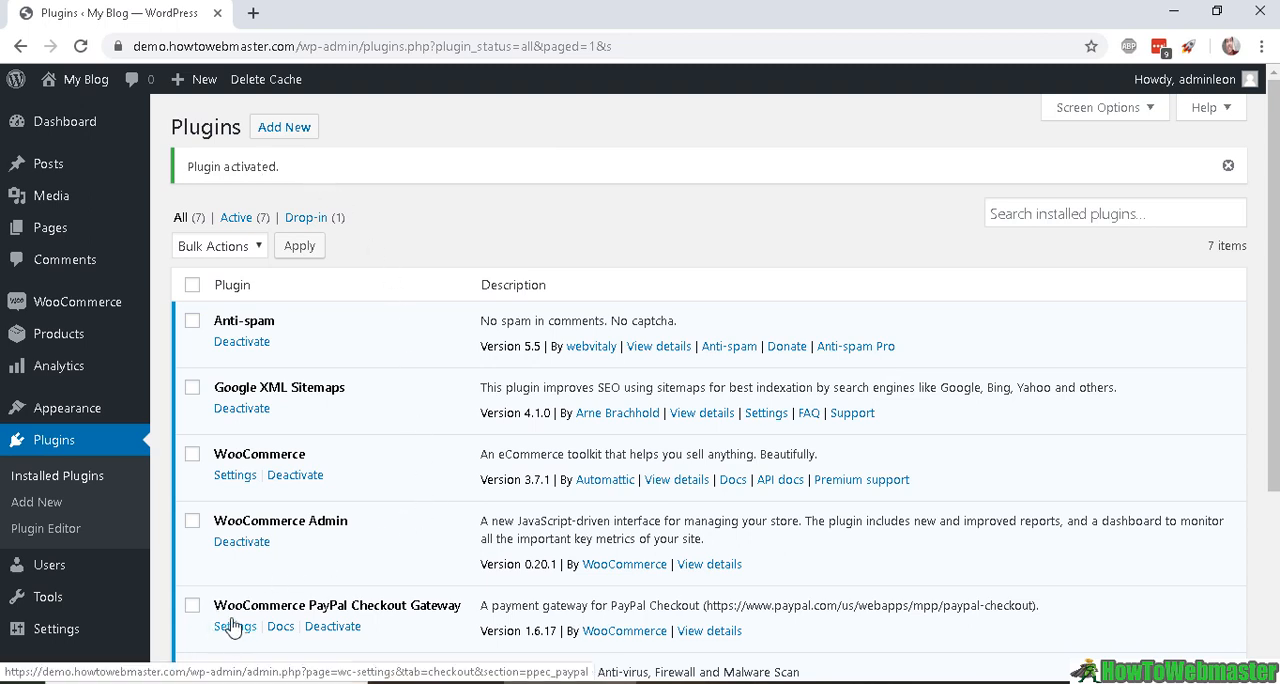
pyautogui.scroll(-3)
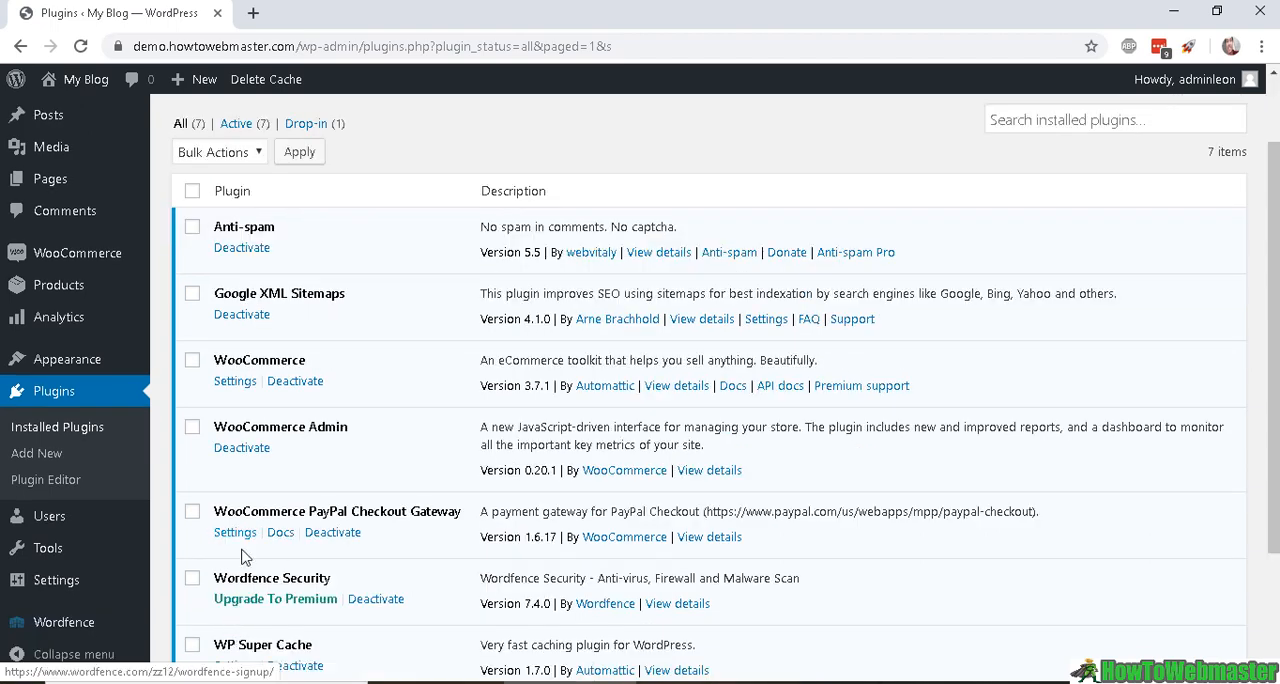
# - Open the PayPal Checkout Gateway settings and set the Environment dropdown to Live
pyautogui.click(235, 532)
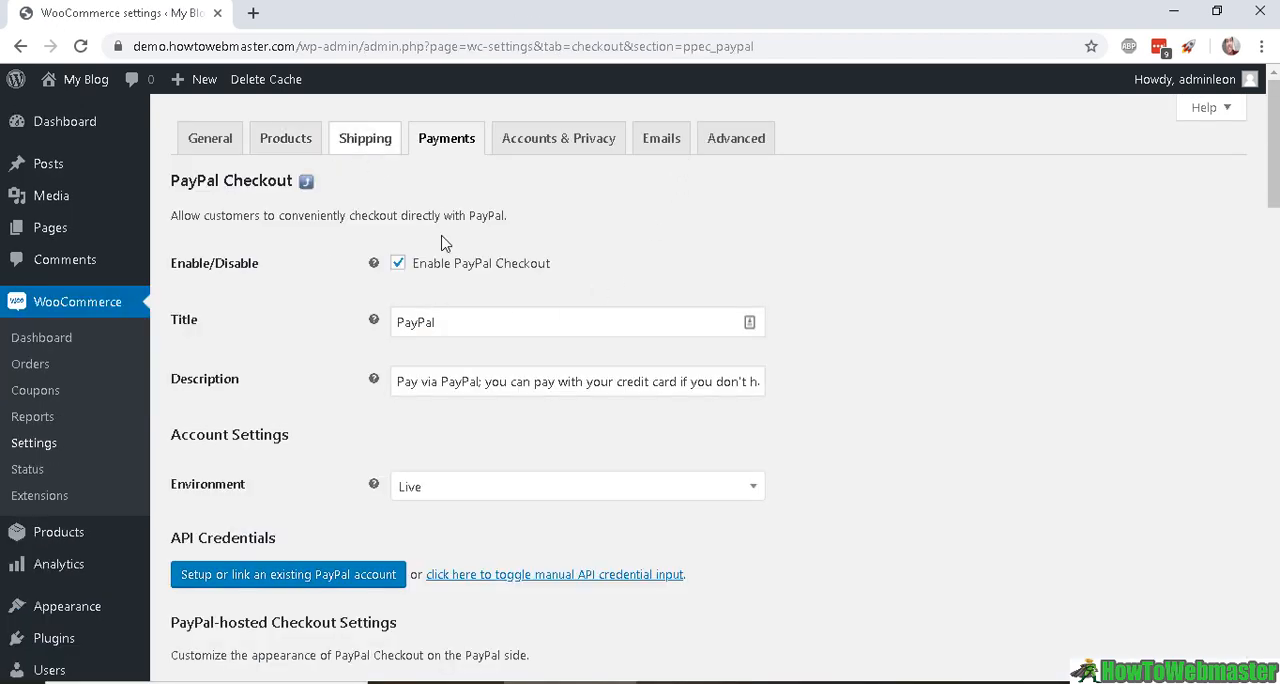
pyautogui.moveTo(505, 437)
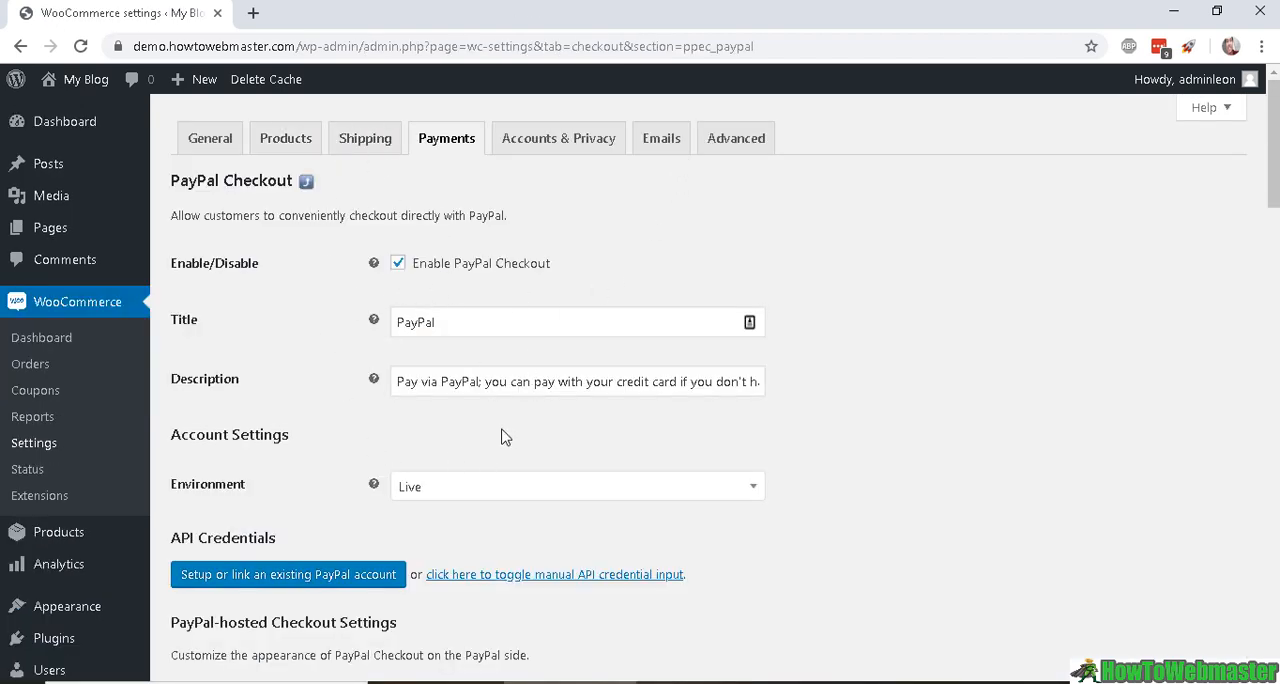
pyautogui.moveTo(218, 280)
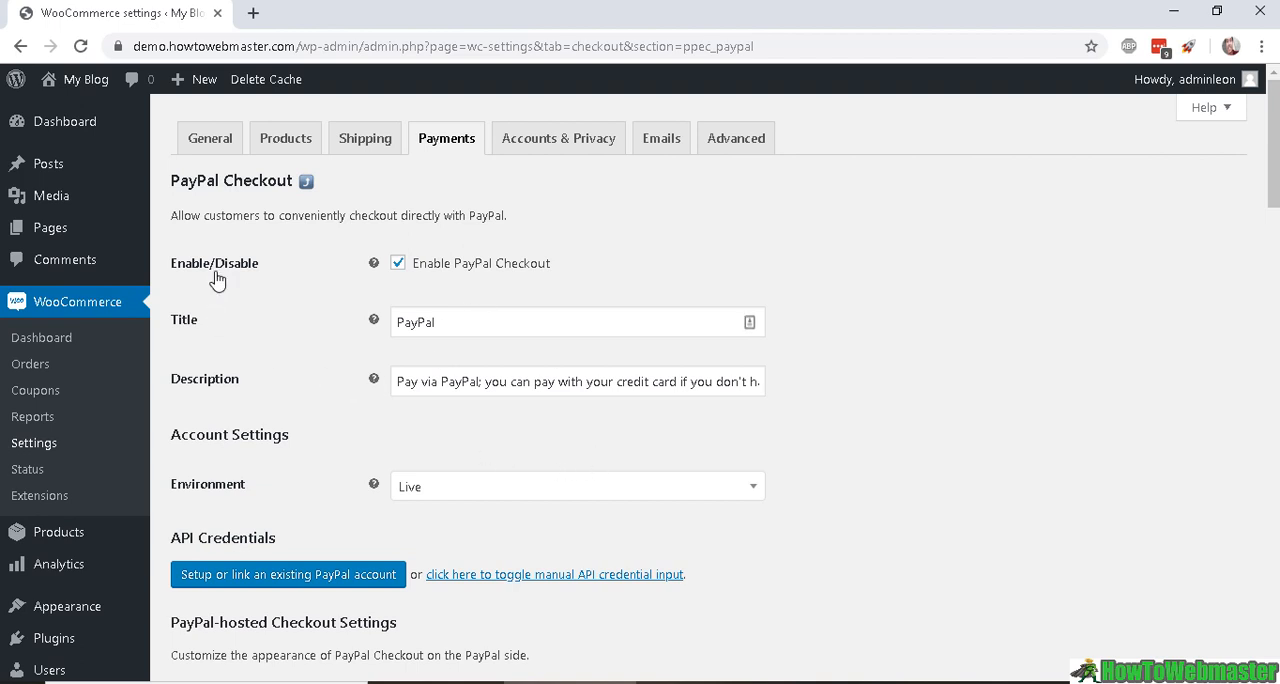
pyautogui.moveTo(191, 344)
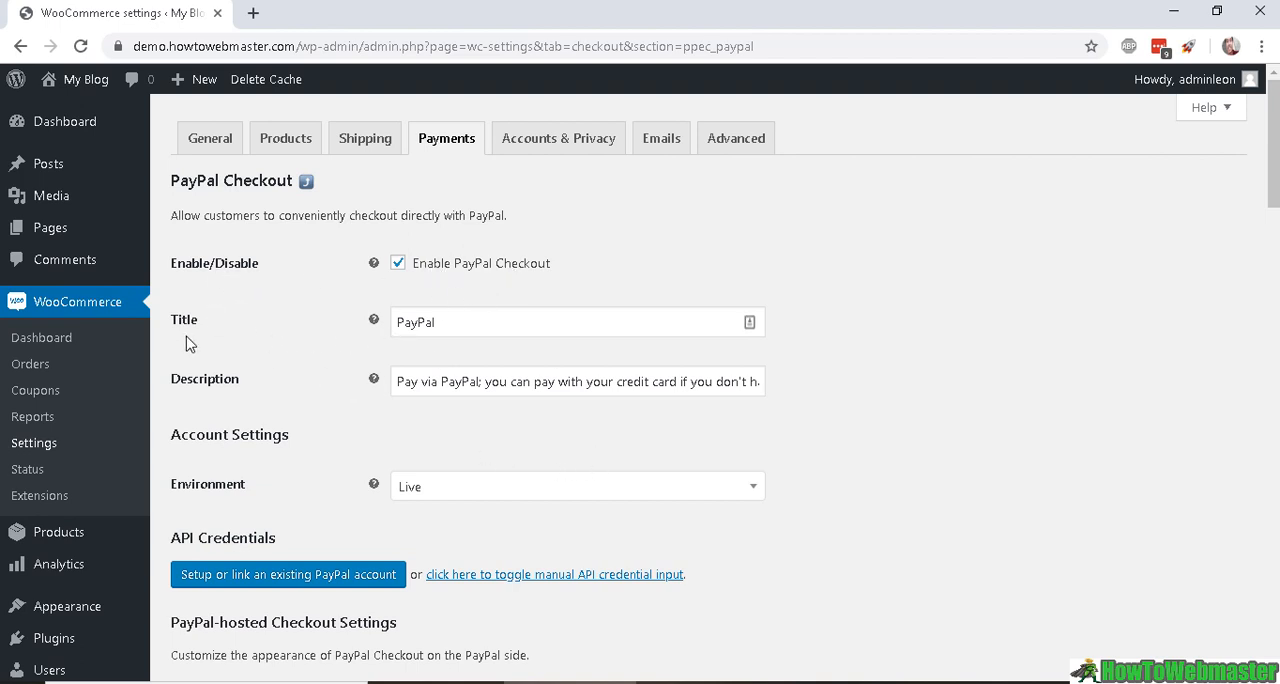
pyautogui.moveTo(388, 331)
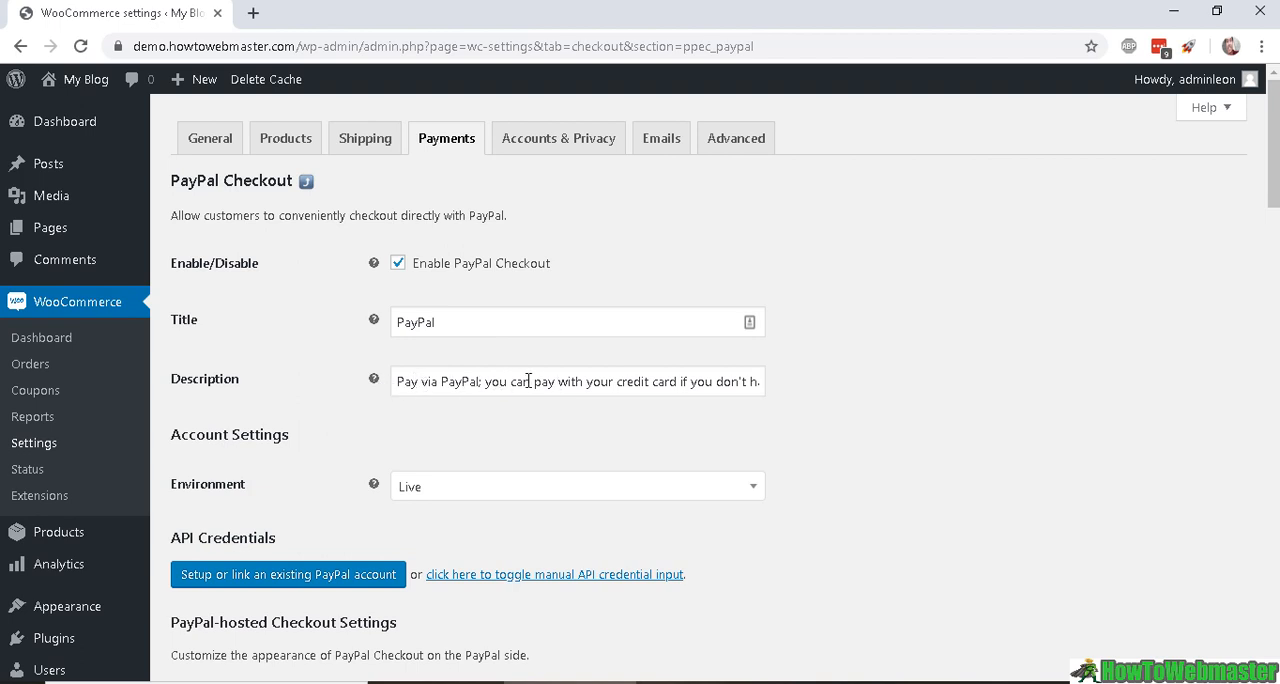
pyautogui.tripleClick(577, 381)
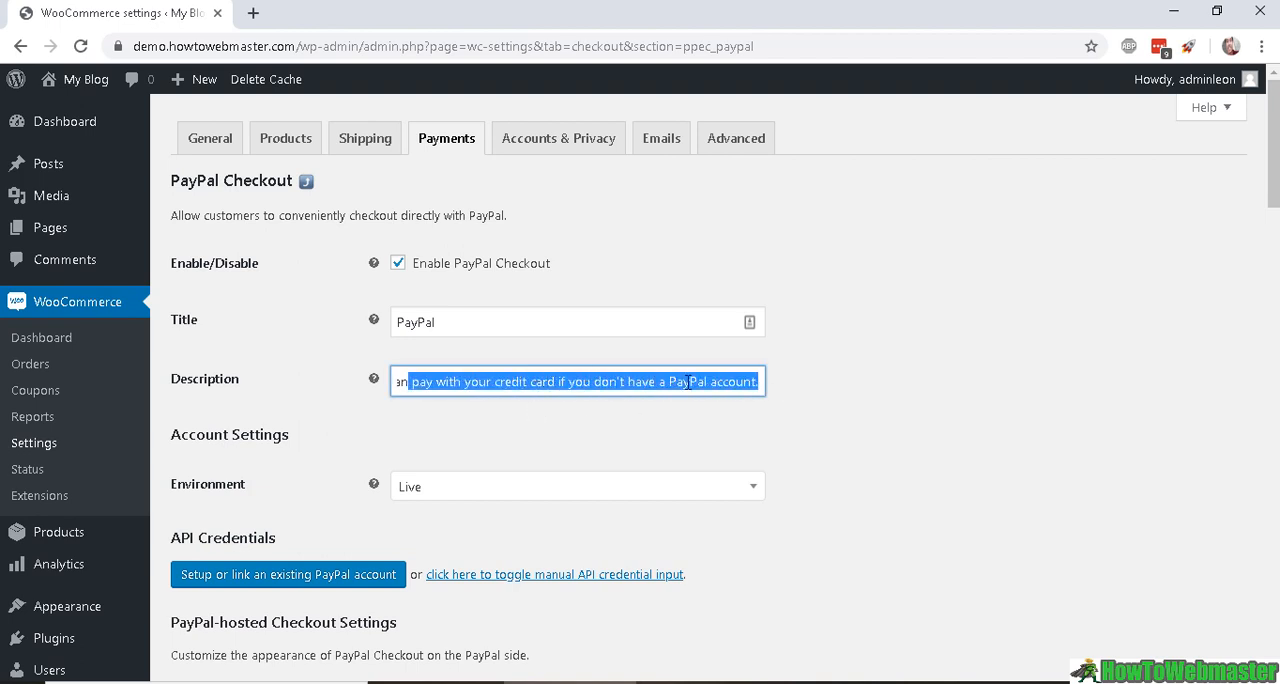
pyautogui.click(577, 486)
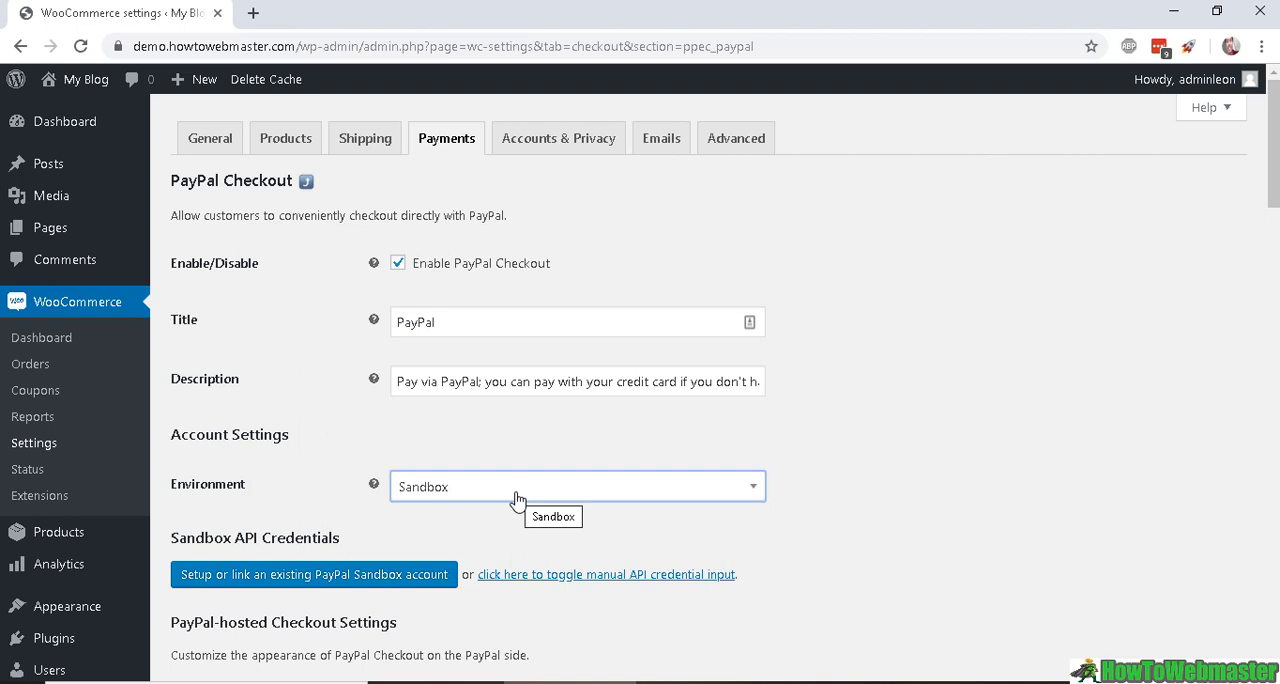
pyautogui.click(576, 486)
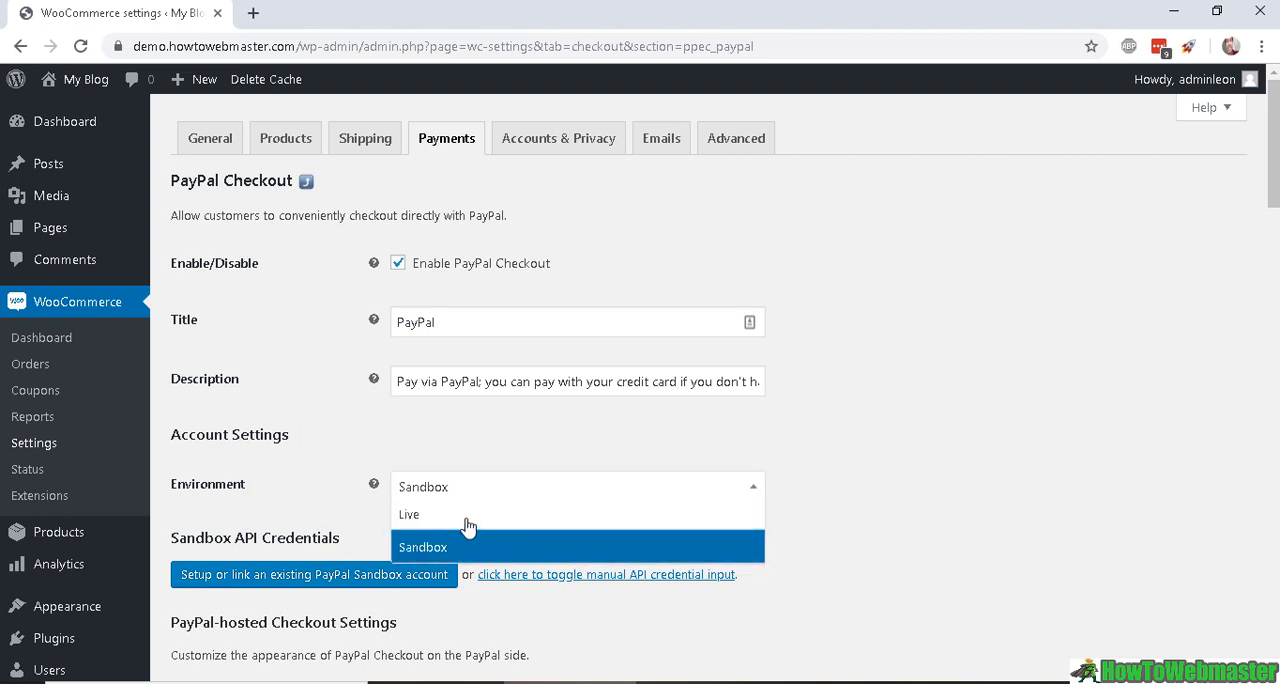
pyautogui.moveTo(519, 514)
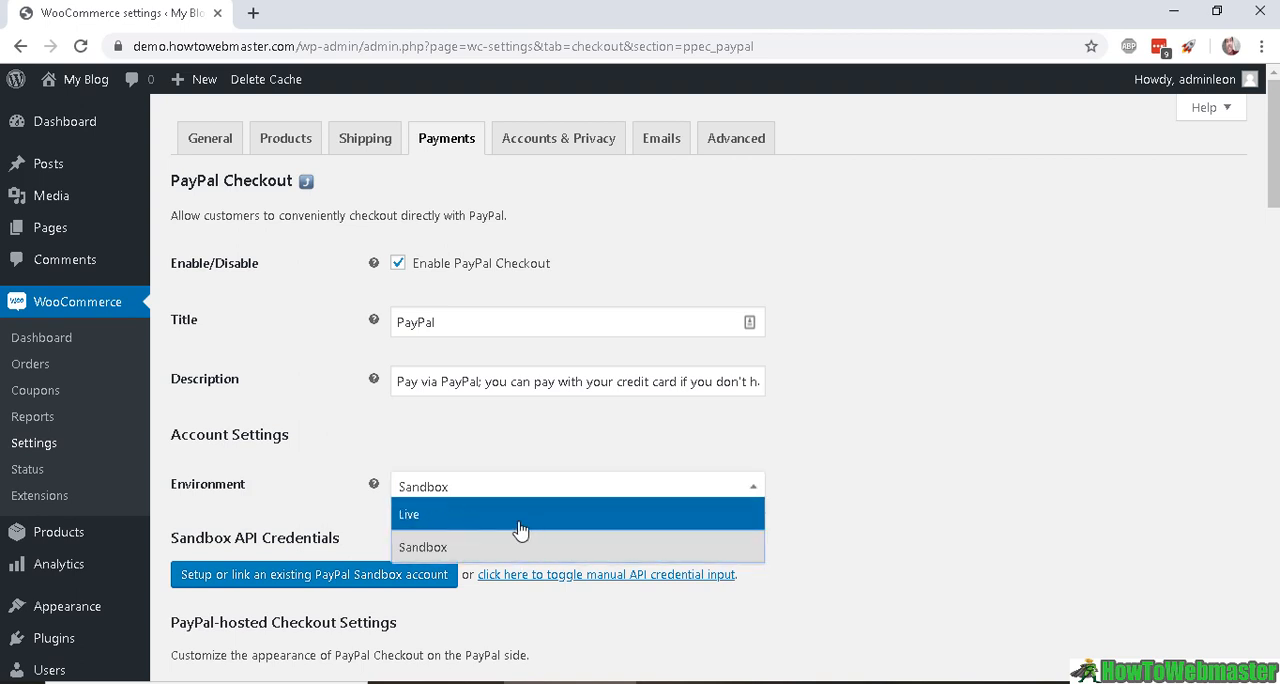
pyautogui.moveTo(480, 508)
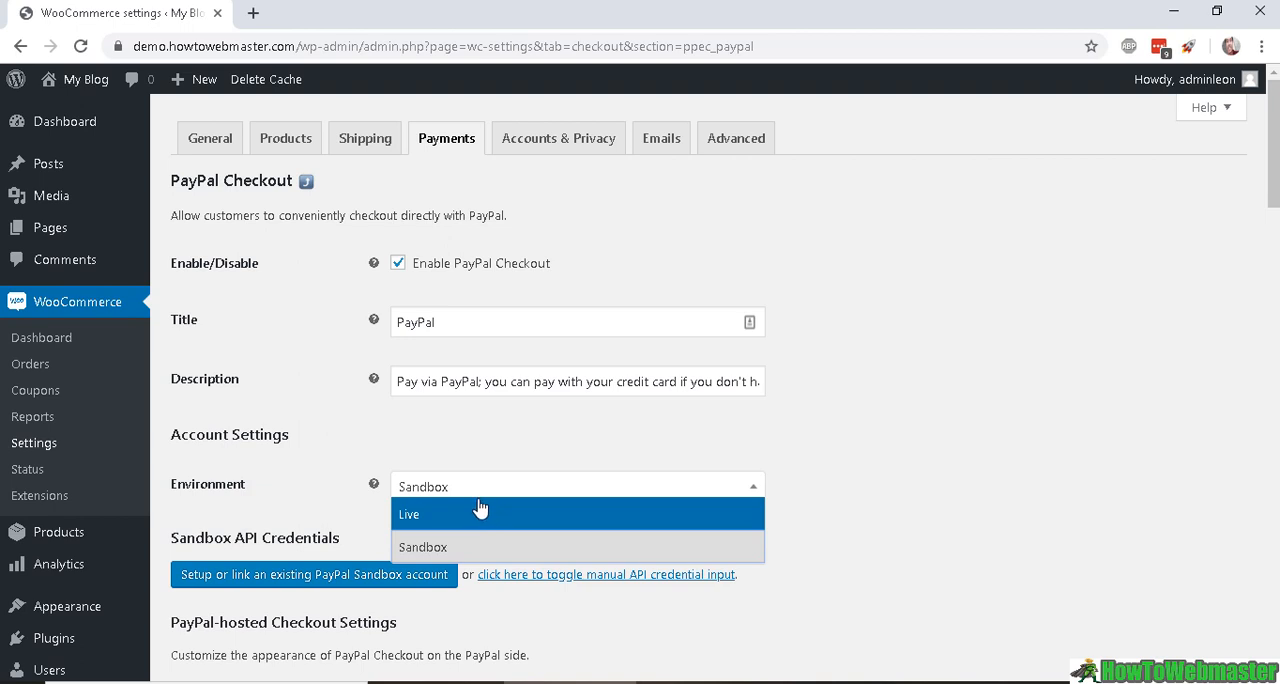
pyautogui.moveTo(630, 525)
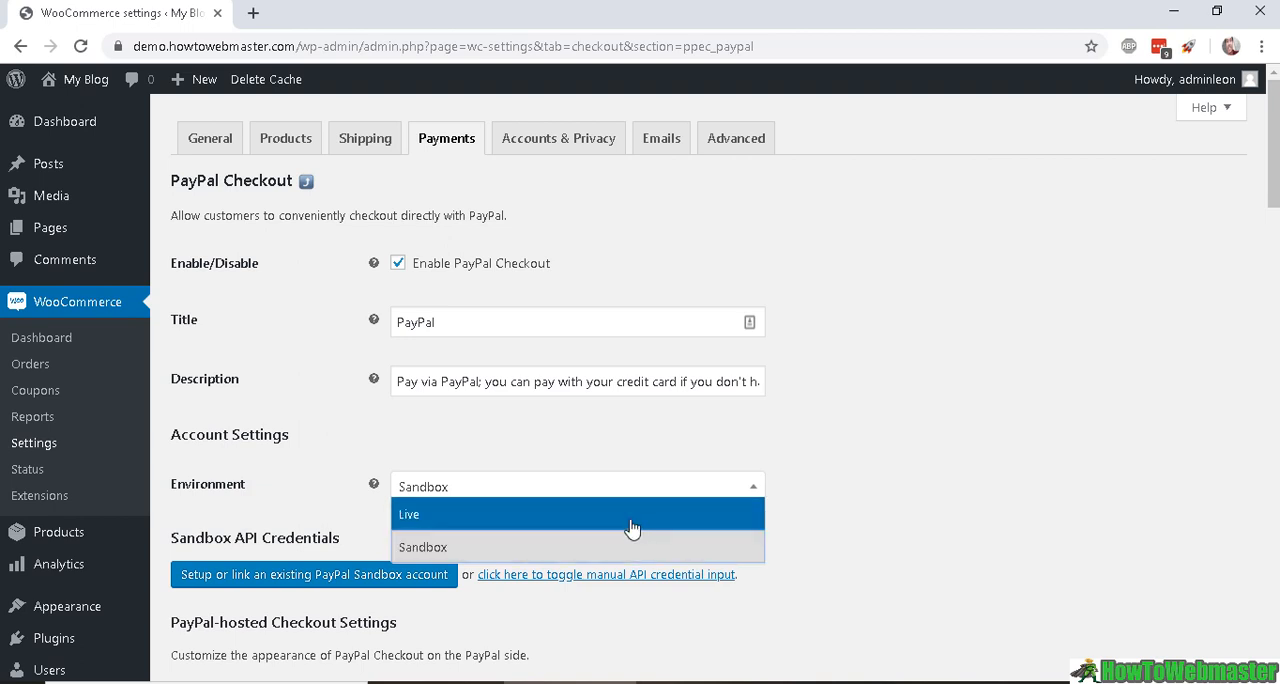
pyautogui.moveTo(568, 547)
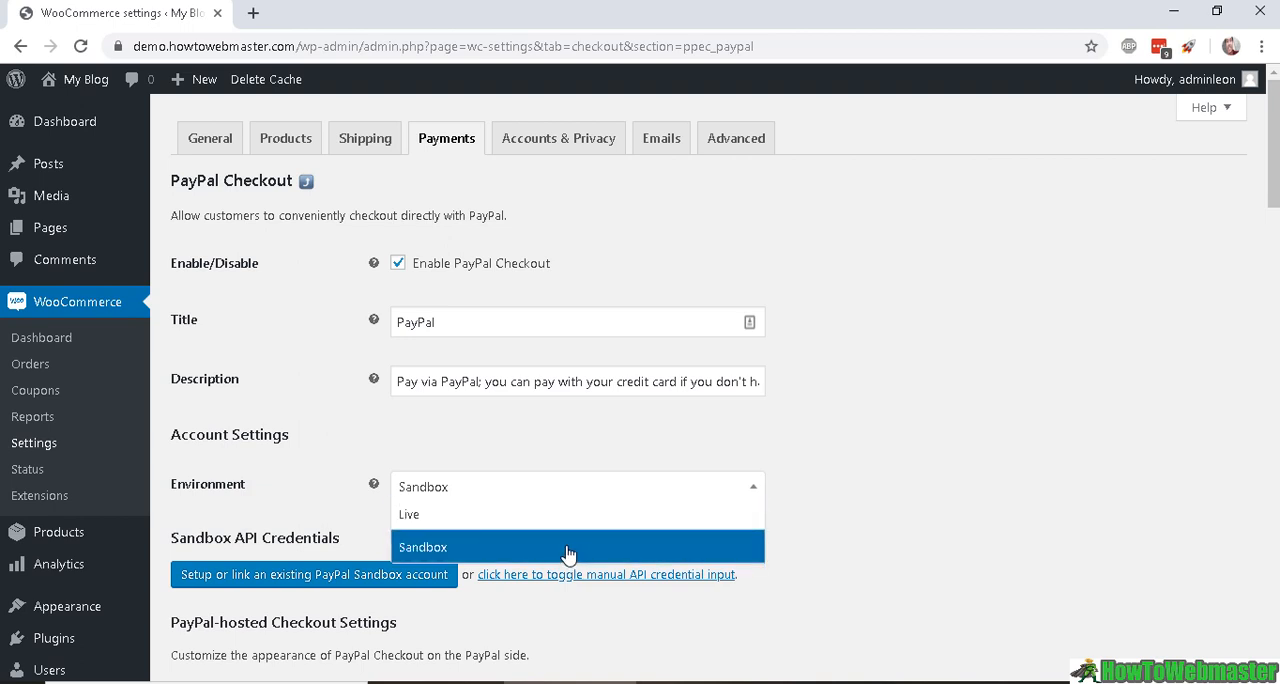
pyautogui.moveTo(577, 547)
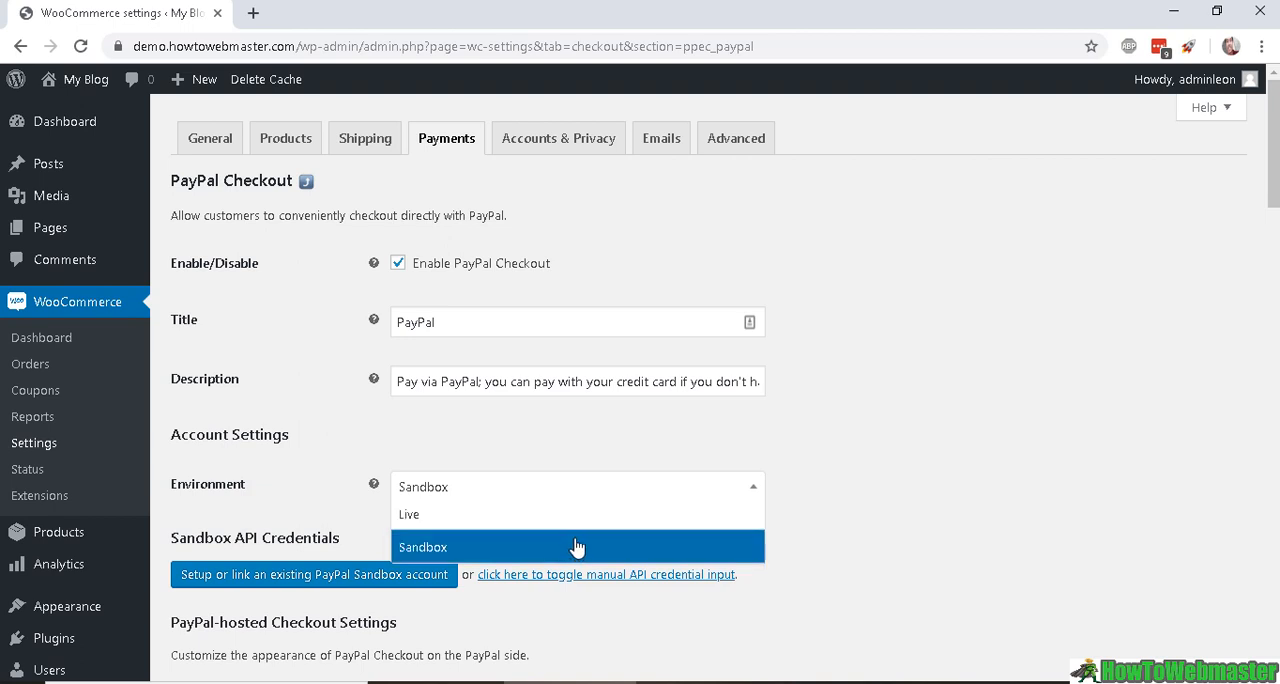
pyautogui.moveTo(722, 514)
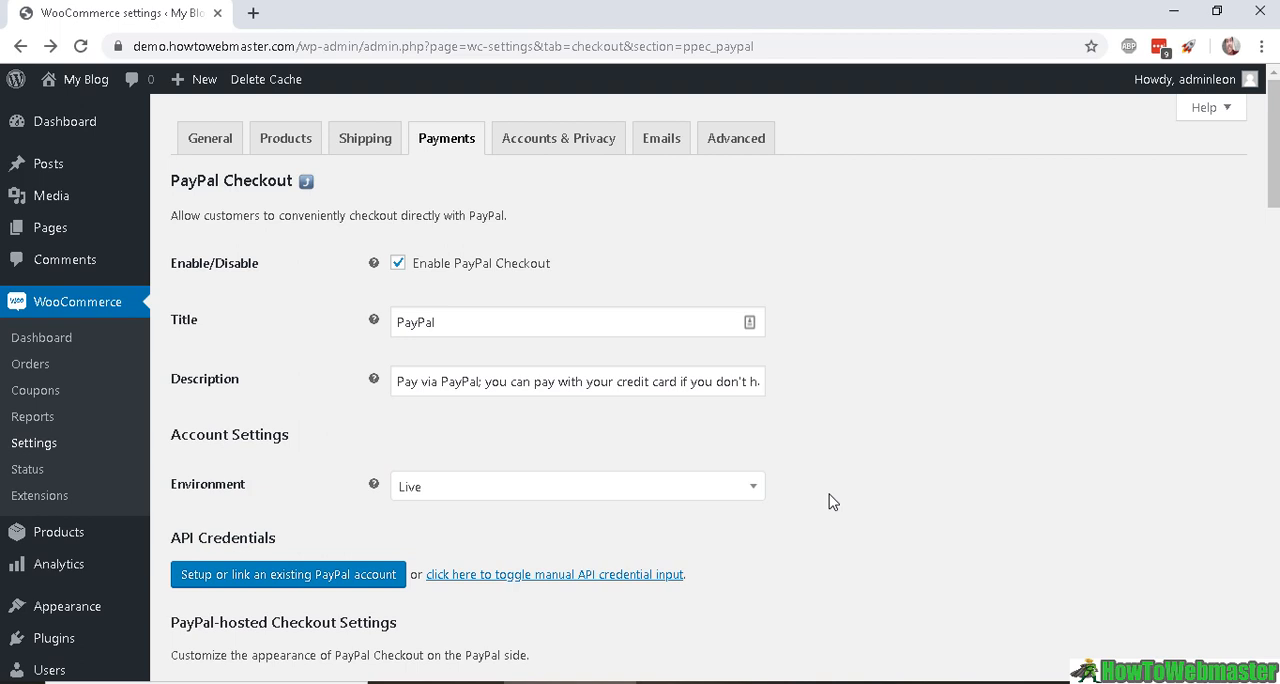
pyautogui.moveTo(268, 543)
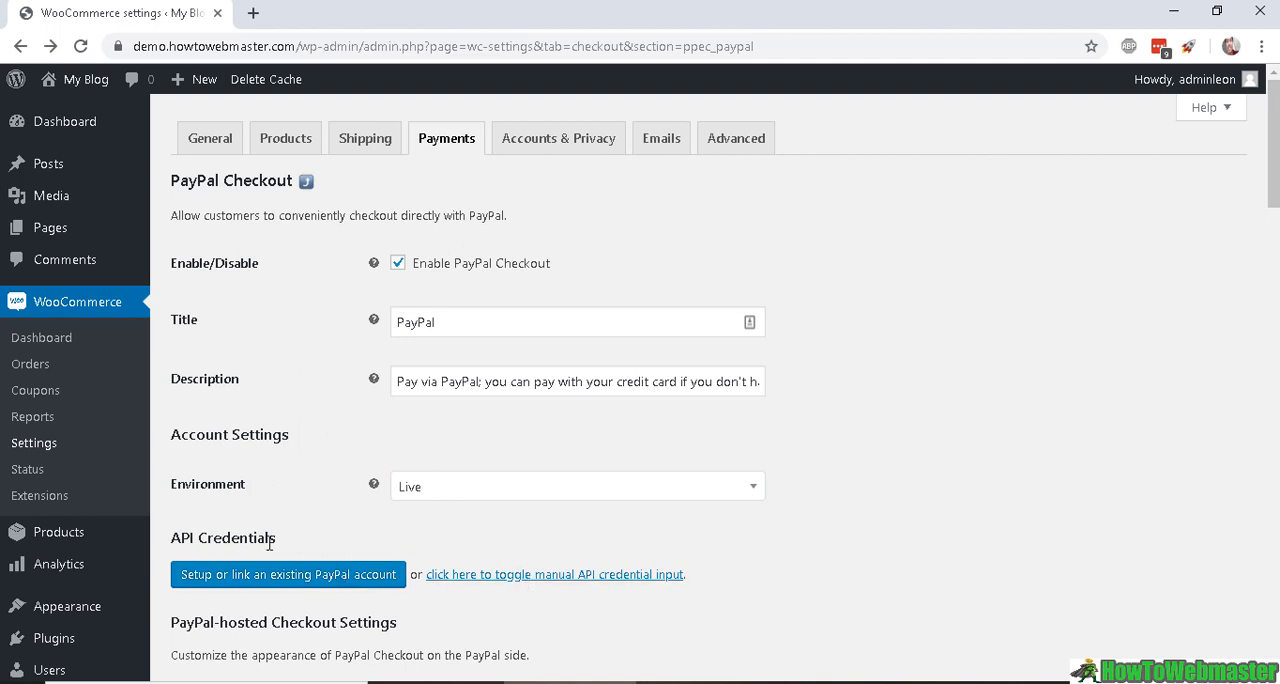
# - Toggle manual API credential input under API Credentials to show username, password and signature fields
pyautogui.scroll(-3)
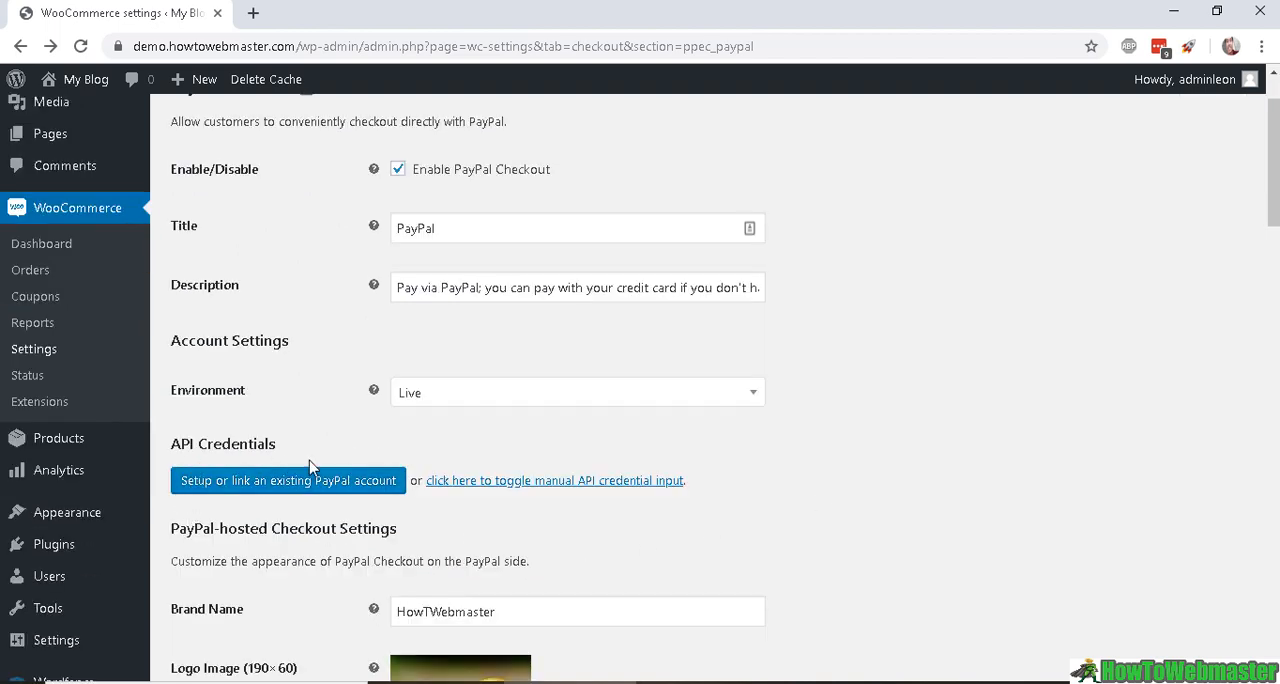
pyautogui.moveTo(313, 472)
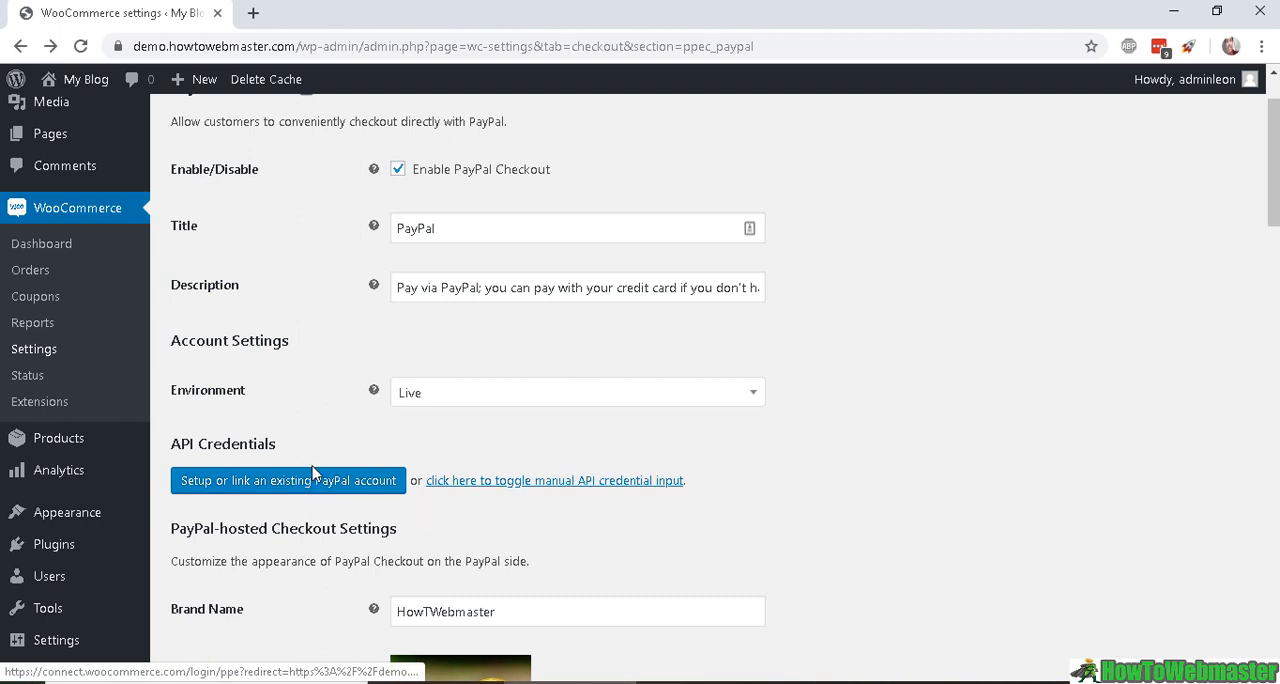
pyautogui.moveTo(337, 481)
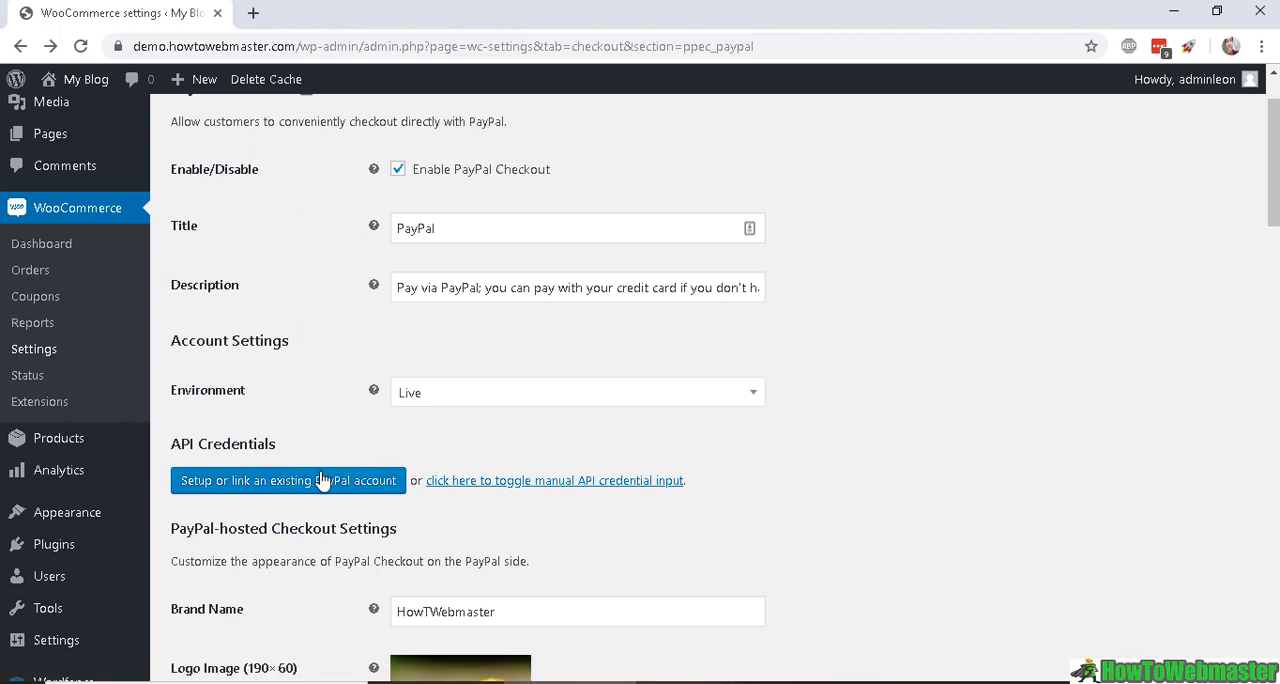
pyautogui.moveTo(525, 488)
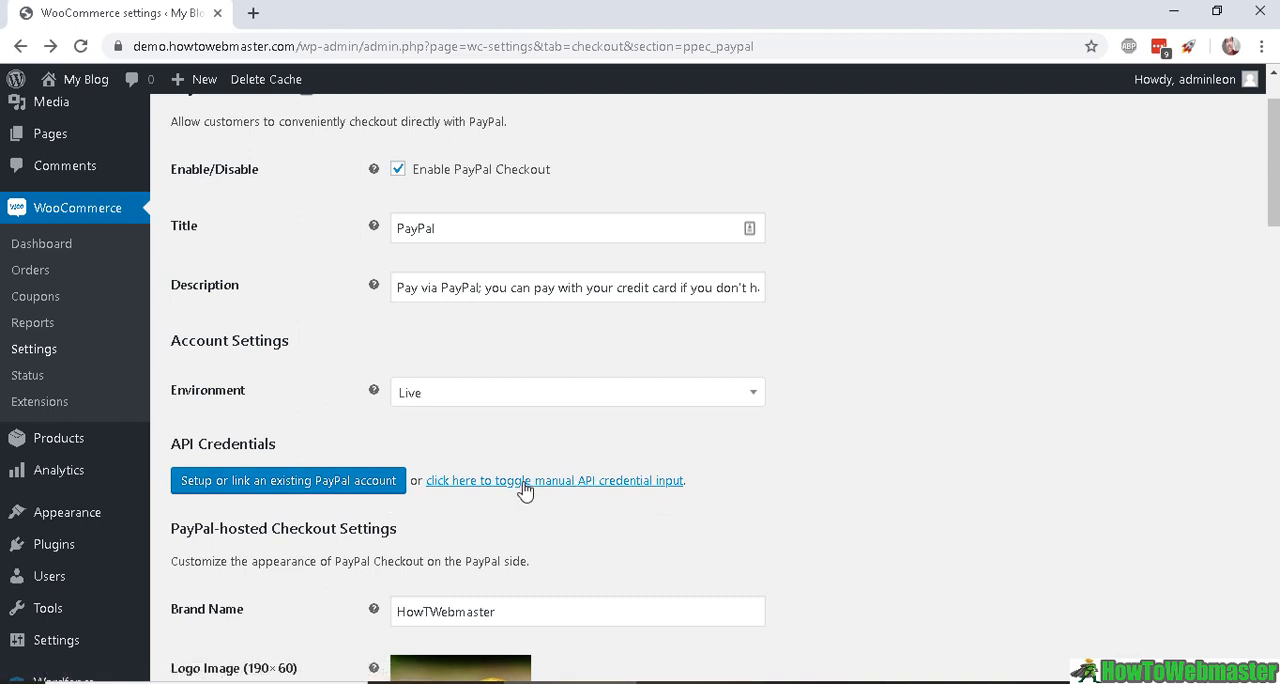
pyautogui.click(554, 480)
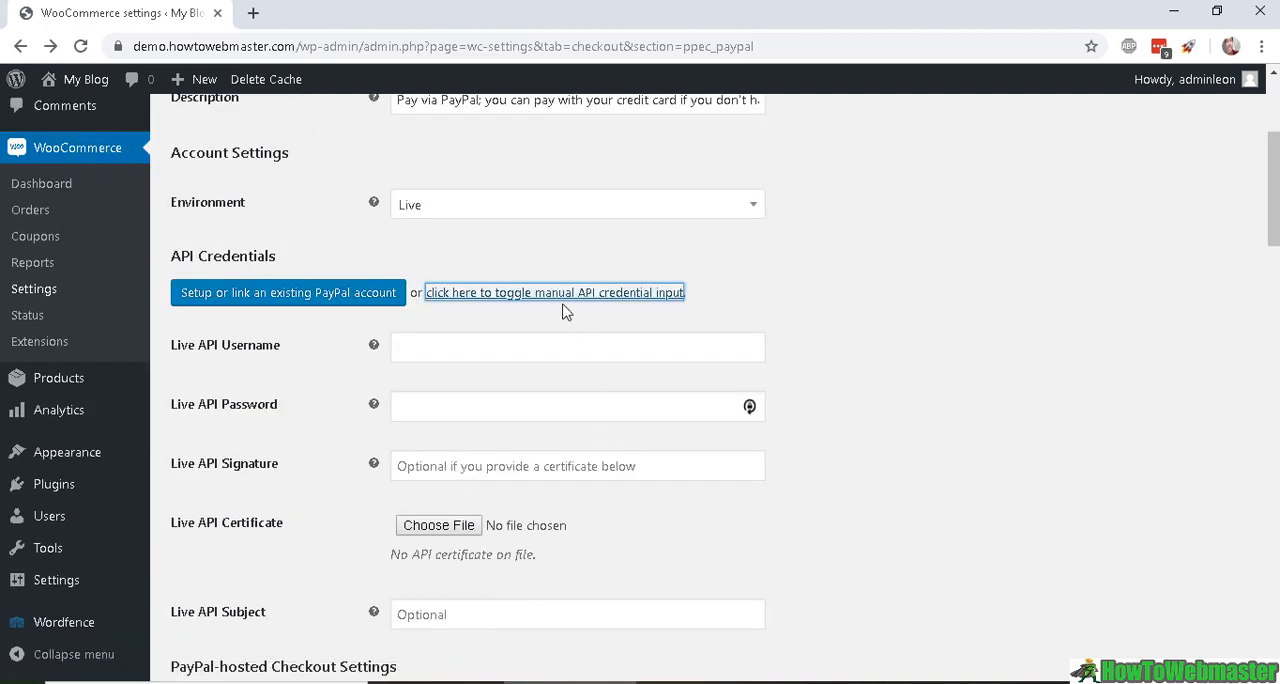
pyautogui.moveTo(294, 349)
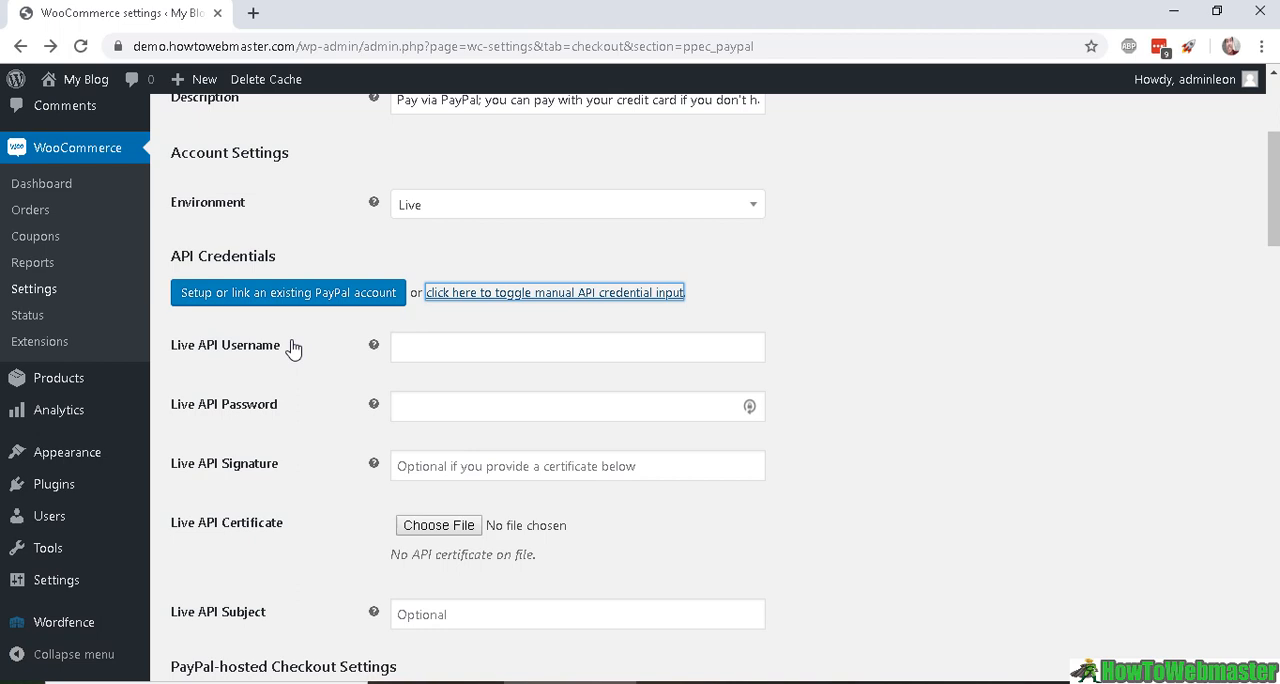
pyautogui.scroll(-3)
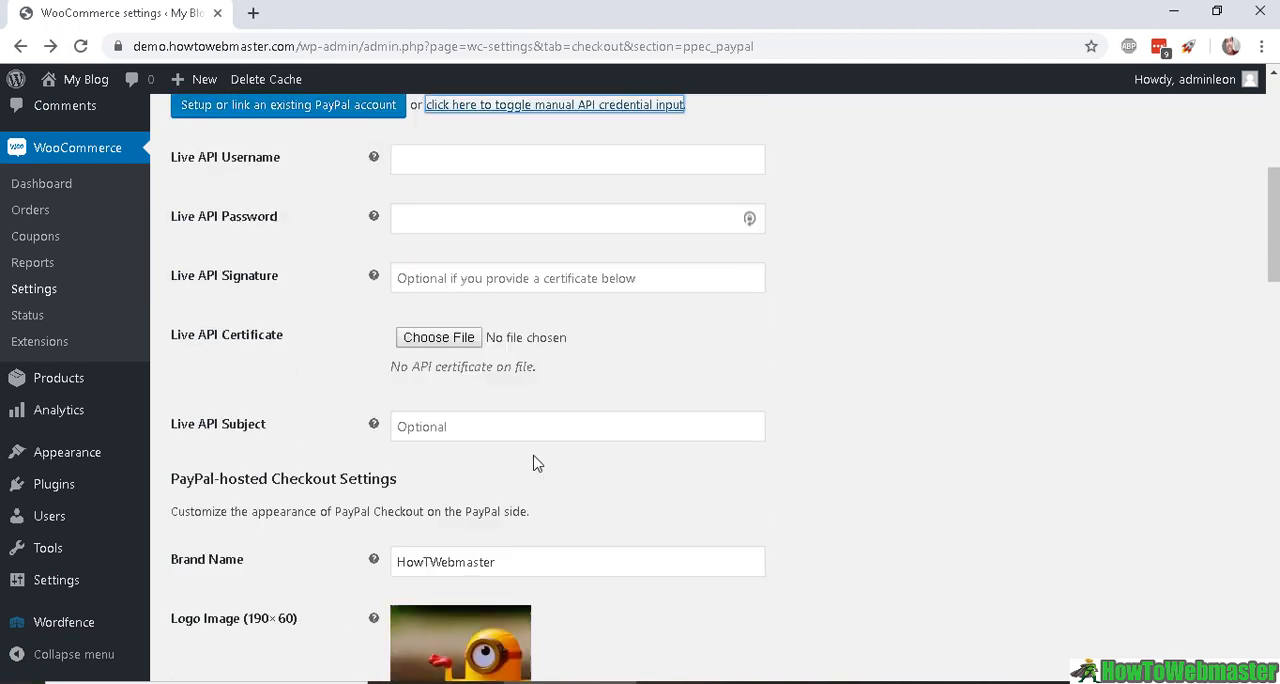
pyautogui.scroll(3)
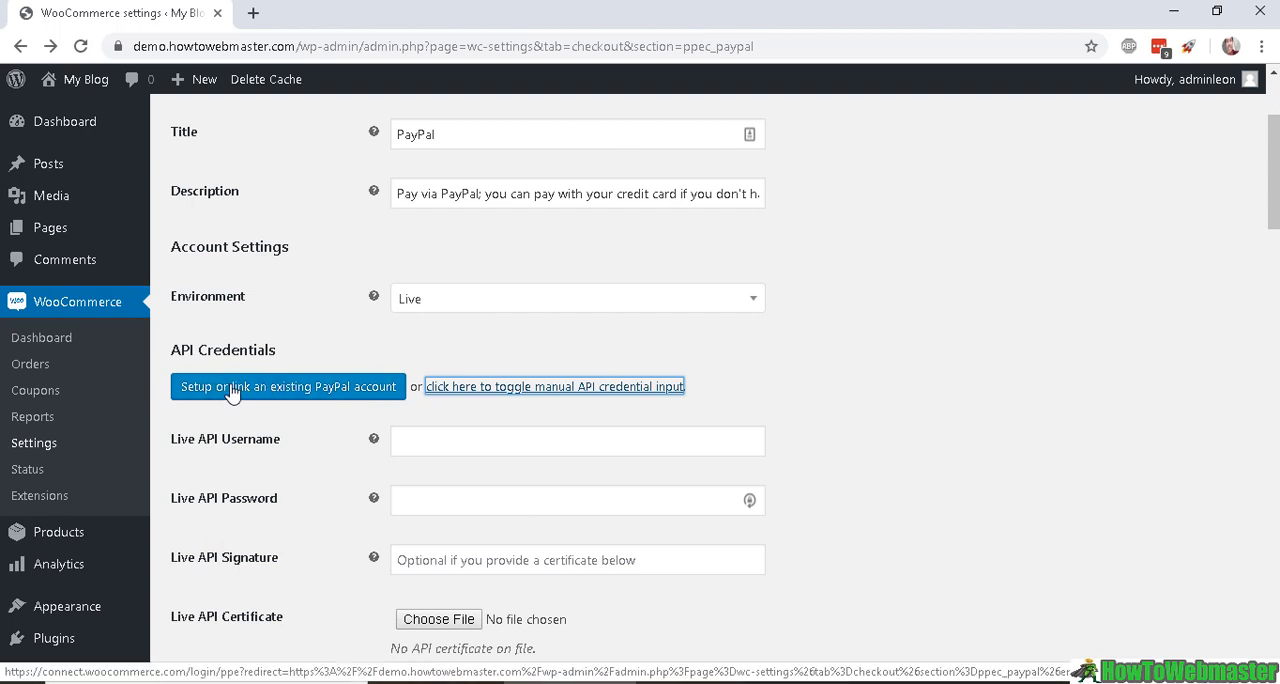
# - Link an existing PayPal account by logging in and authorizing WooCommerce Developers
pyautogui.click(288, 386)
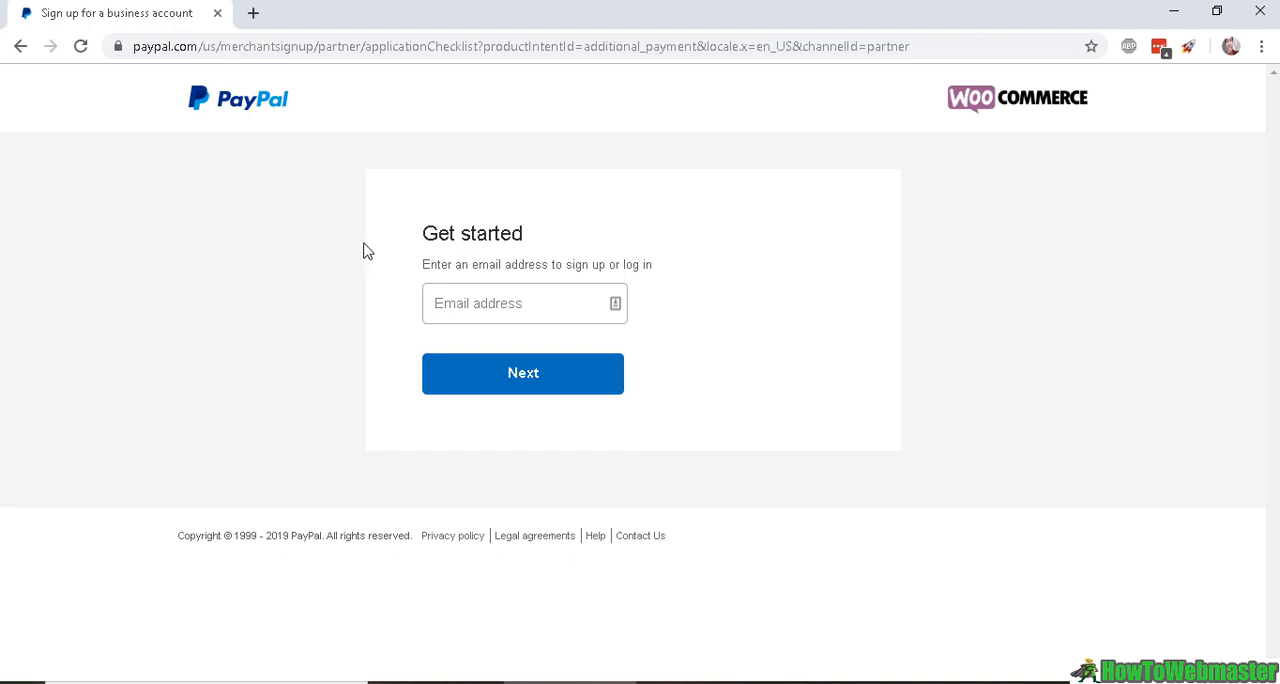
pyautogui.moveTo(555, 387)
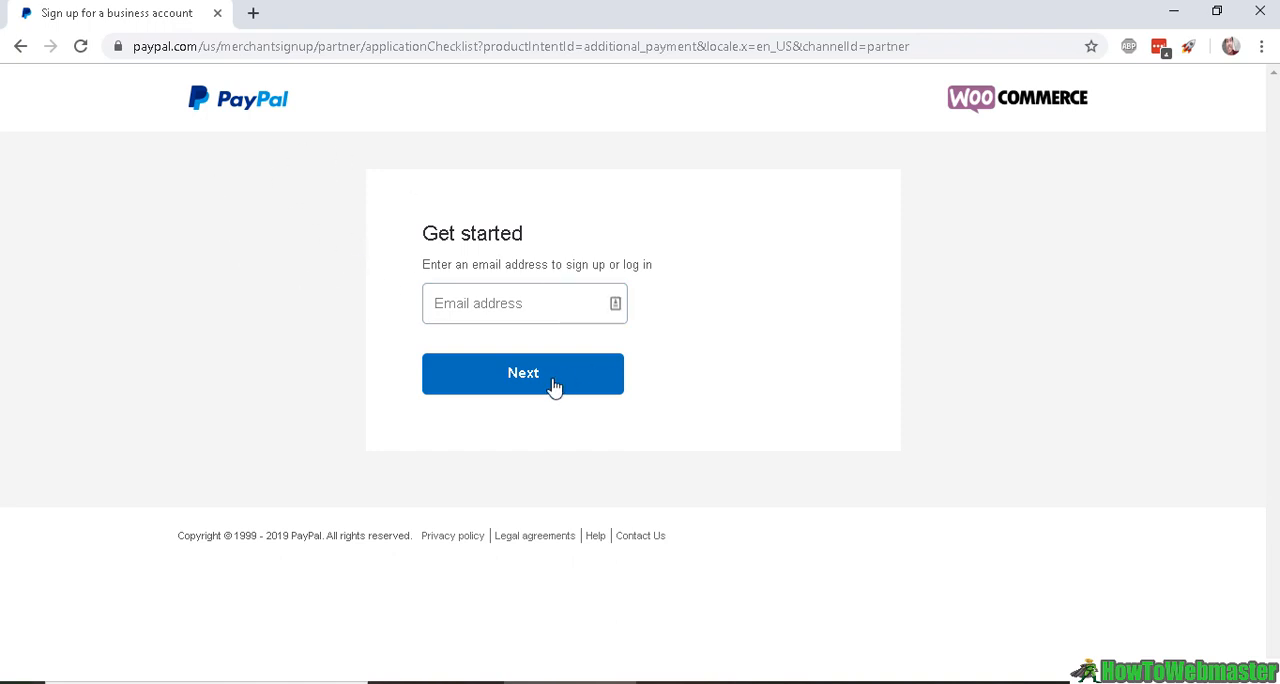
pyautogui.click(524, 303)
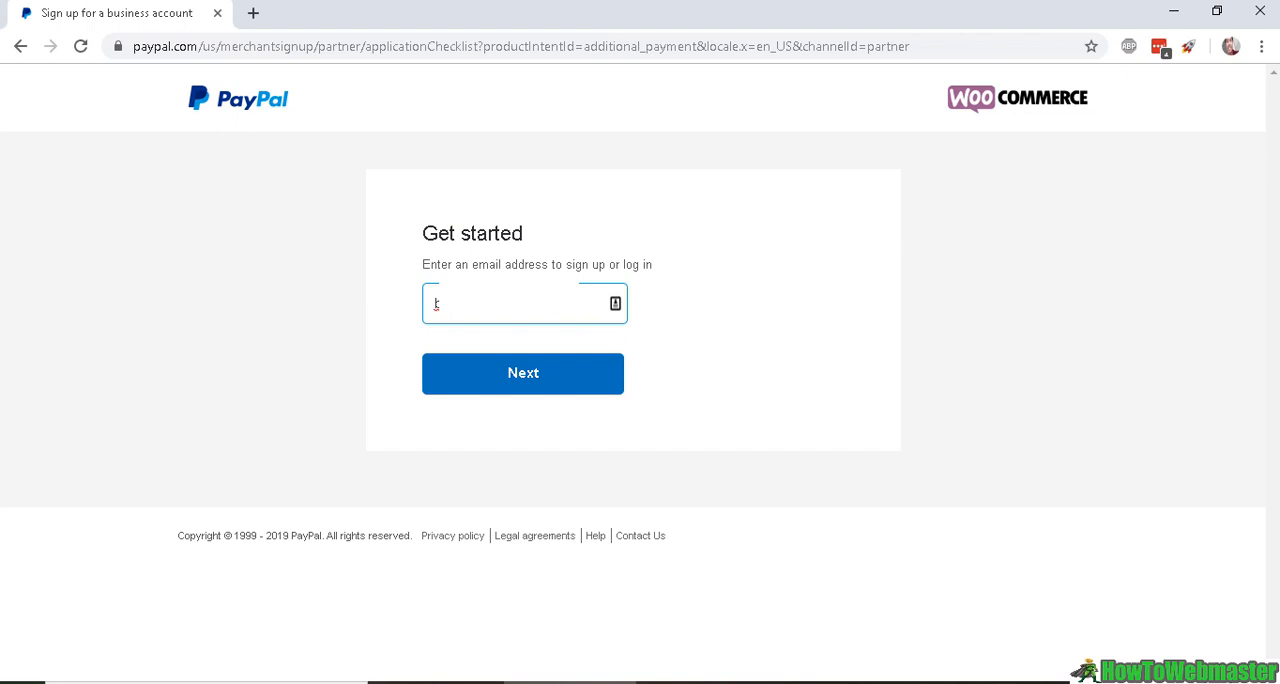
pyautogui.click(522, 373)
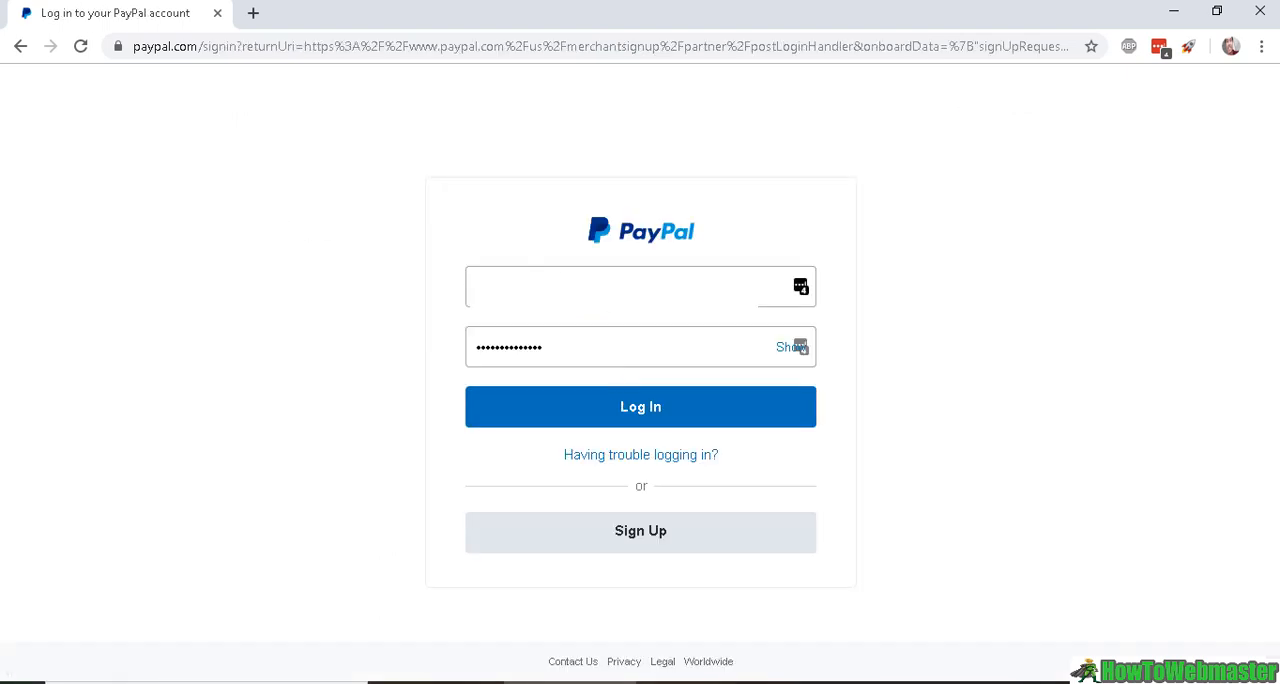
pyautogui.click(640, 406)
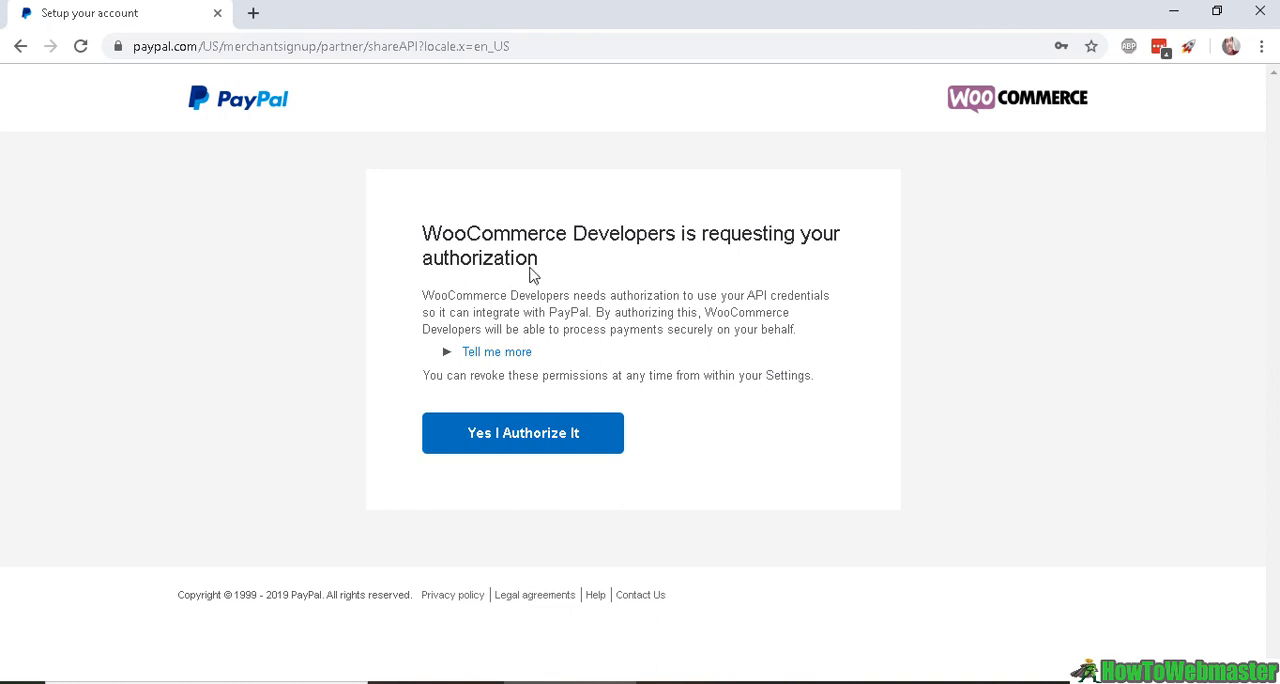
pyautogui.moveTo(510, 248)
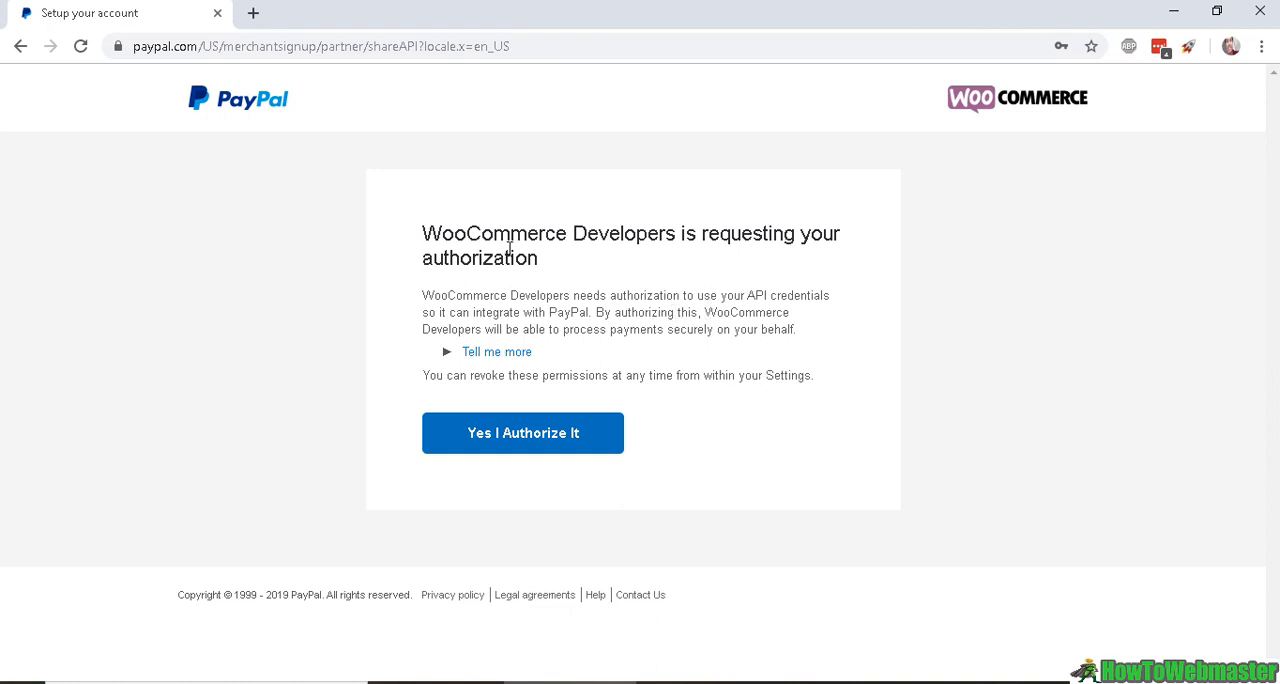
pyautogui.moveTo(610, 356)
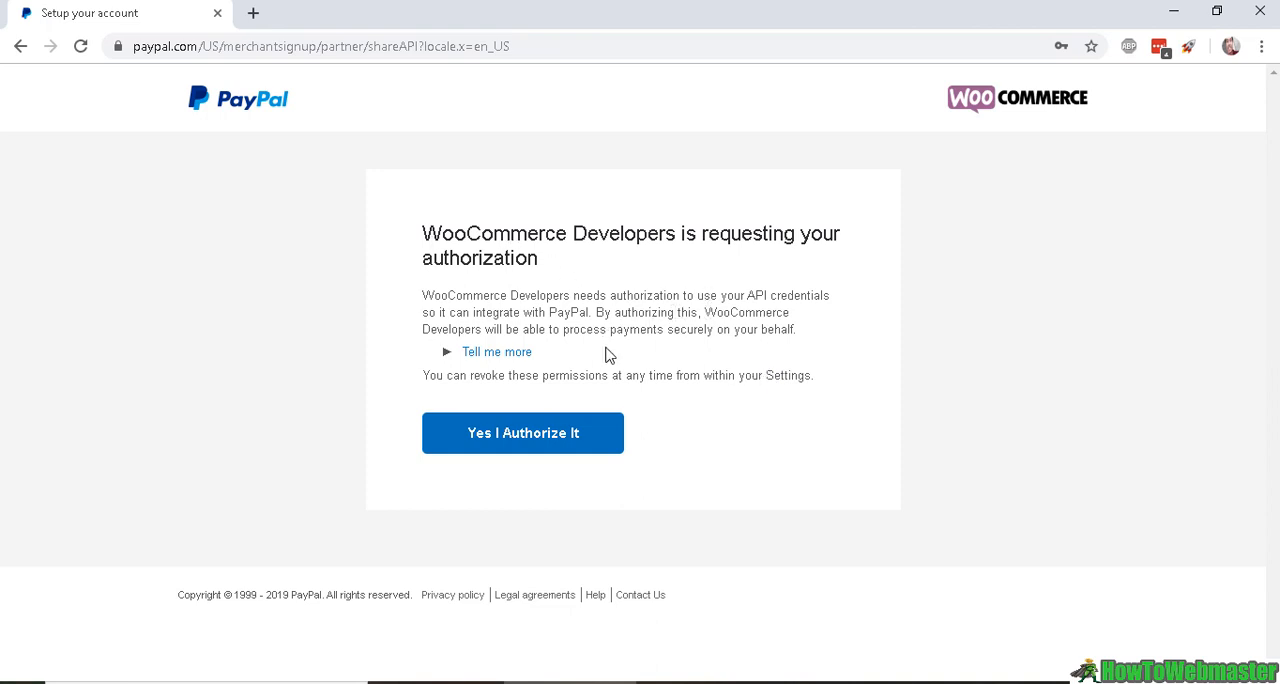
pyautogui.moveTo(490, 355)
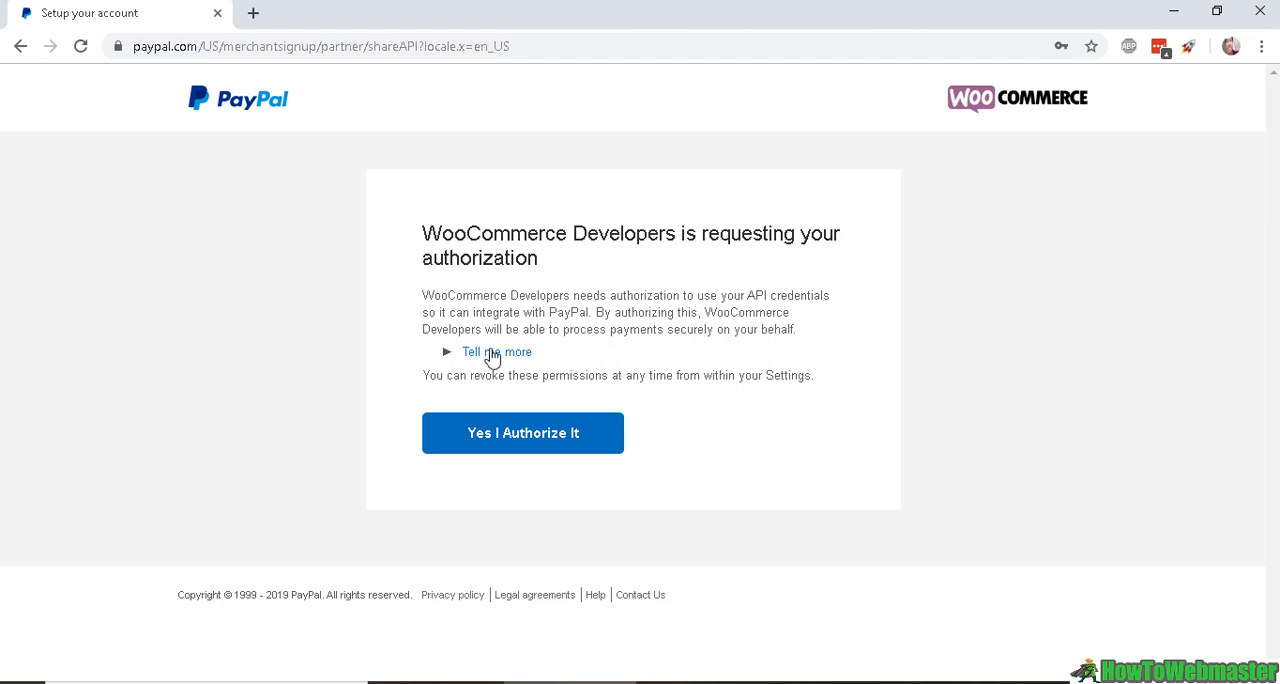
pyautogui.click(522, 432)
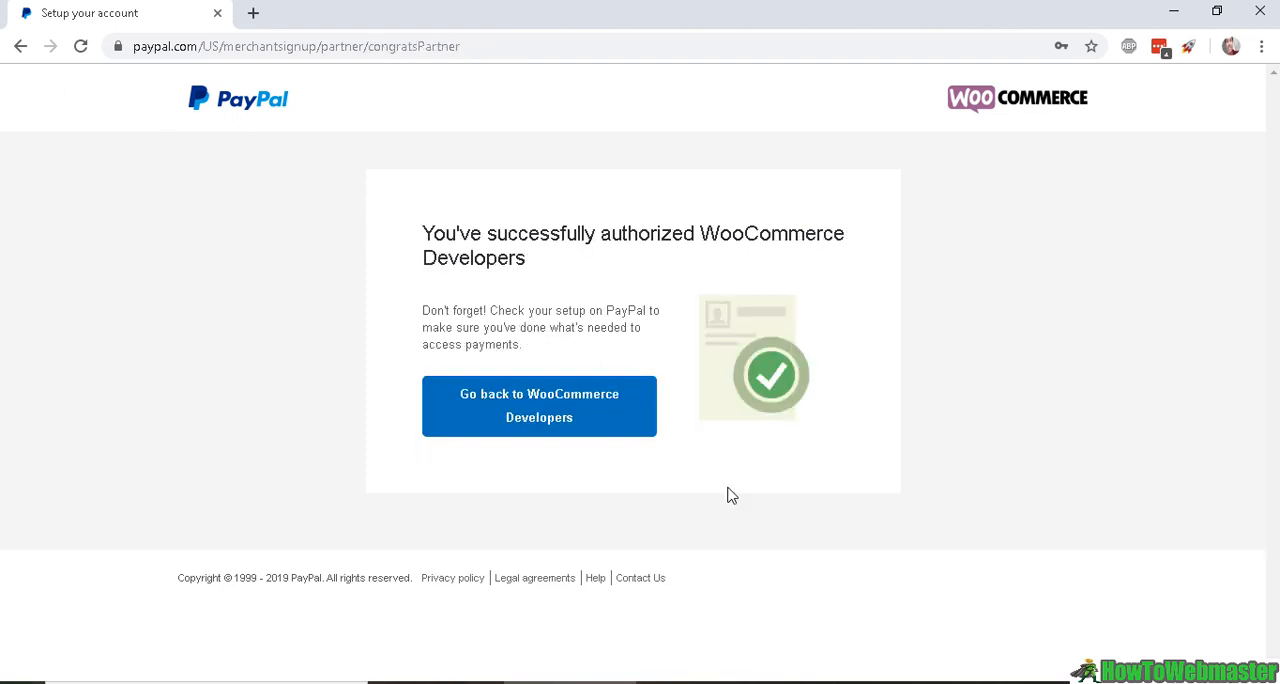
pyautogui.moveTo(660, 277)
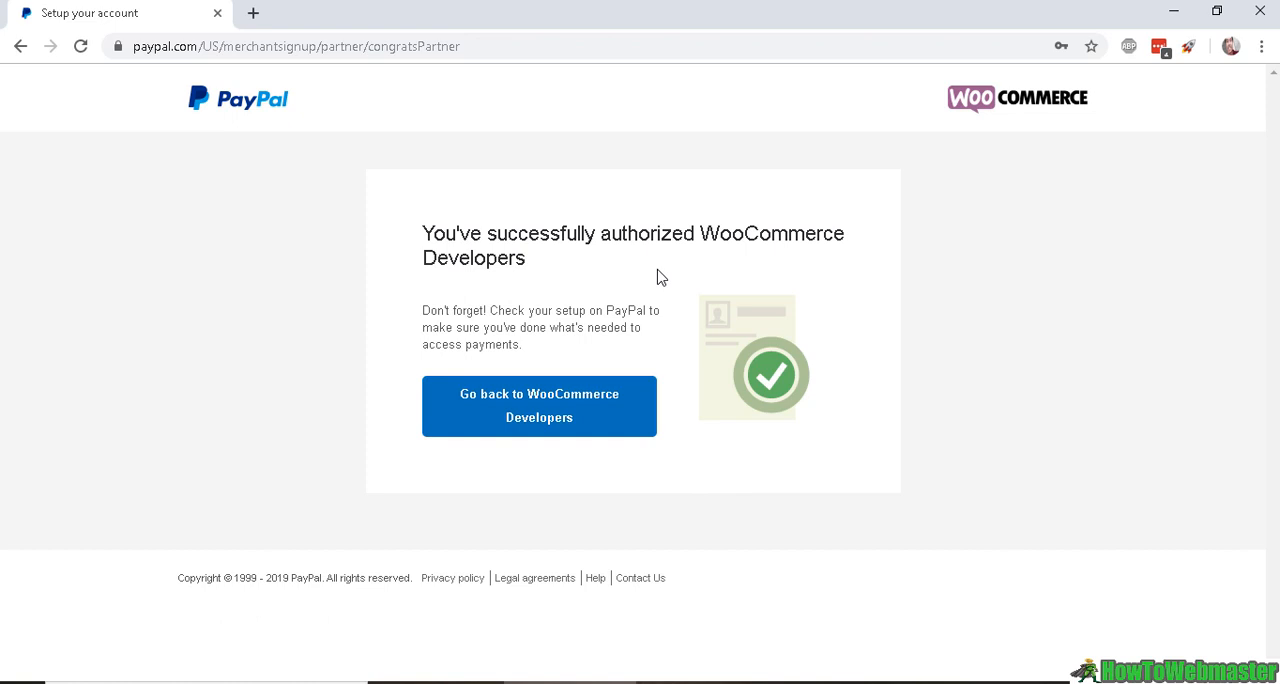
pyautogui.moveTo(502, 451)
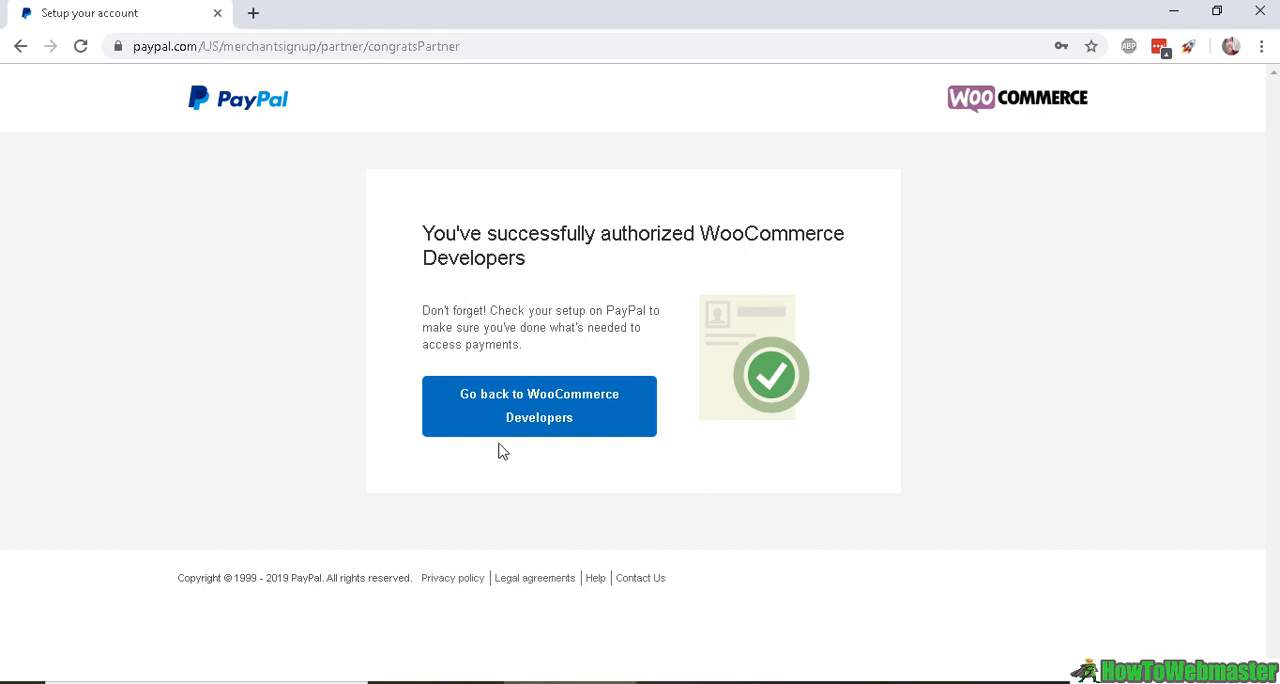
# - Return to WooCommerce Developers and accept the redirect to the site's admin
pyautogui.click(539, 405)
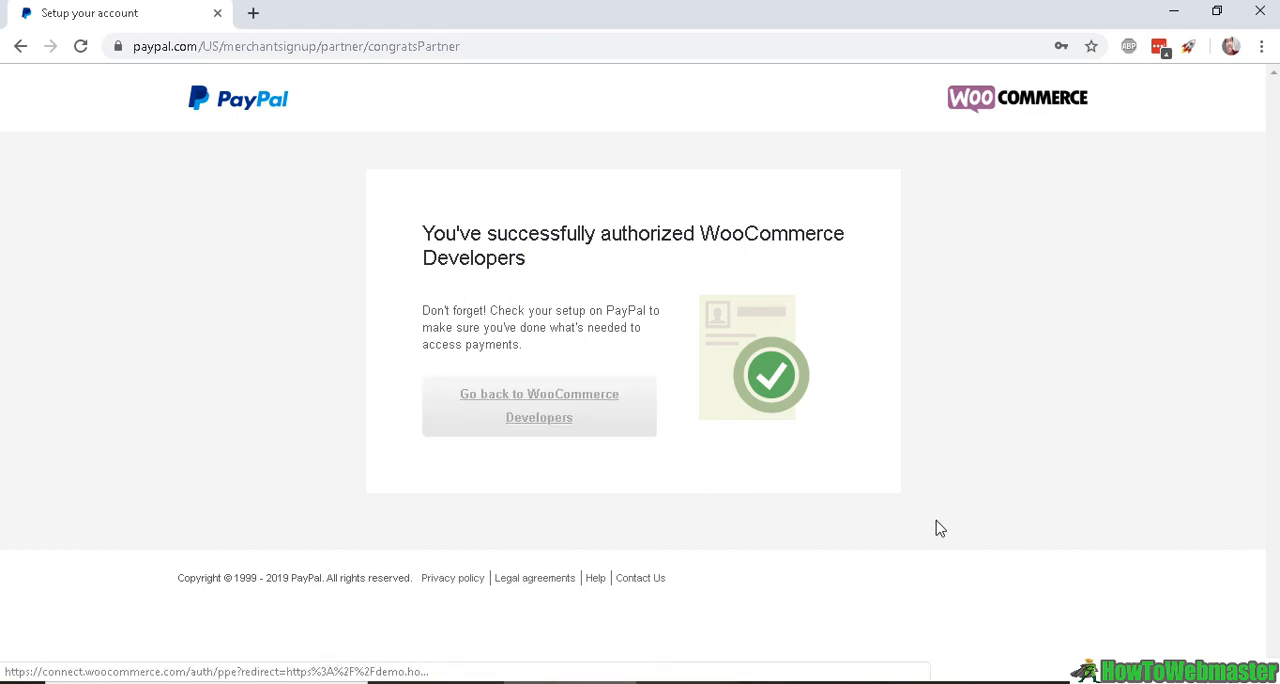
pyautogui.click(538, 405)
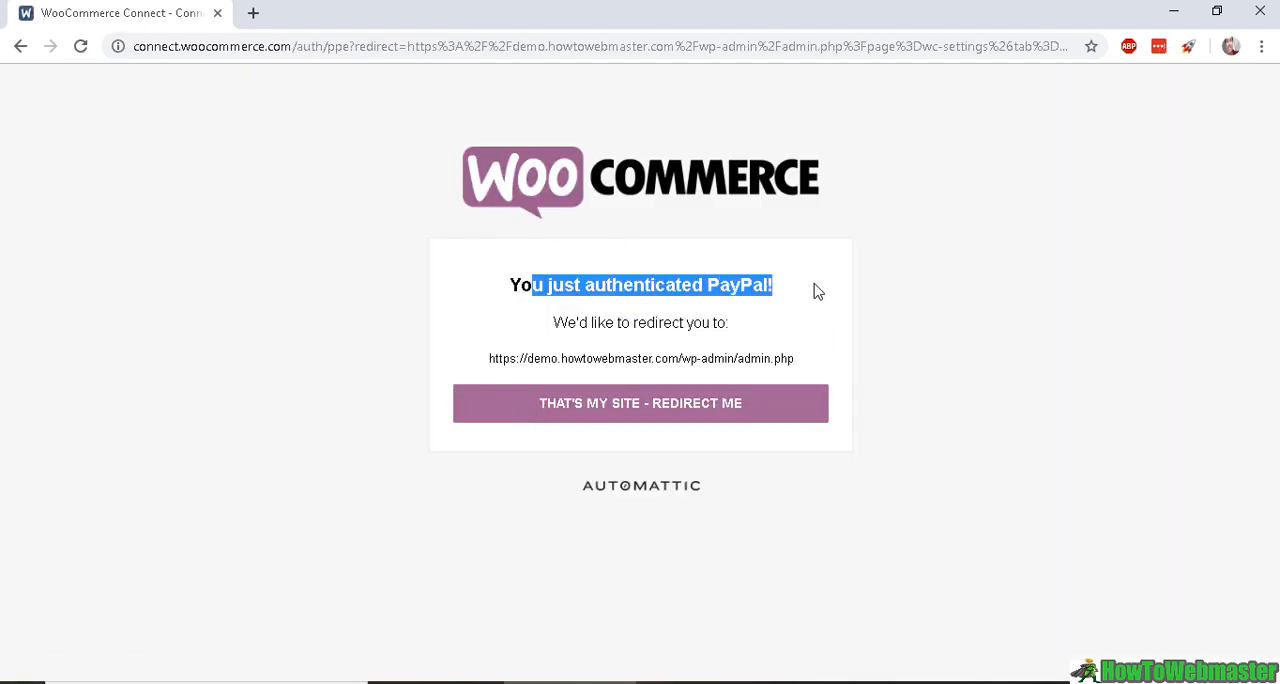
pyautogui.moveTo(783, 313)
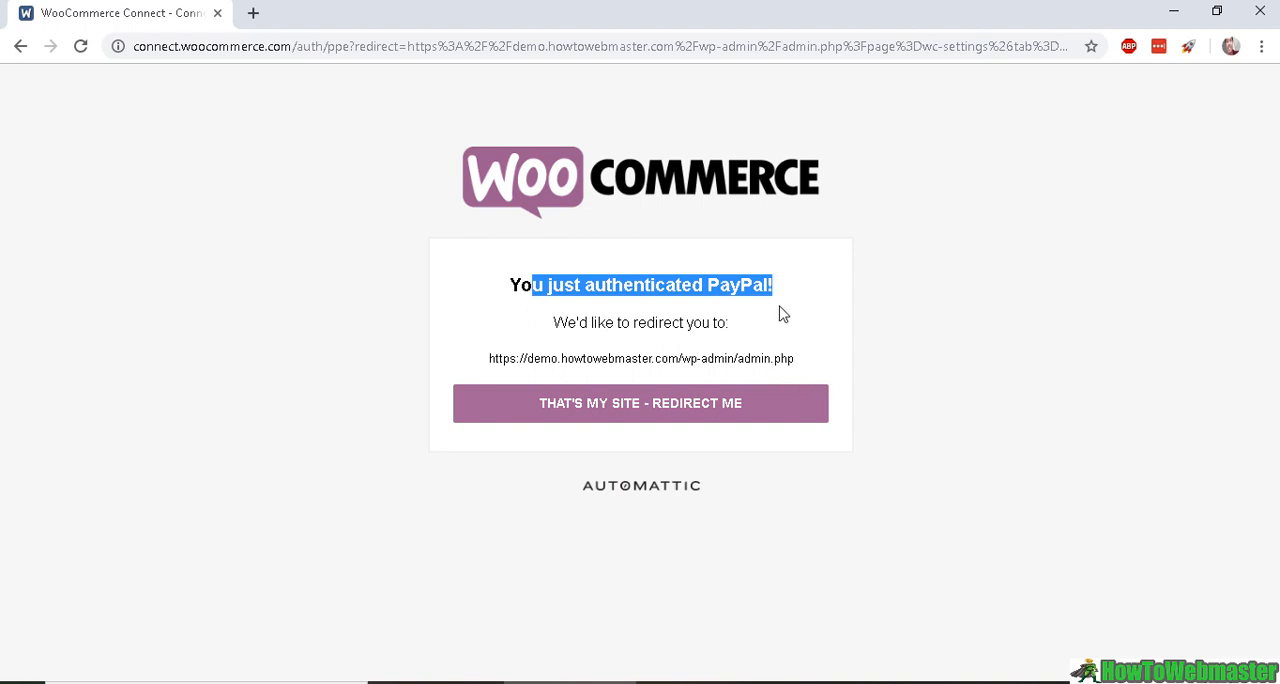
pyautogui.moveTo(703, 410)
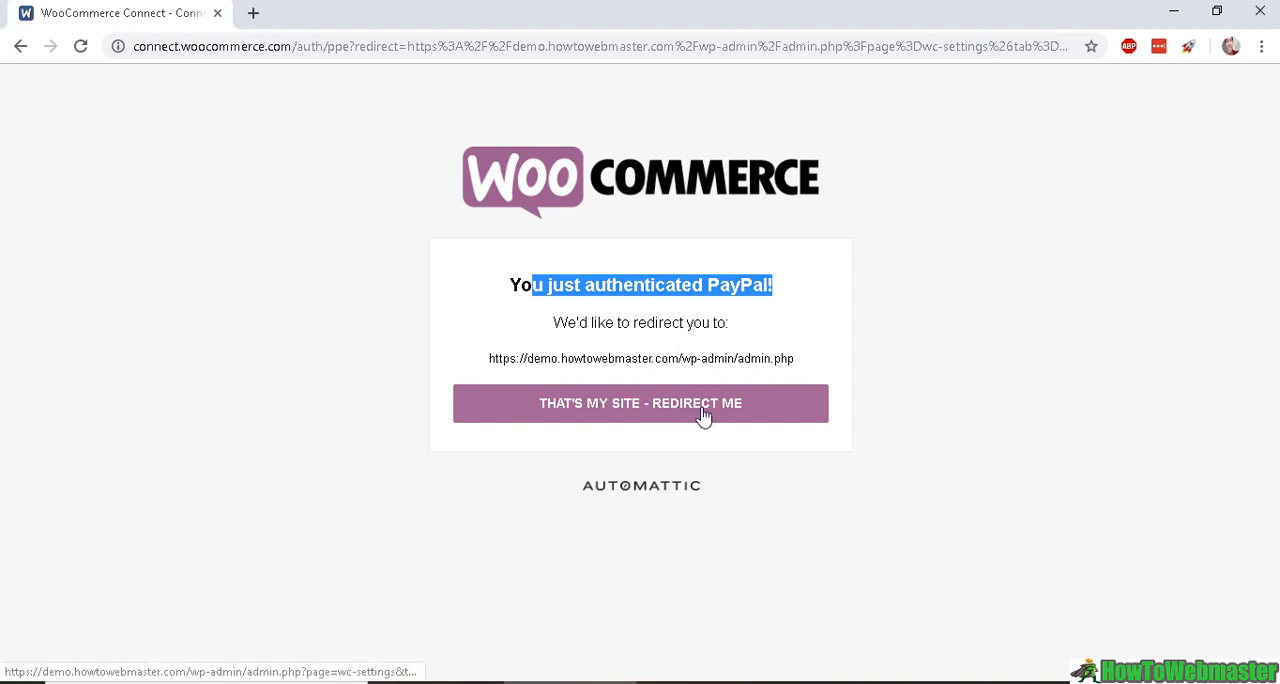
pyautogui.click(640, 403)
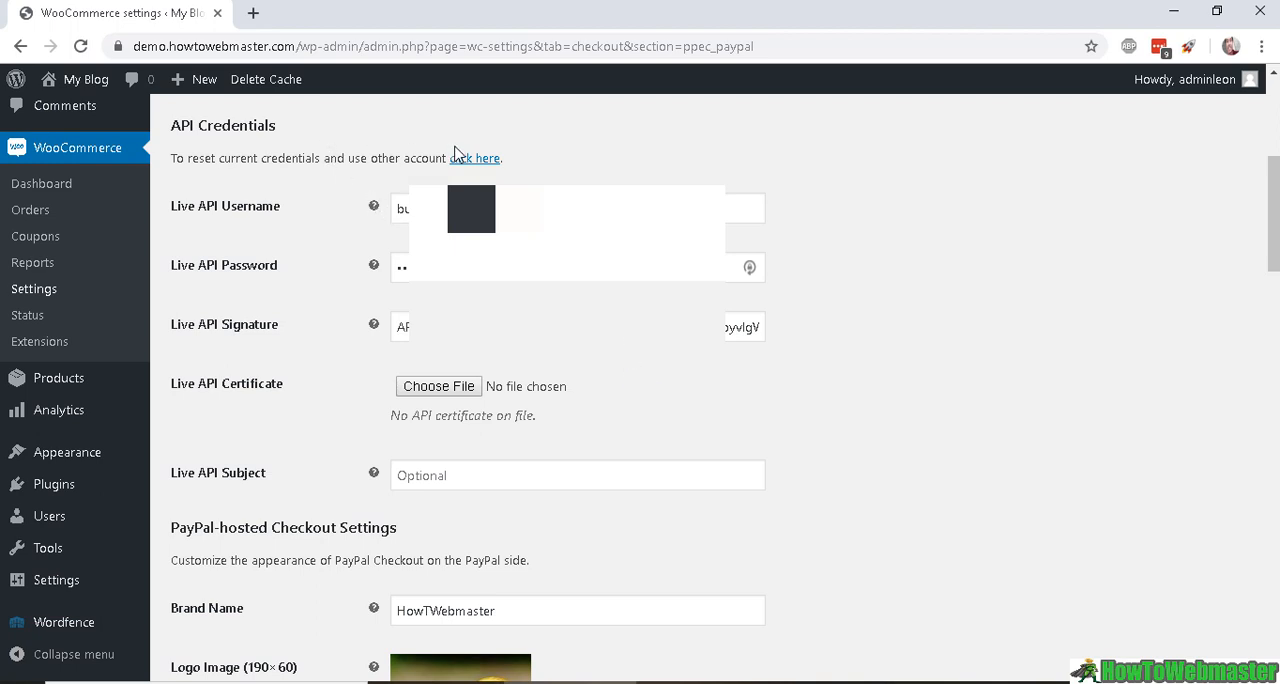
pyautogui.moveTo(347, 123)
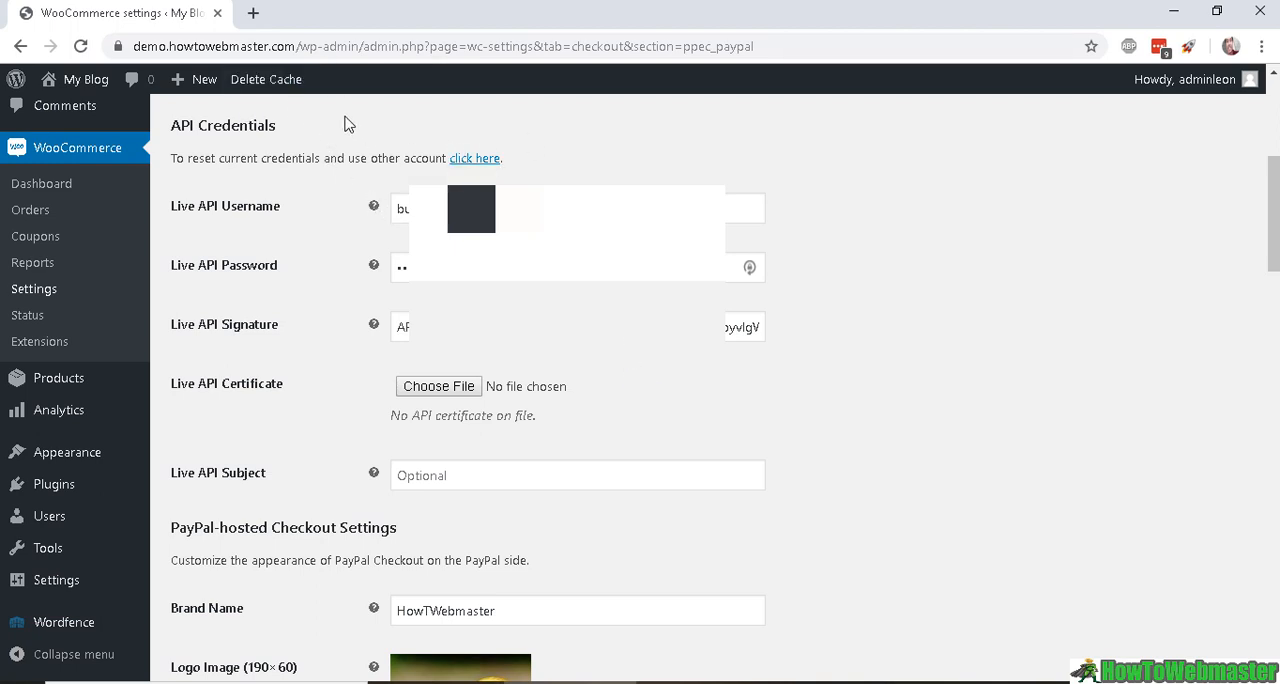
pyautogui.moveTo(378, 183)
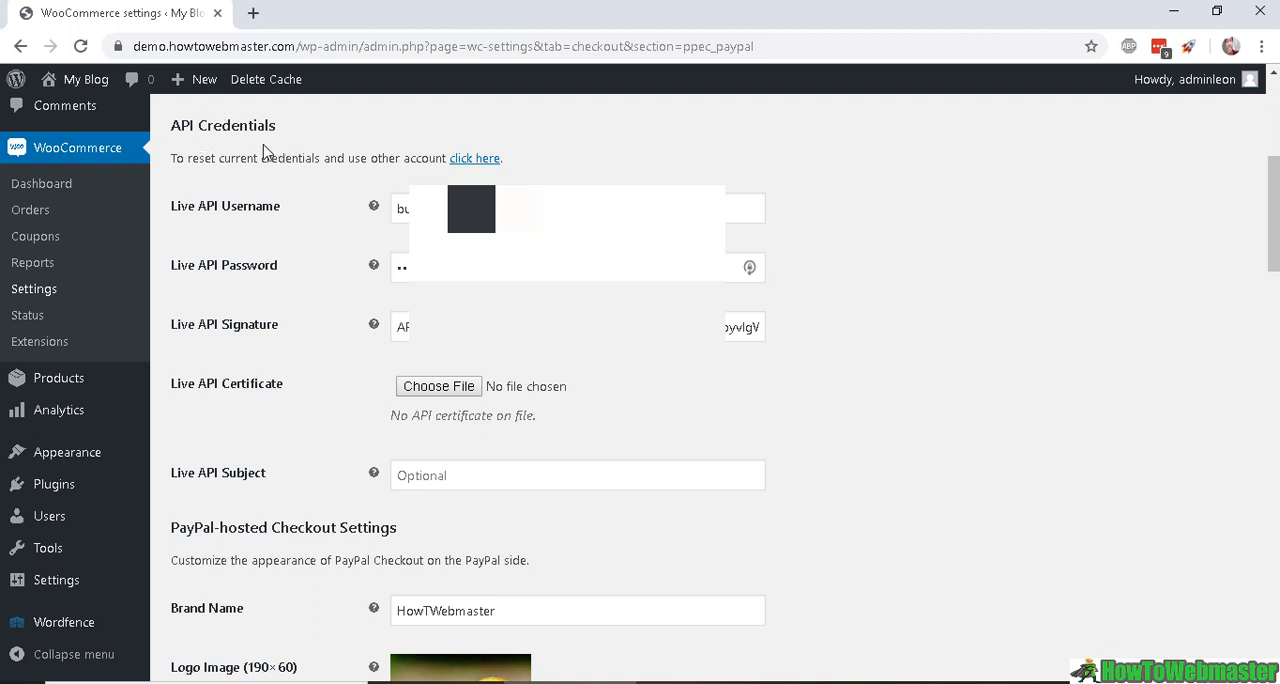
pyautogui.scroll(-3)
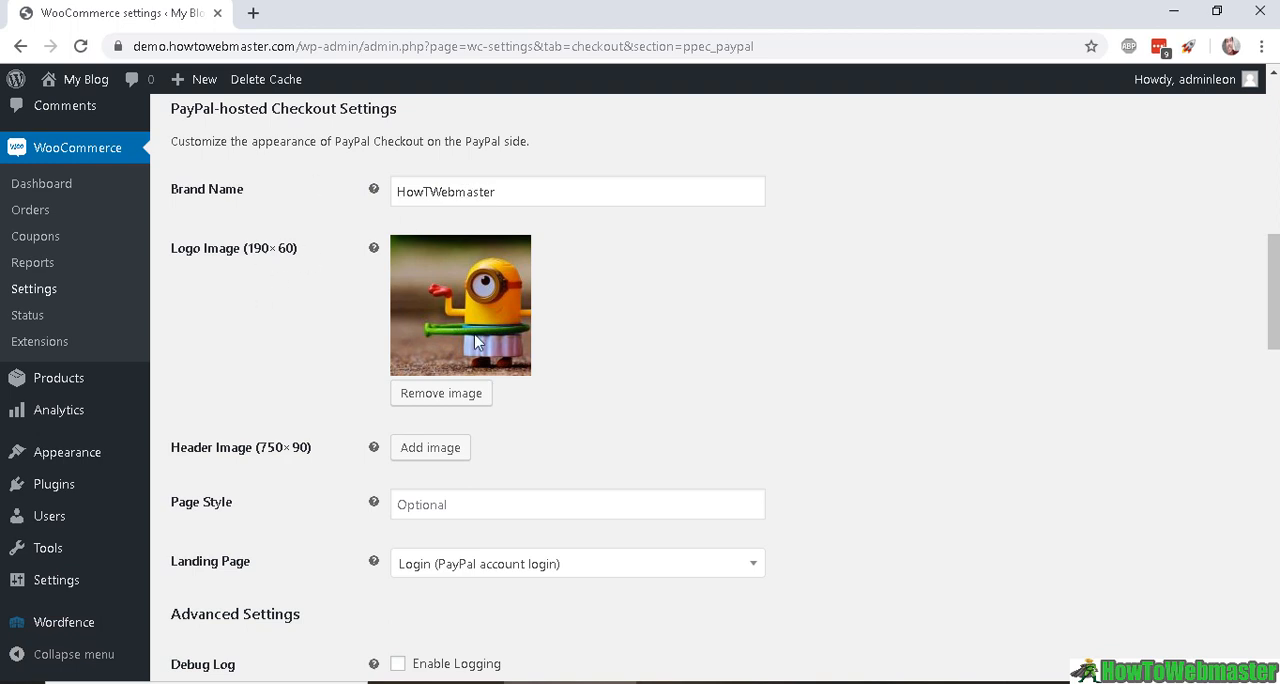
pyautogui.moveTo(508, 328)
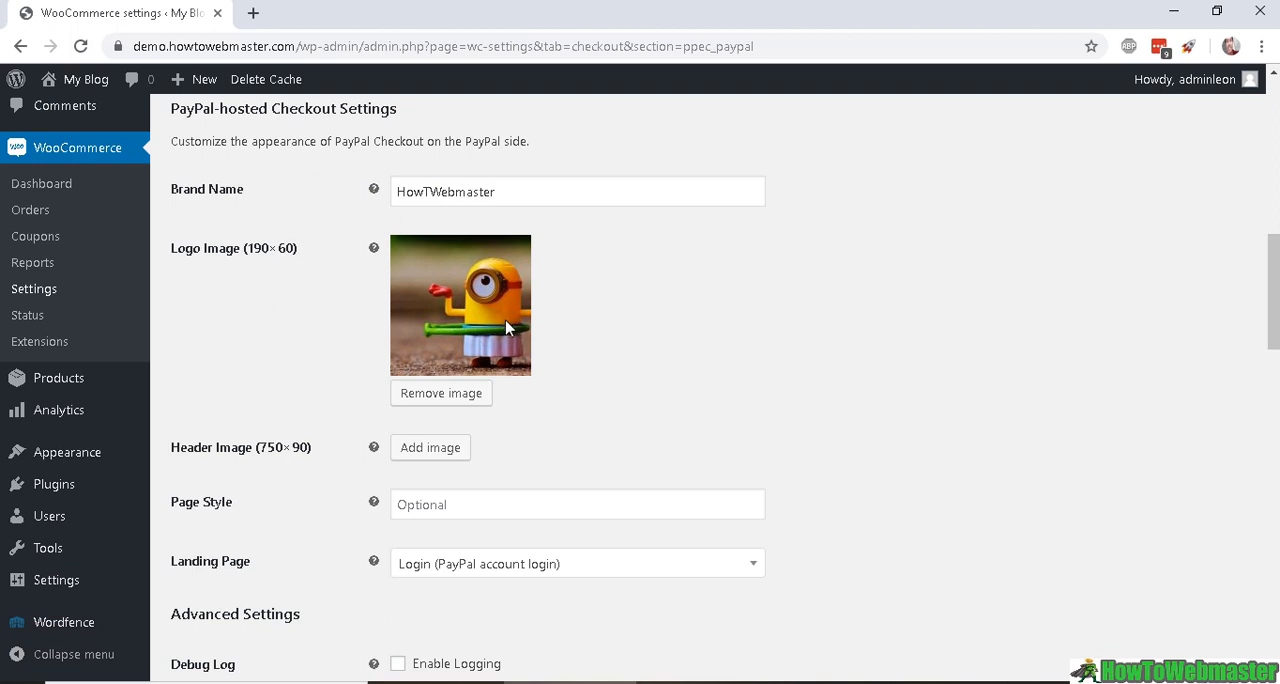
pyautogui.moveTo(589, 358)
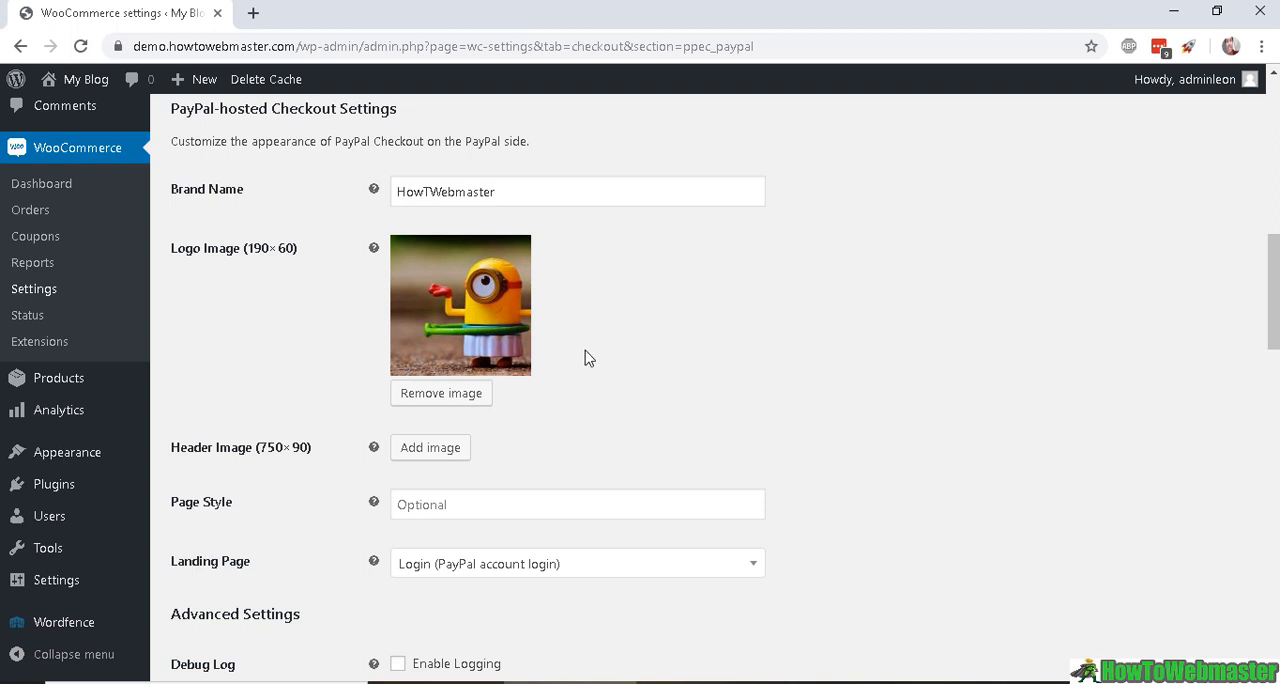
pyautogui.moveTo(220, 457)
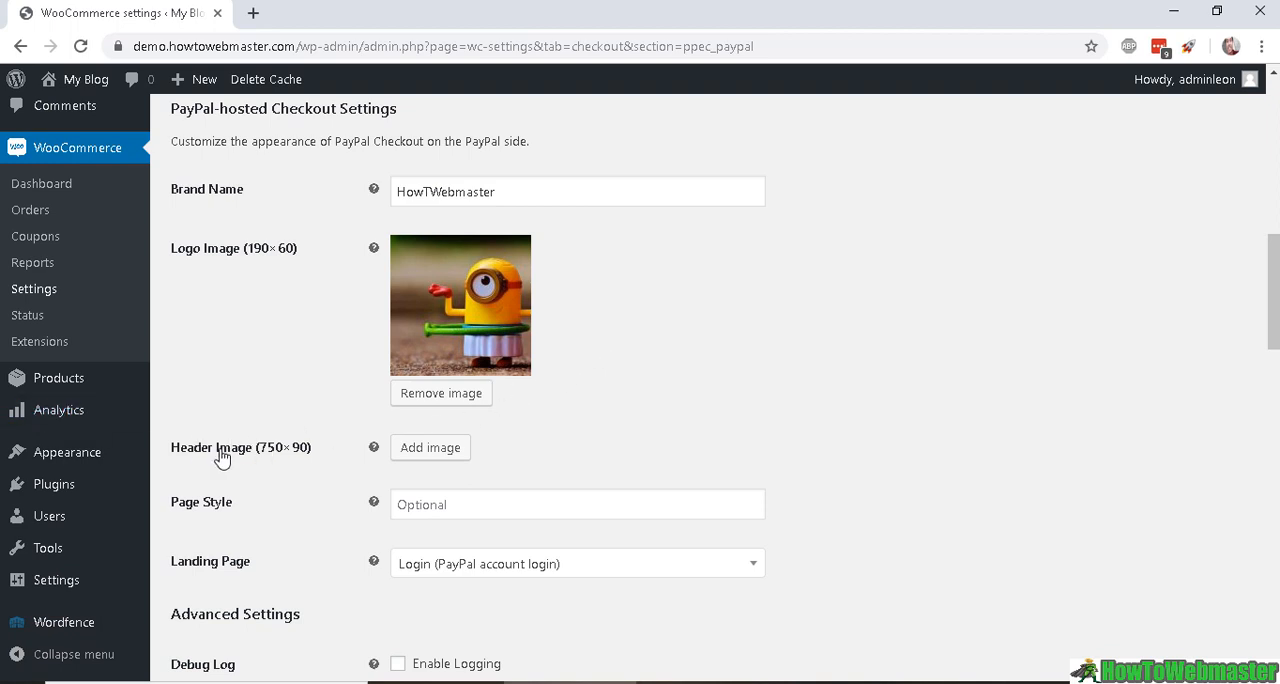
pyautogui.moveTo(323, 530)
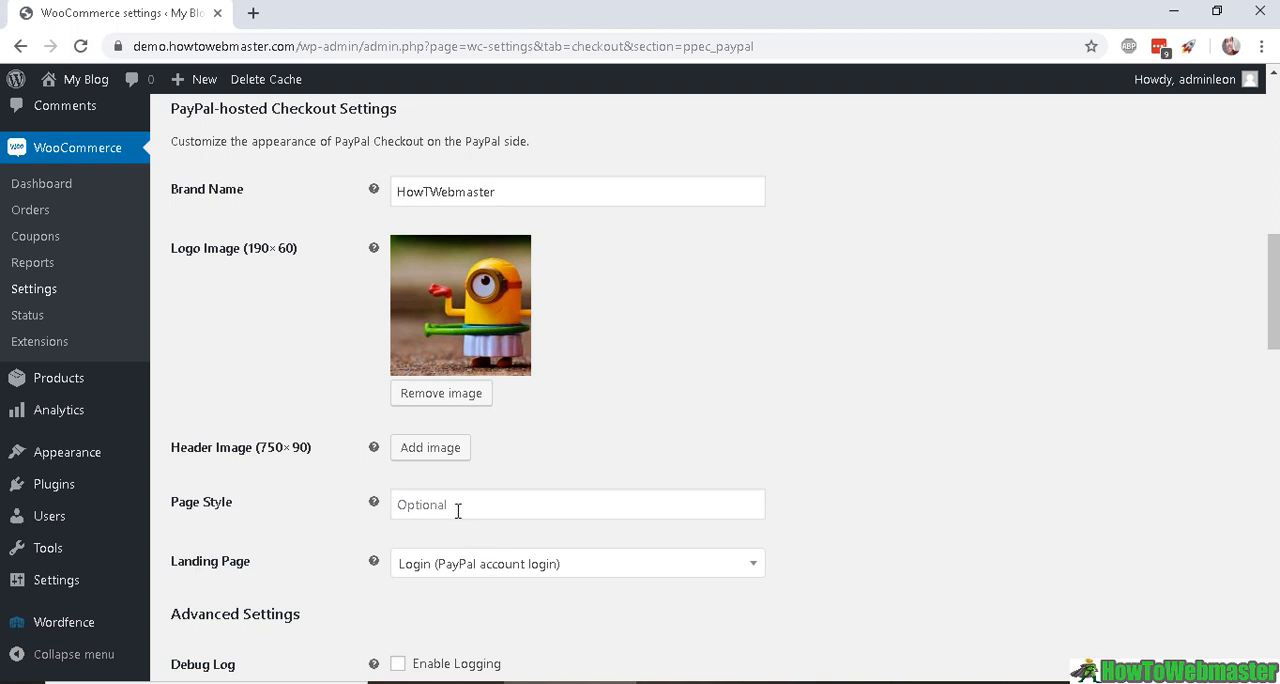
pyautogui.moveTo(302, 512)
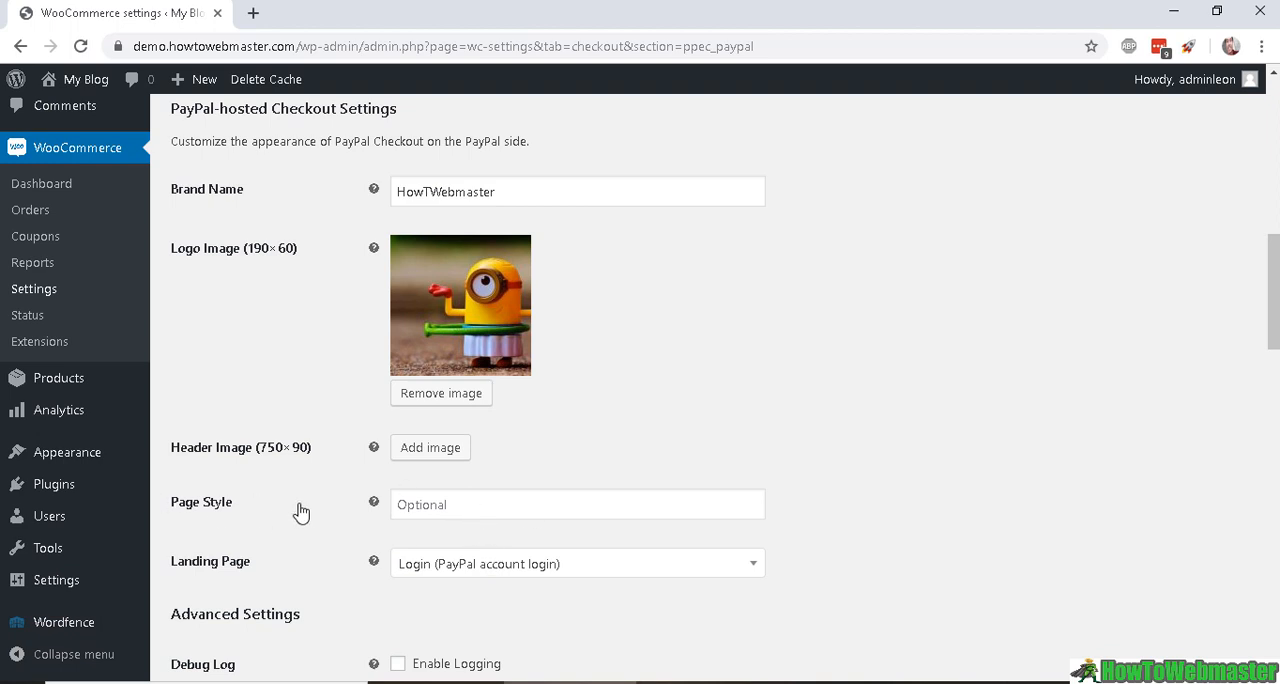
pyautogui.moveTo(540, 480)
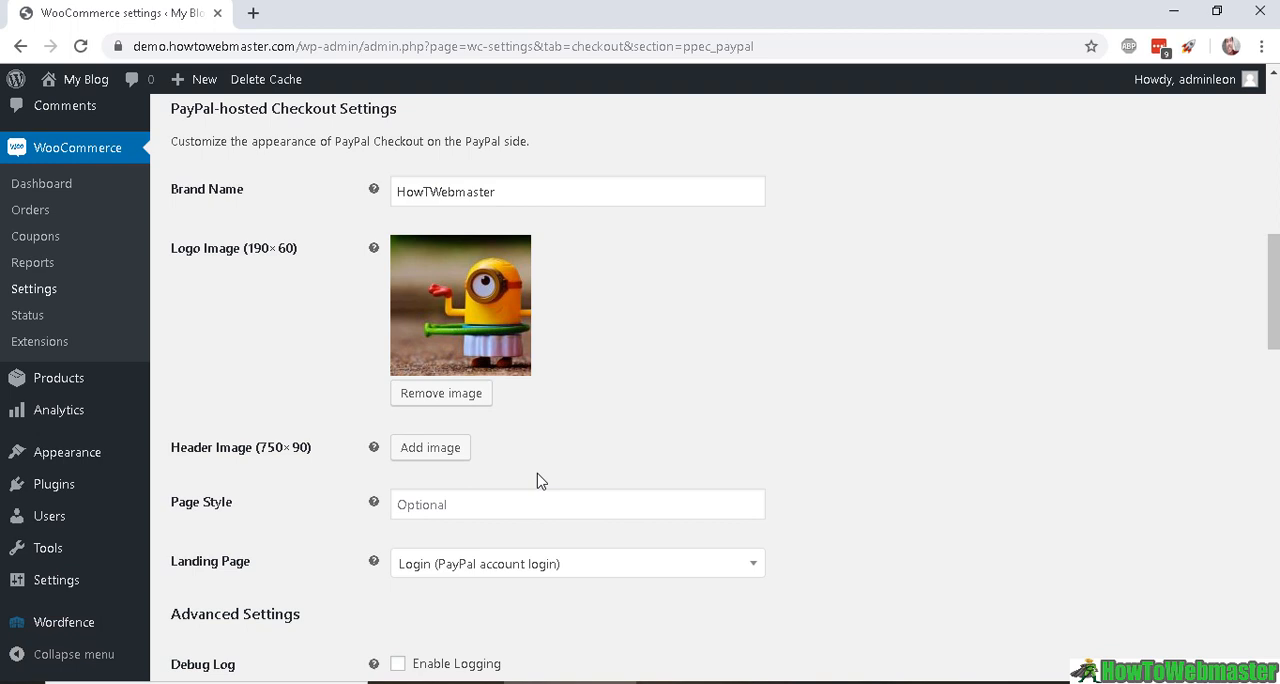
pyautogui.moveTo(454, 570)
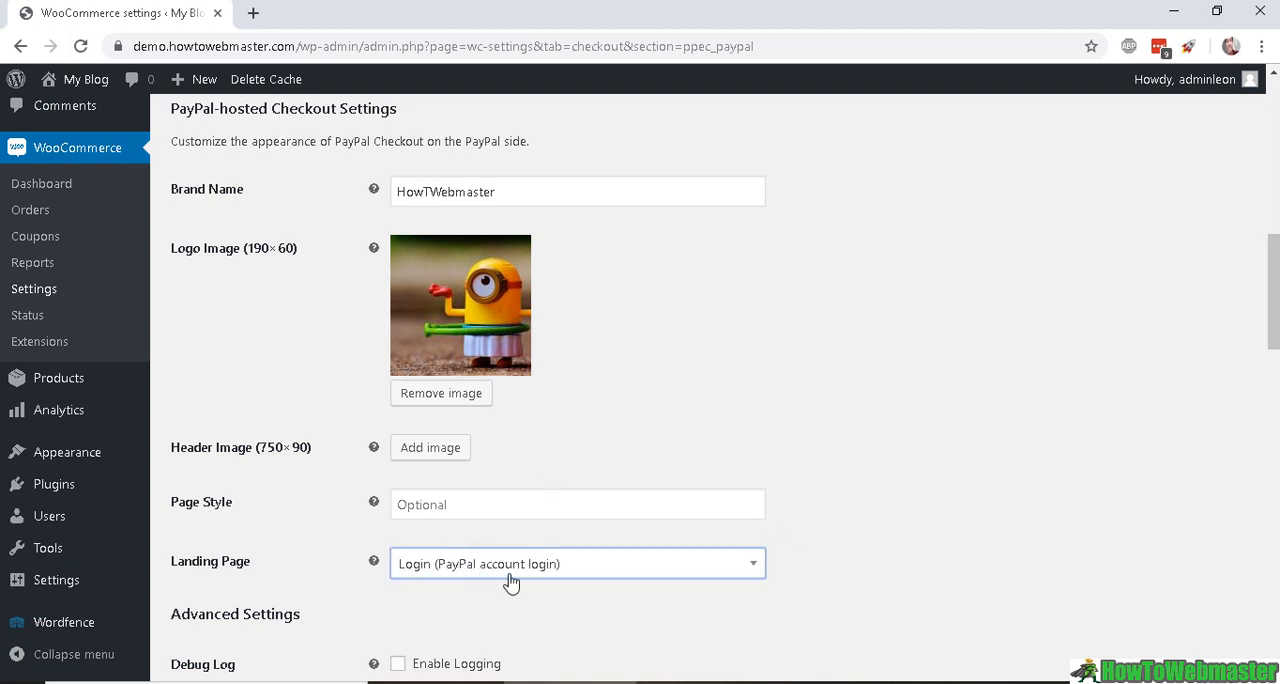
pyautogui.moveTo(572, 553)
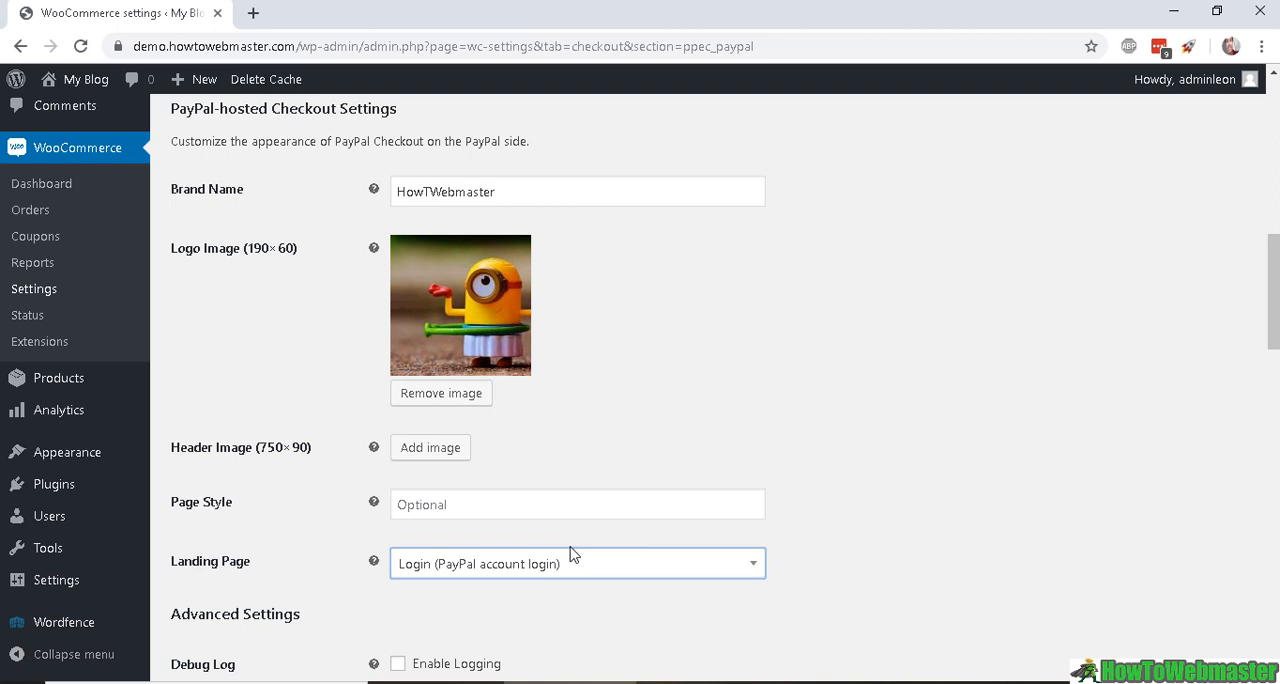
pyautogui.scroll(-3)
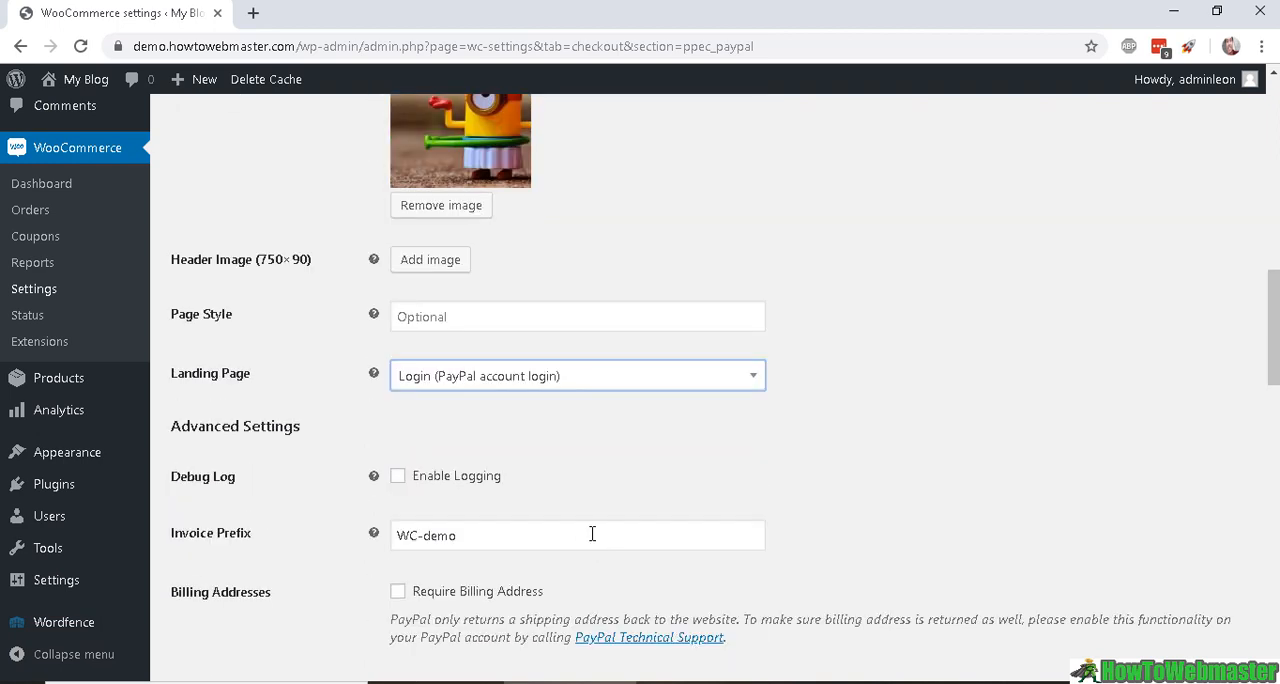
pyautogui.scroll(-3)
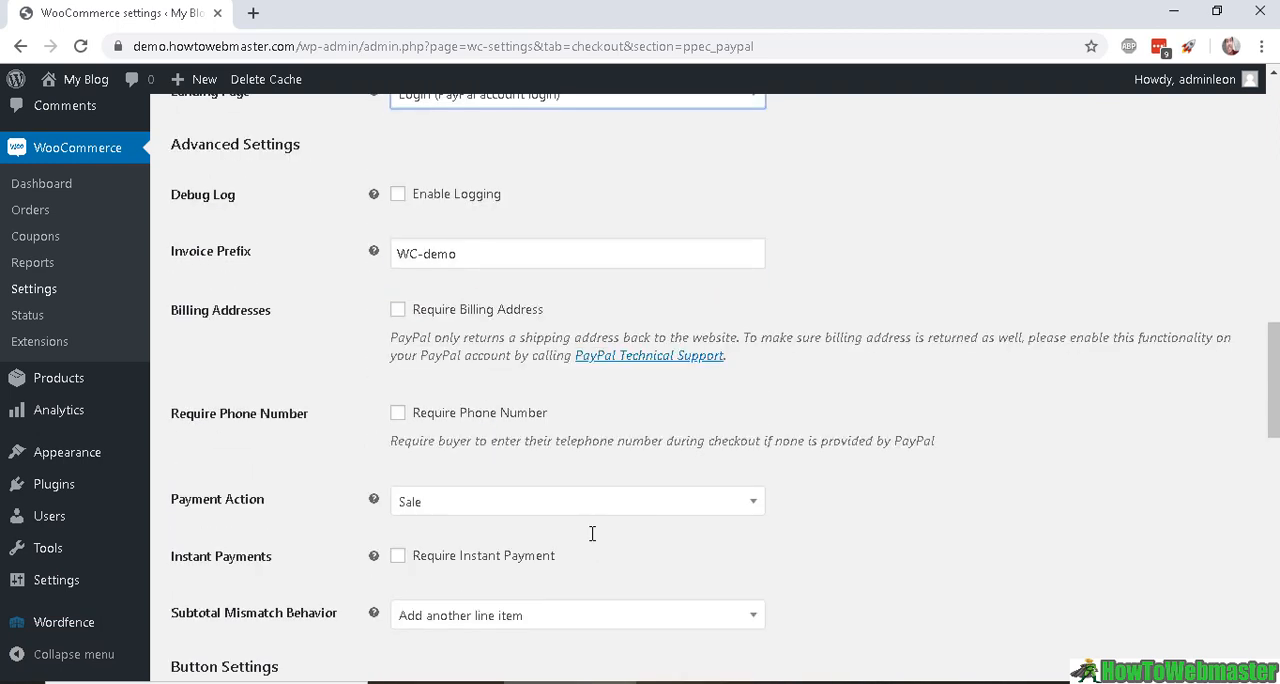
pyautogui.moveTo(463, 387)
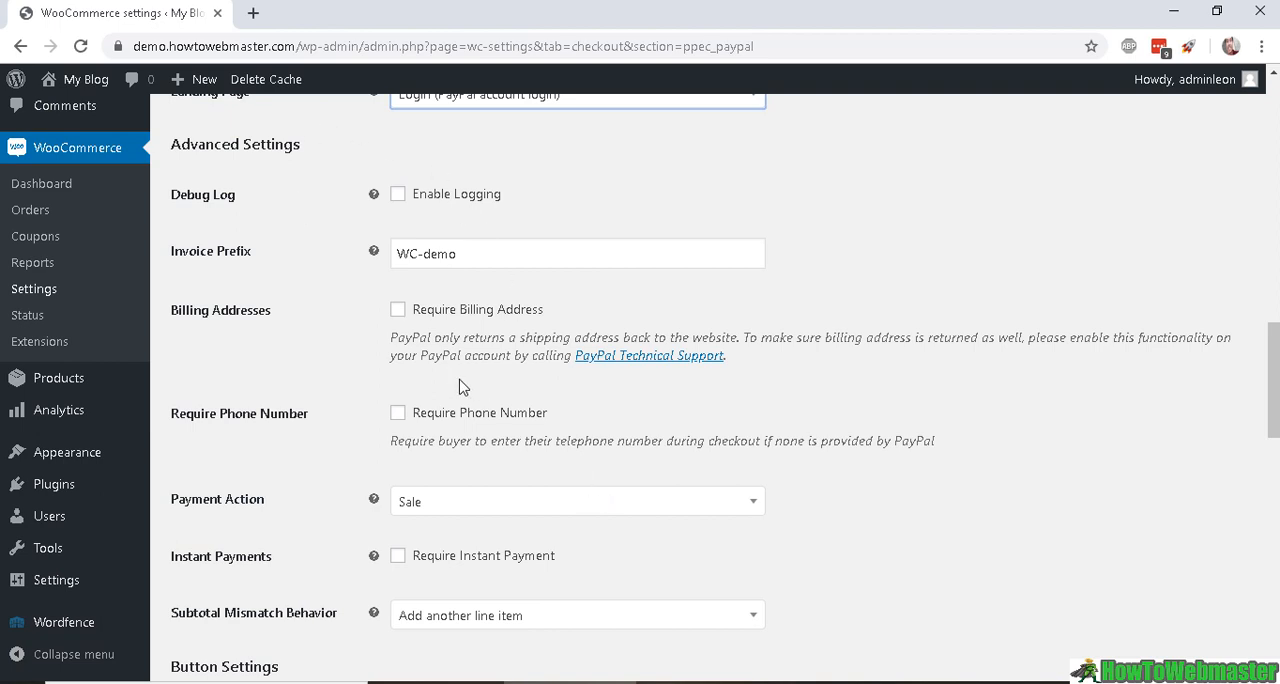
pyautogui.moveTo(378, 308)
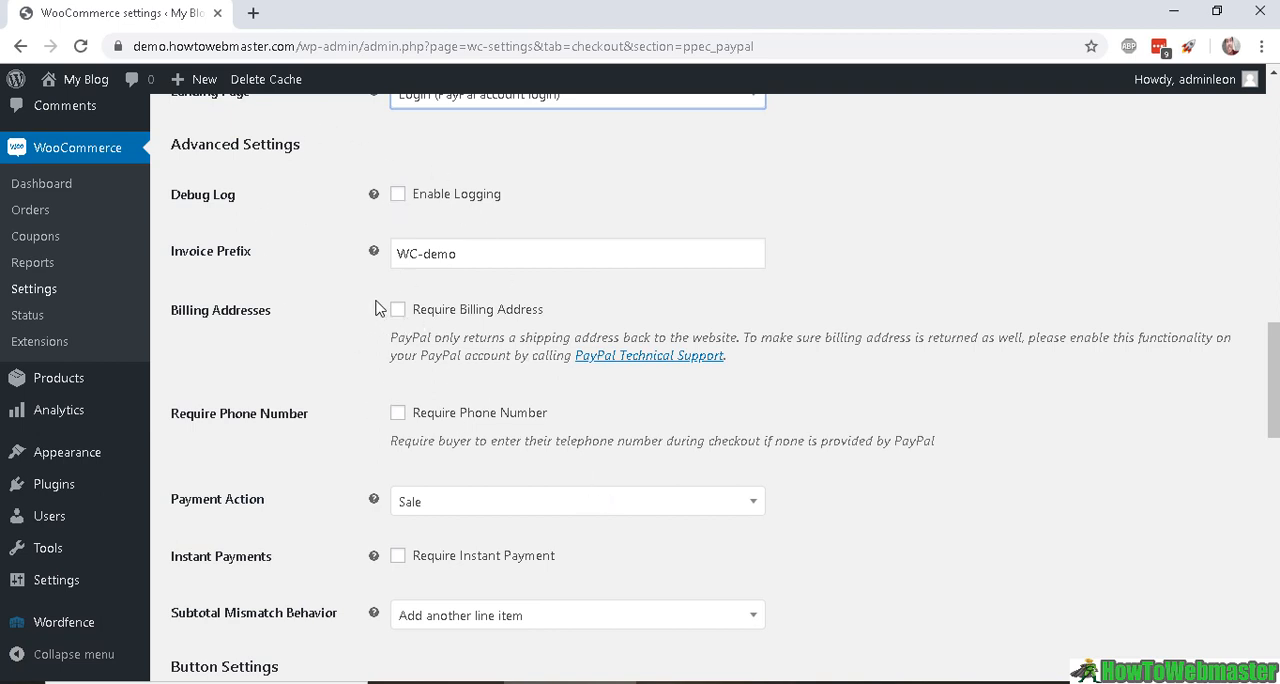
pyautogui.moveTo(322, 268)
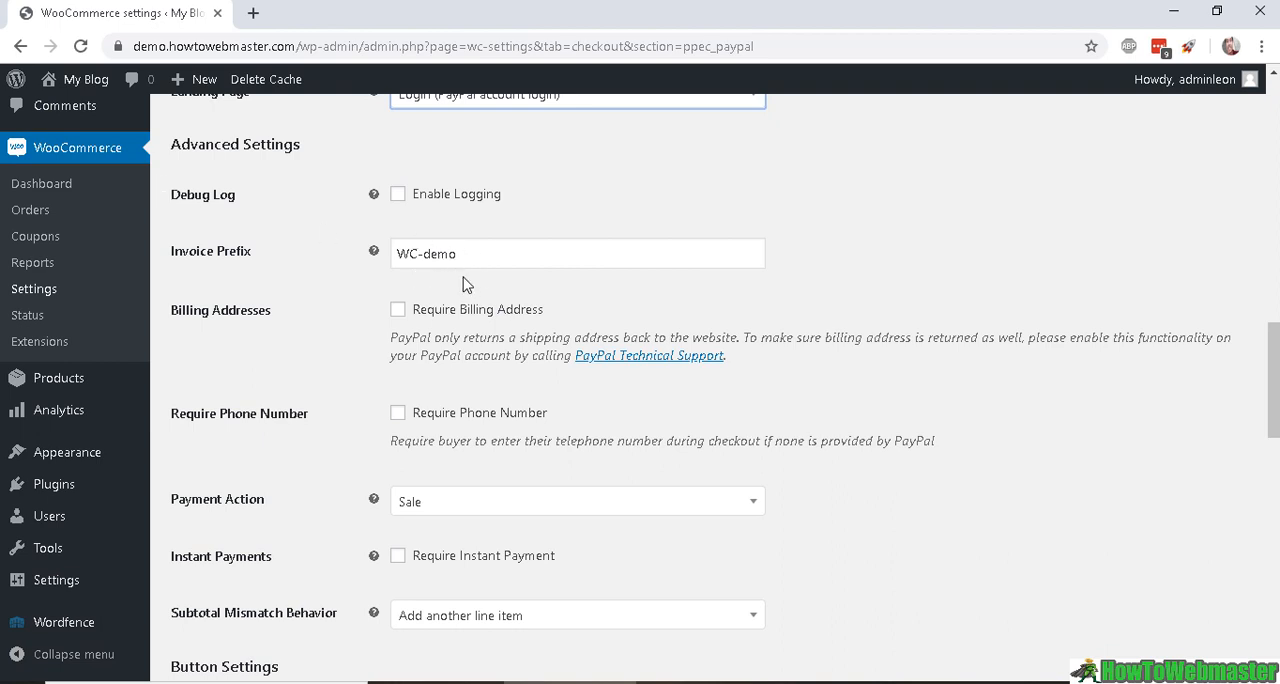
pyautogui.moveTo(345, 318)
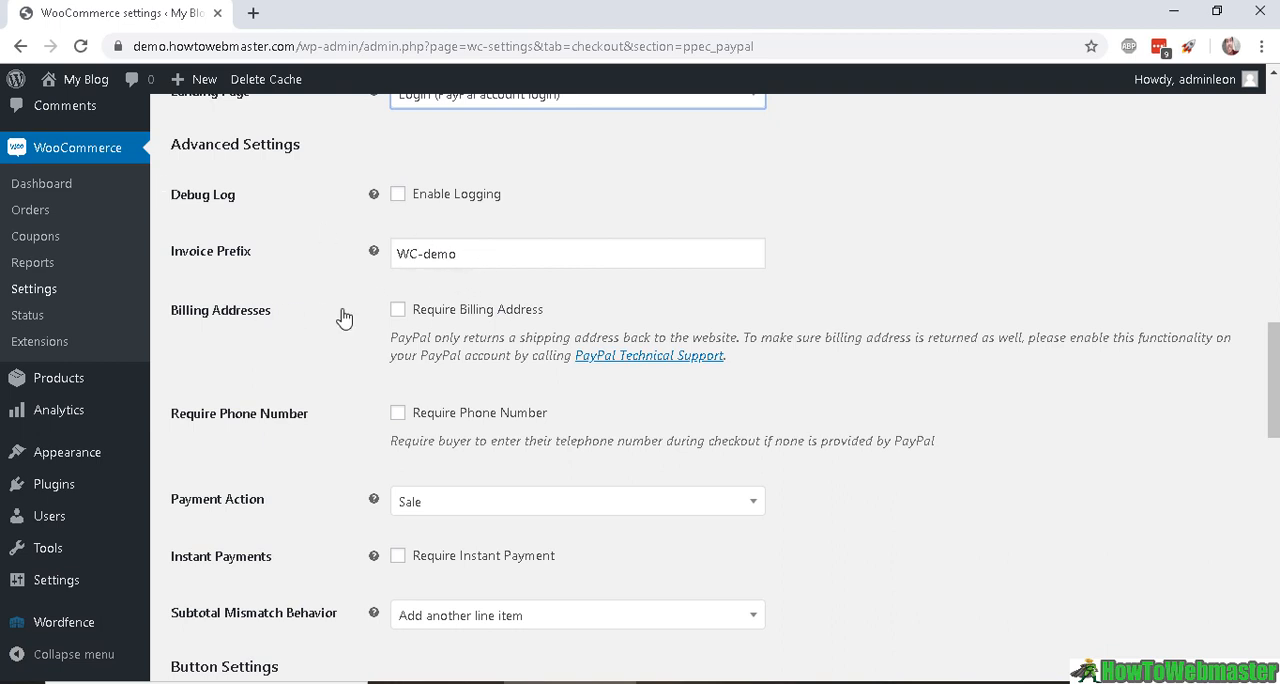
pyautogui.moveTo(462, 320)
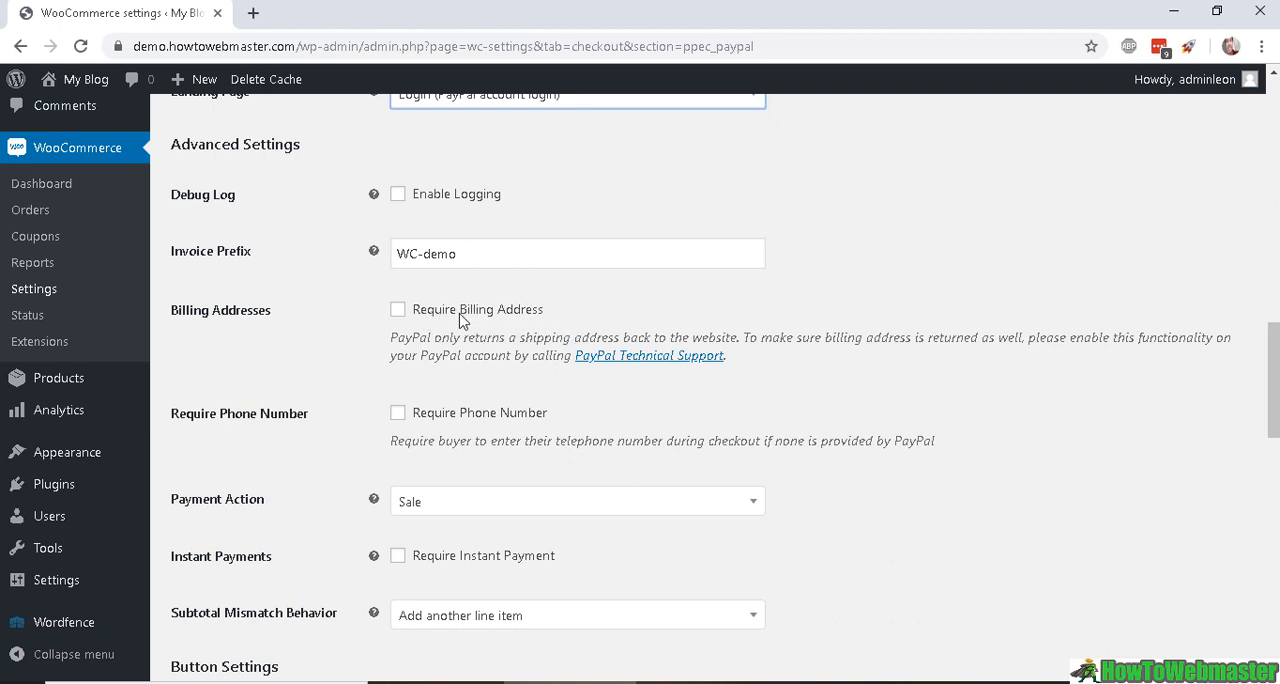
pyautogui.moveTo(473, 291)
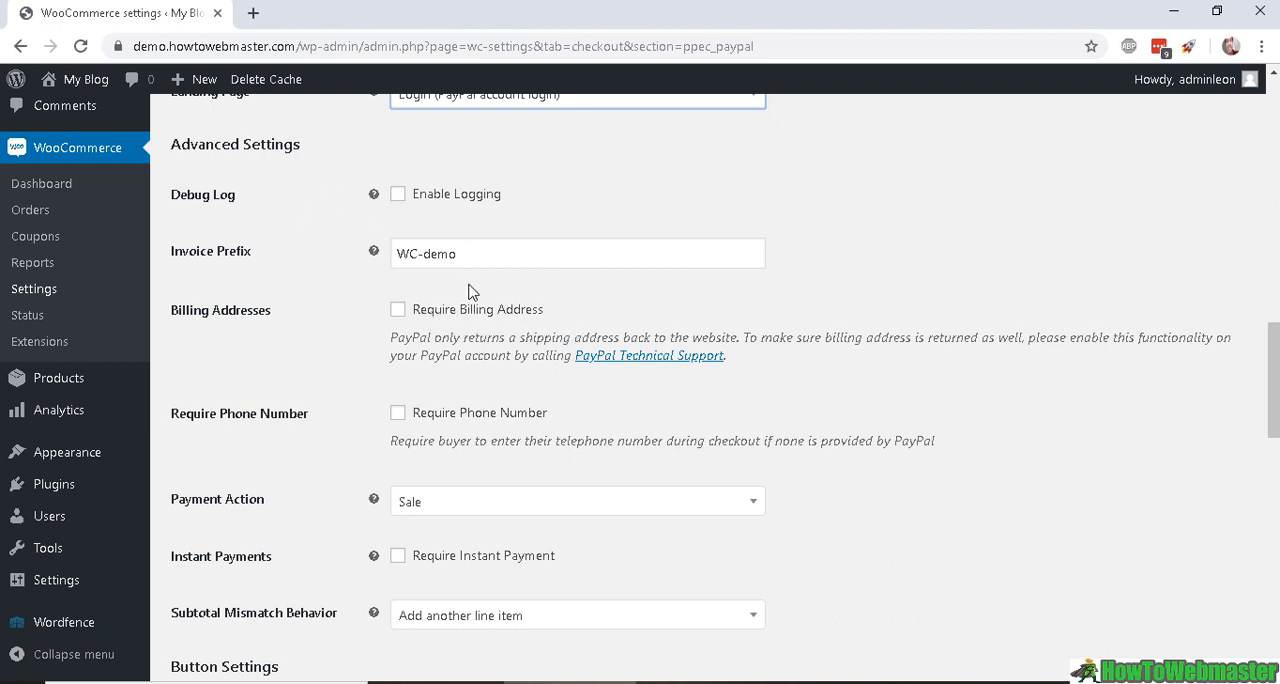
pyautogui.moveTo(330, 326)
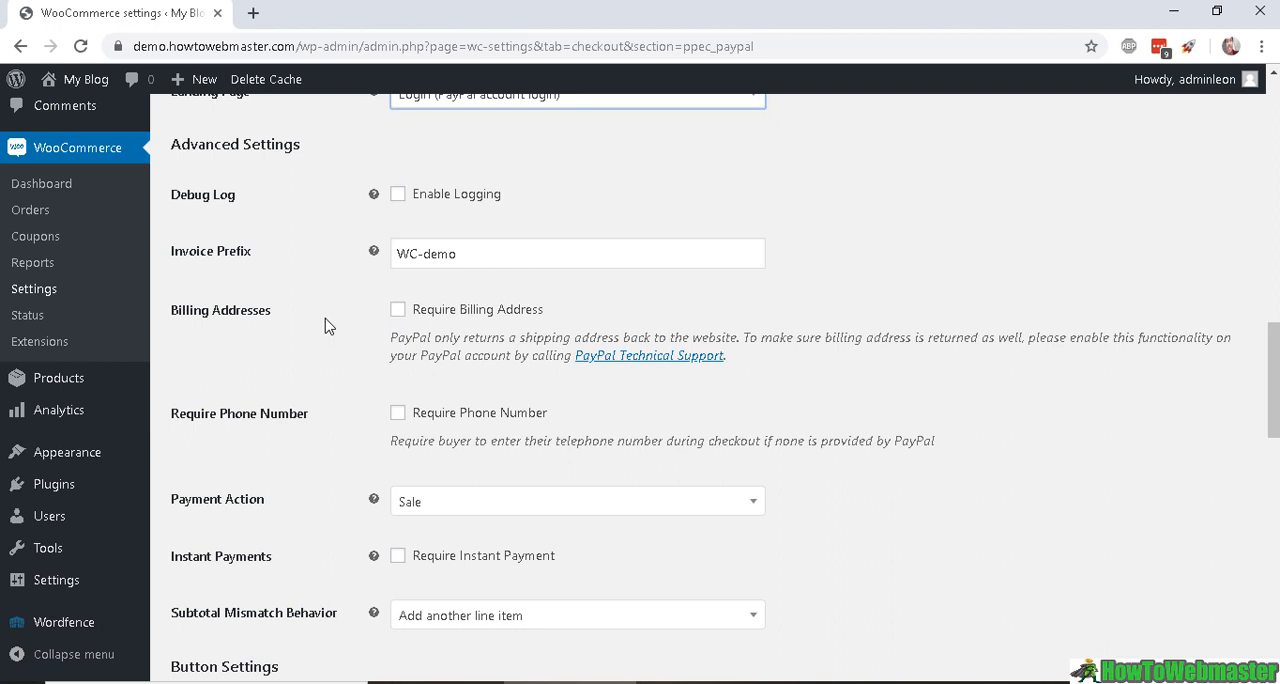
pyautogui.moveTo(324, 309)
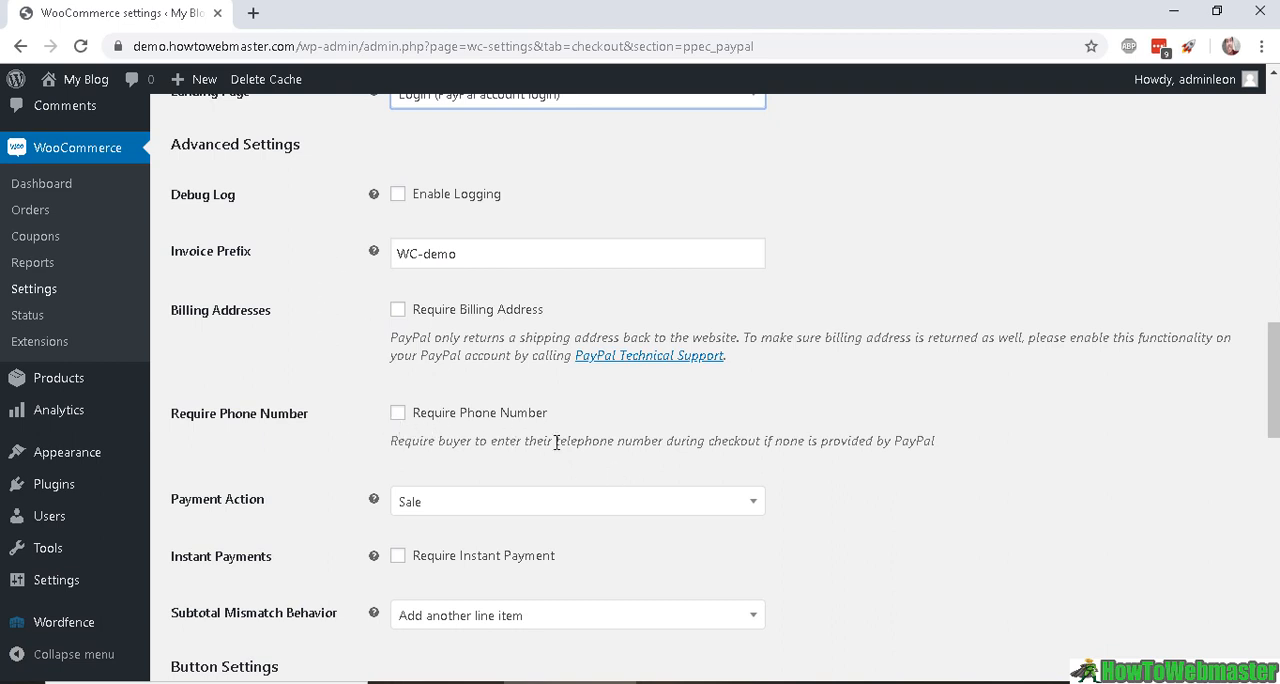
pyautogui.moveTo(483, 437)
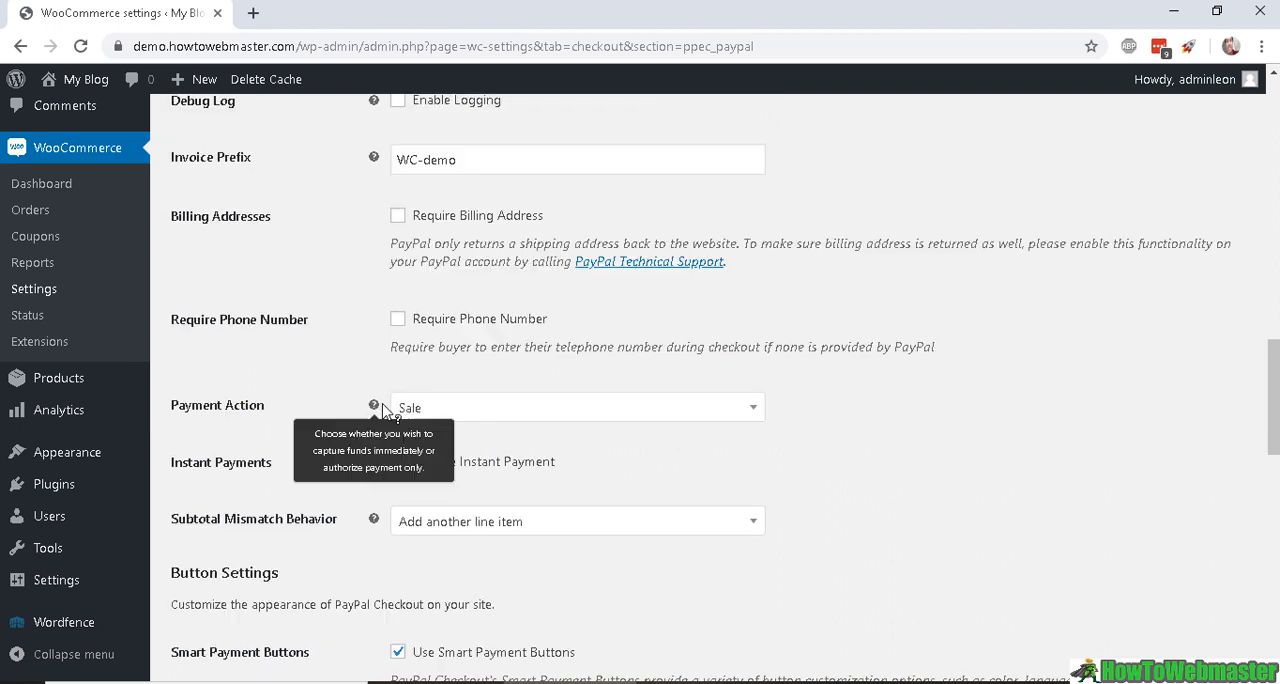
# - Tick Require Instant Payment and keep Subtotal Mismatch Behavior on 'Add another line item'
pyautogui.click(577, 407)
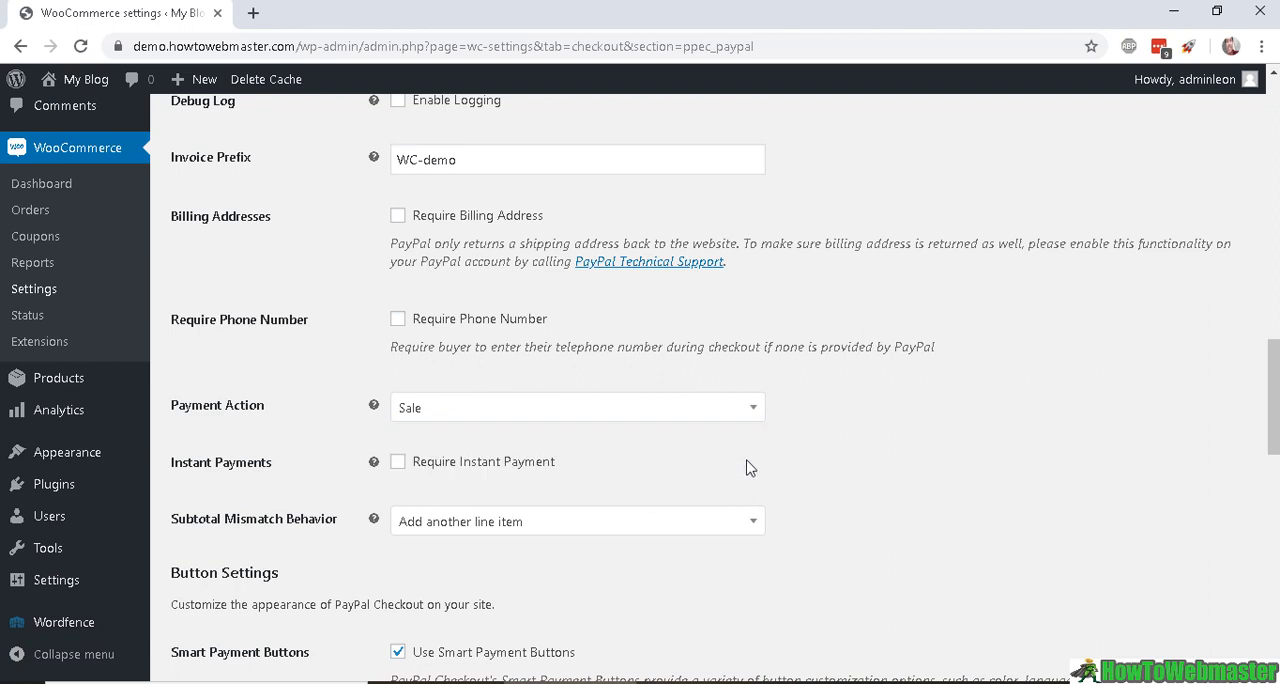
pyautogui.moveTo(230, 447)
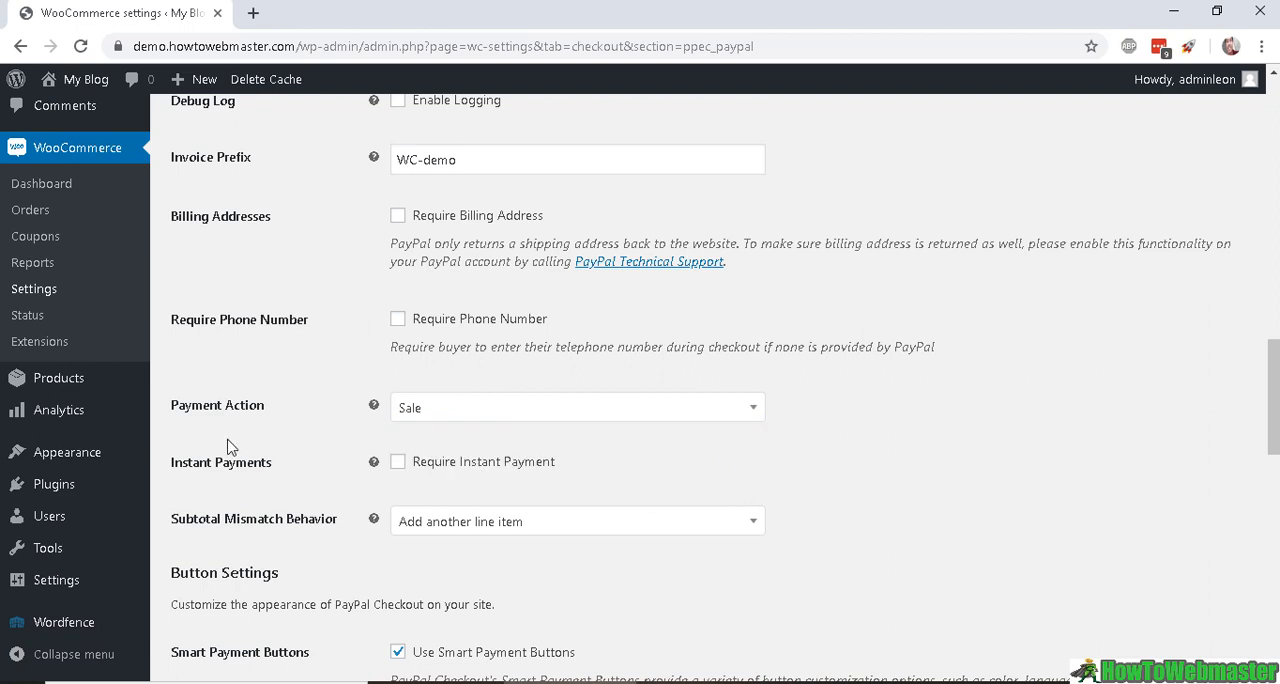
pyautogui.moveTo(377, 484)
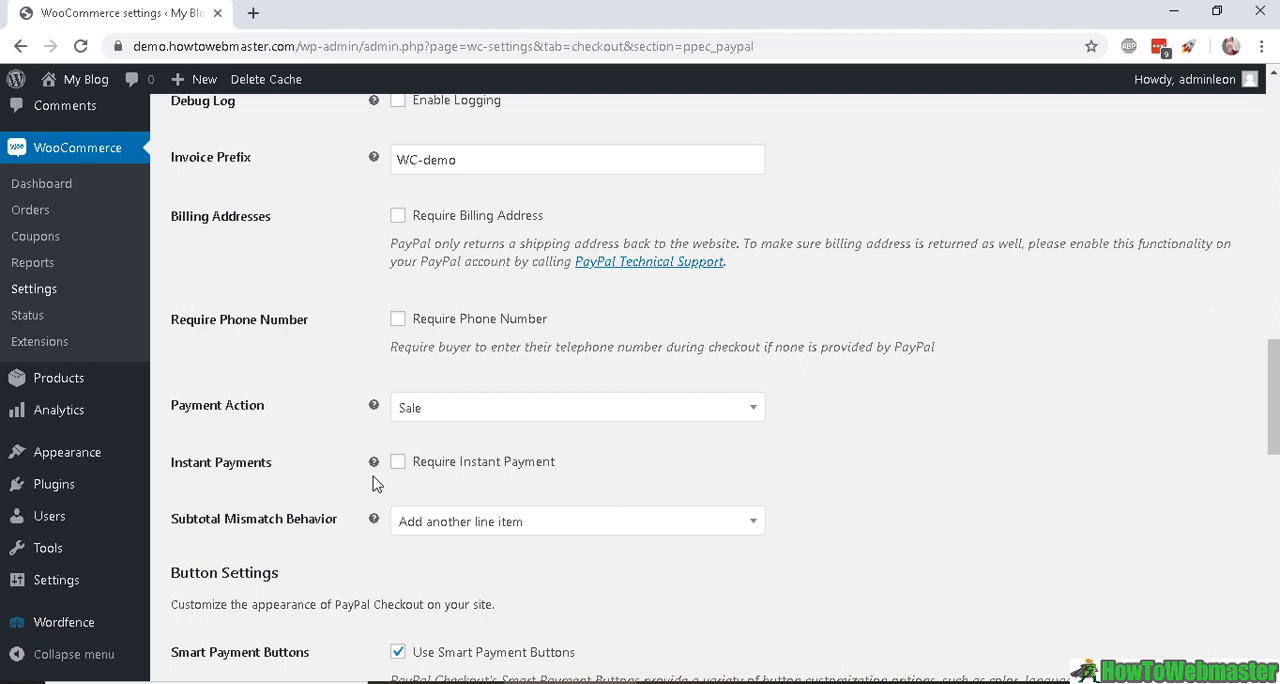
pyautogui.click(398, 461)
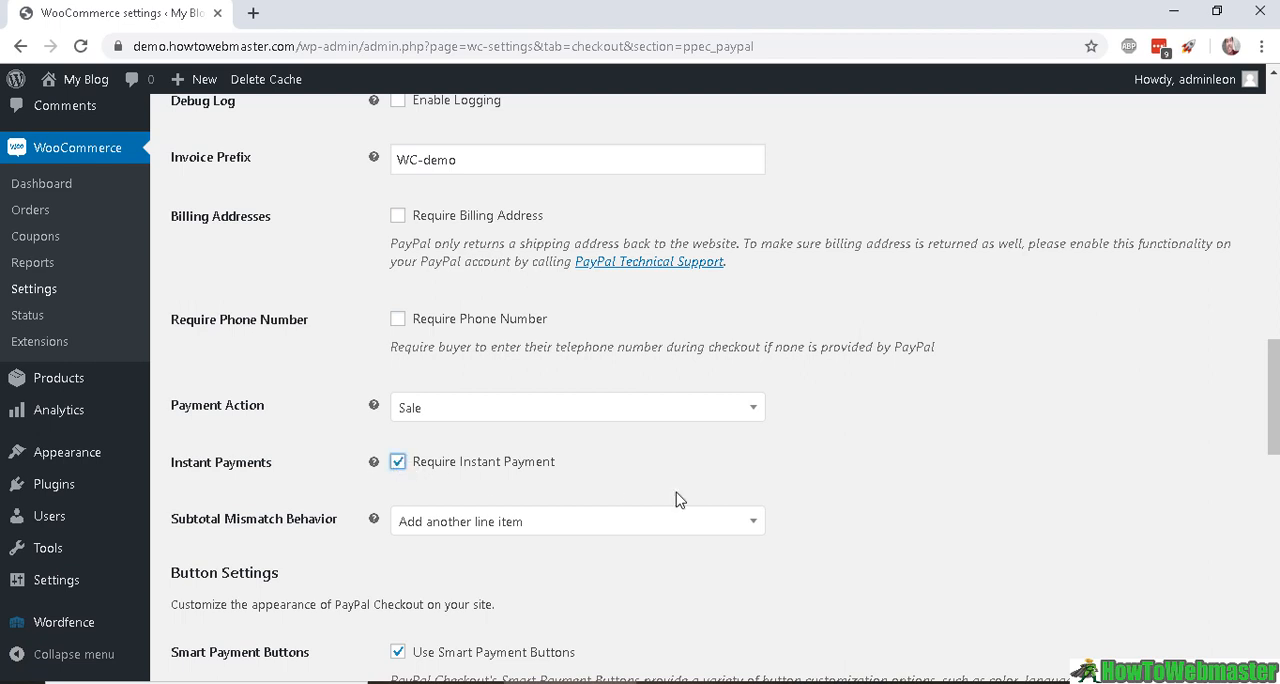
pyautogui.moveTo(477, 471)
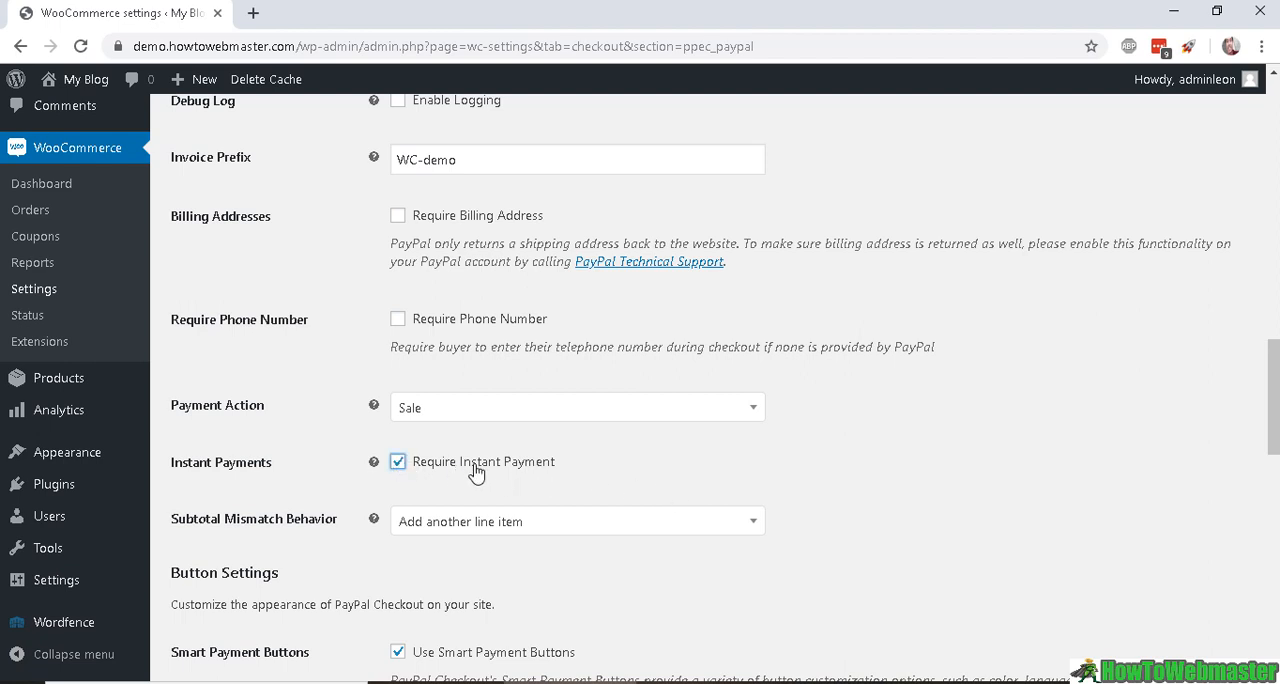
pyautogui.moveTo(545, 468)
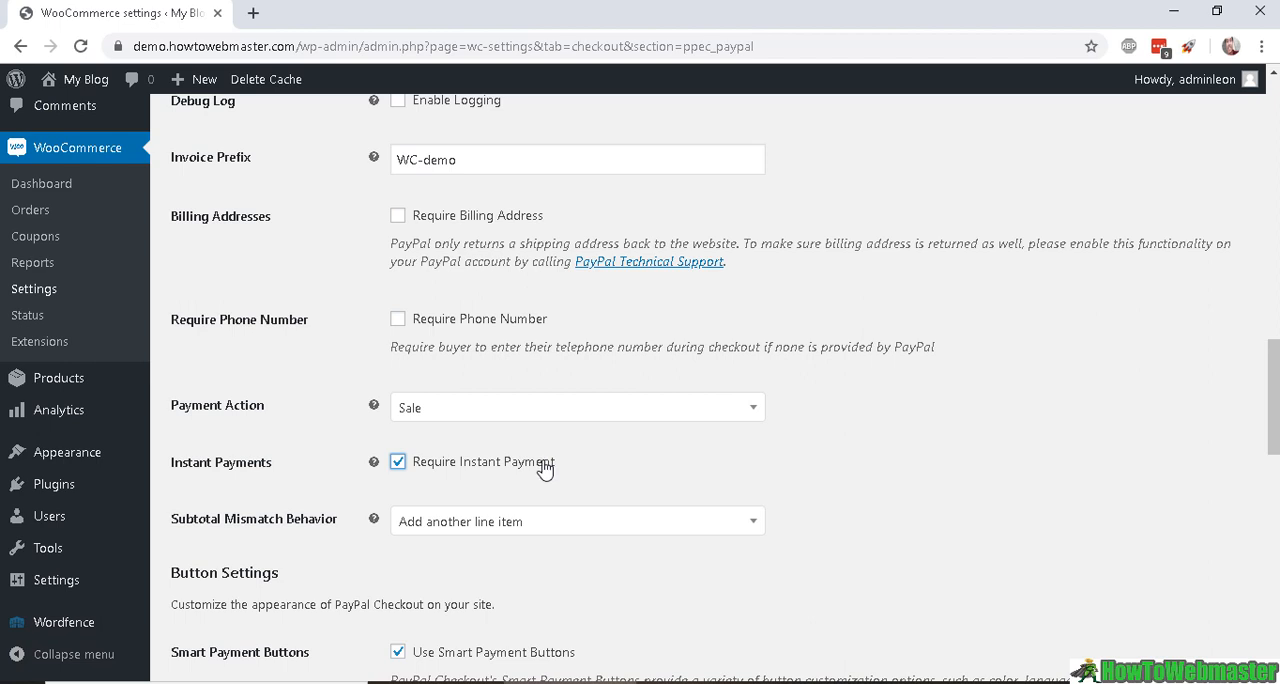
pyautogui.moveTo(533, 466)
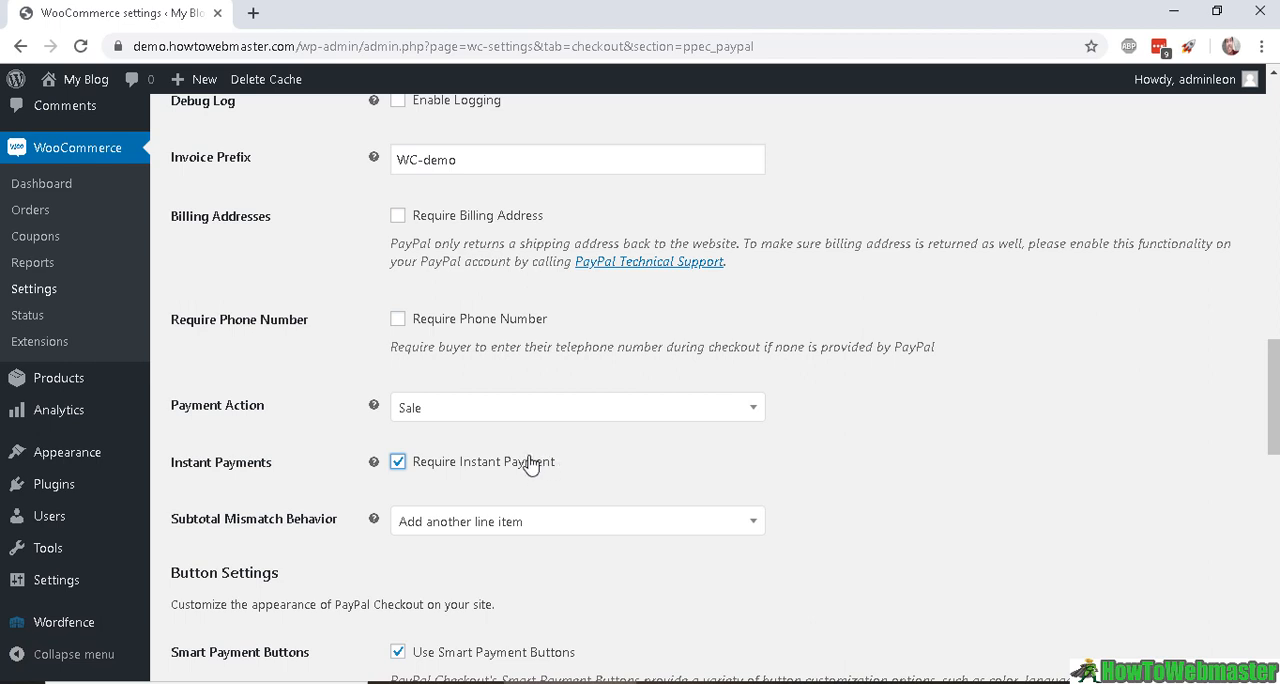
pyautogui.moveTo(606, 474)
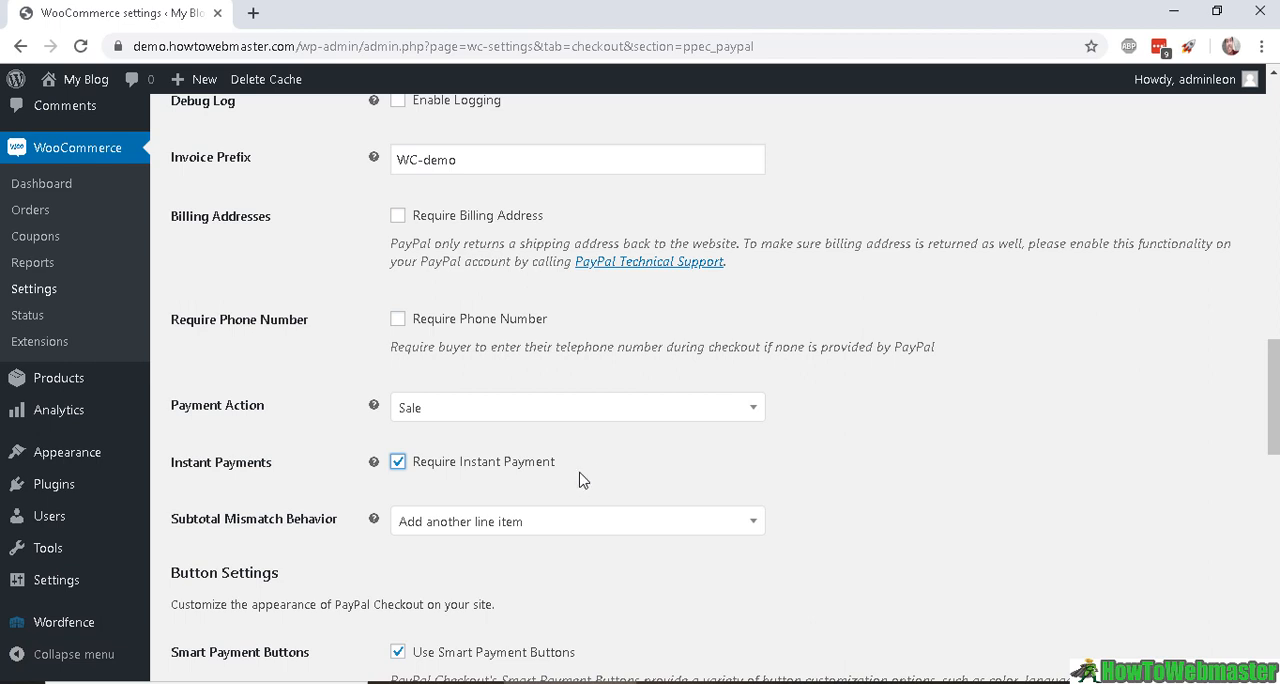
pyautogui.moveTo(515, 462)
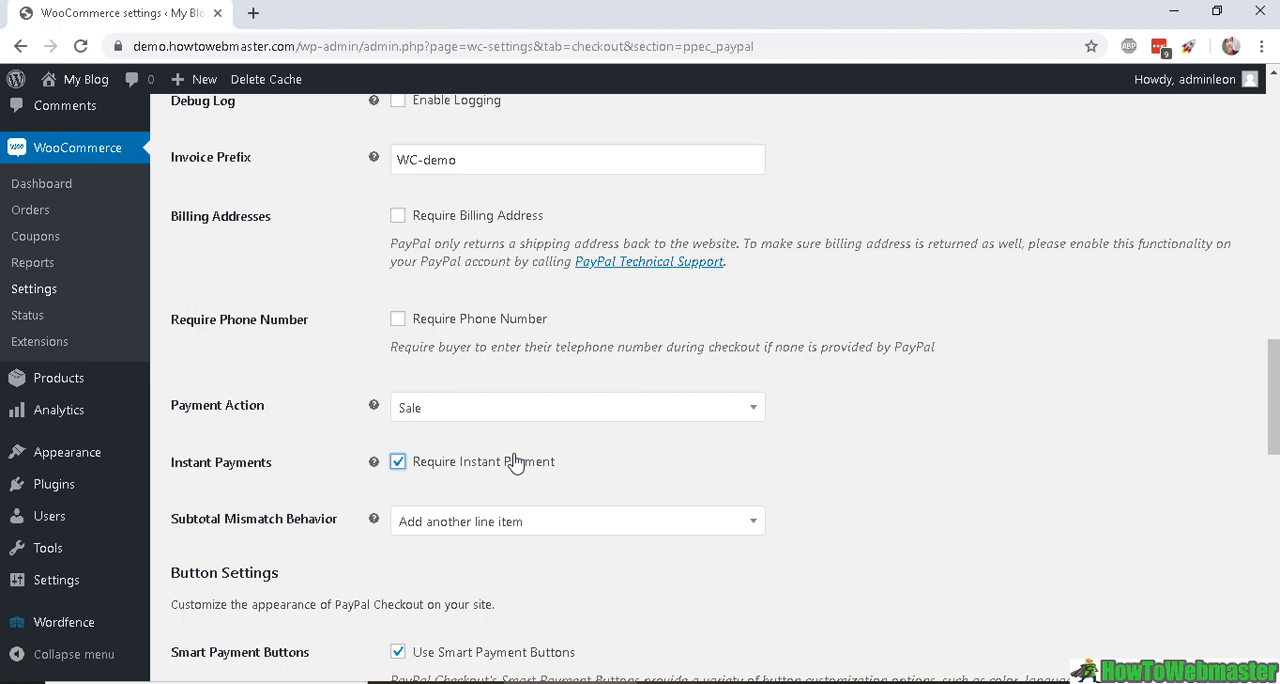
pyautogui.moveTo(505, 489)
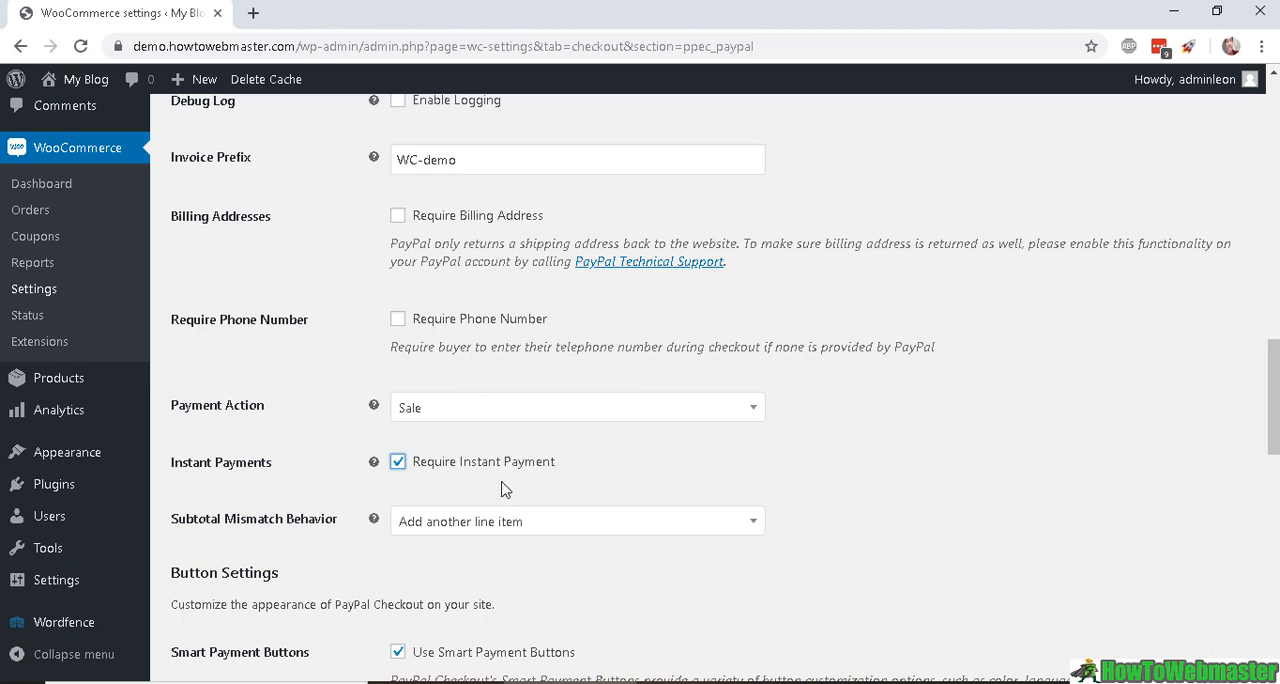
pyautogui.moveTo(588, 485)
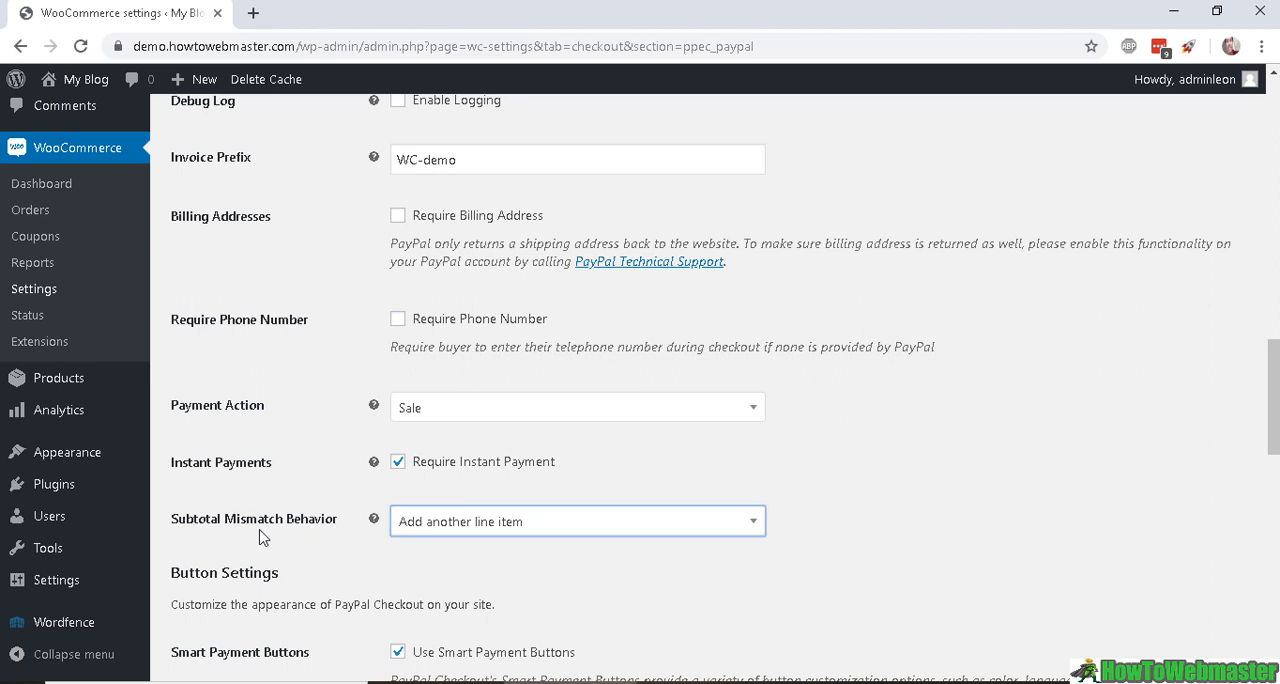
pyautogui.moveTo(334, 542)
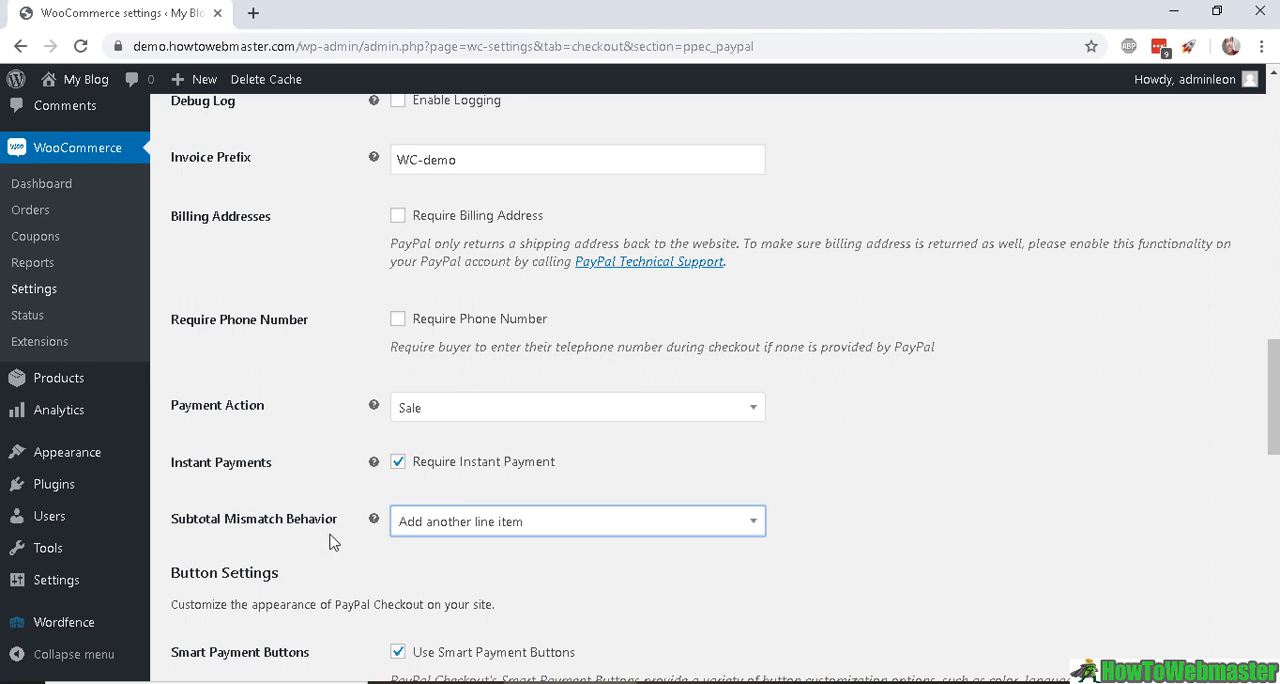
pyautogui.click(577, 521)
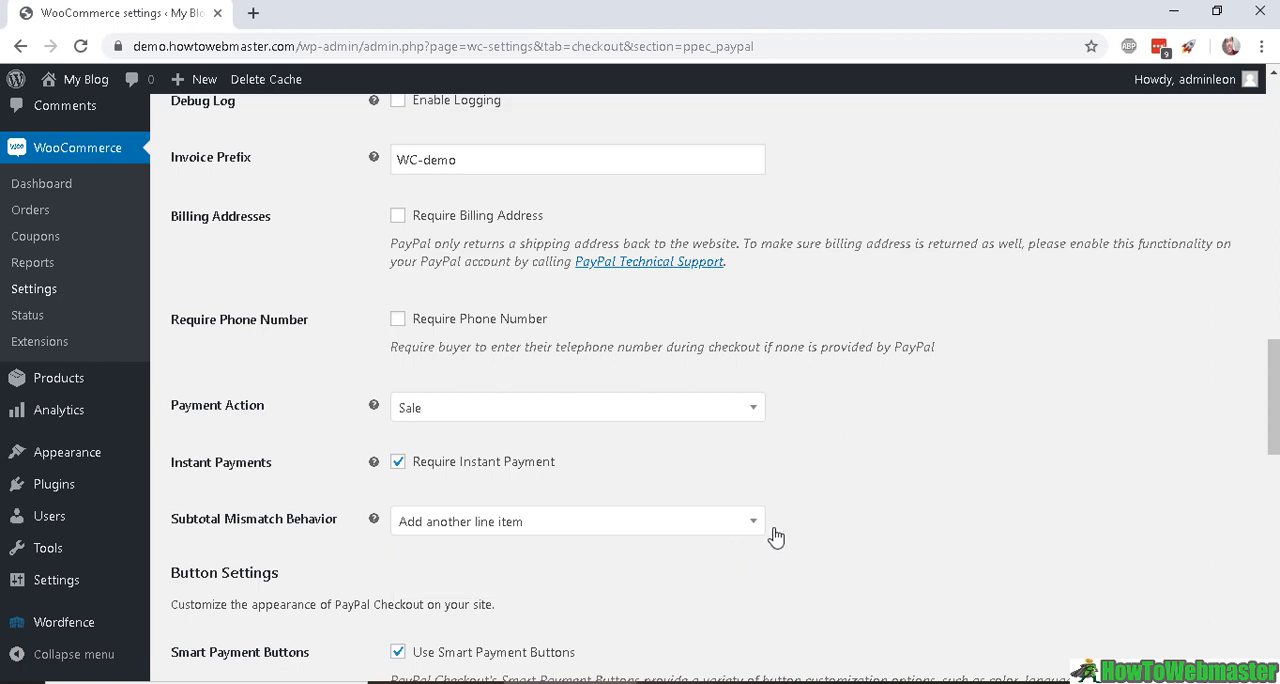
pyautogui.scroll(-3)
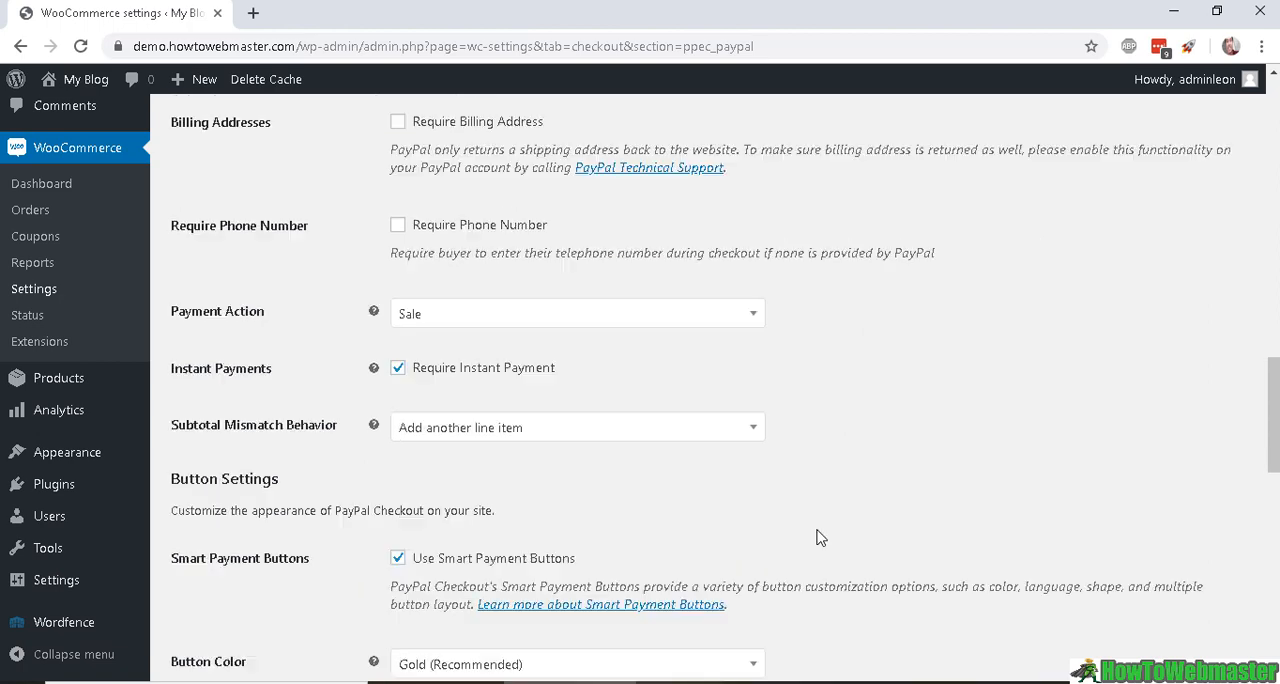
pyautogui.scroll(-3)
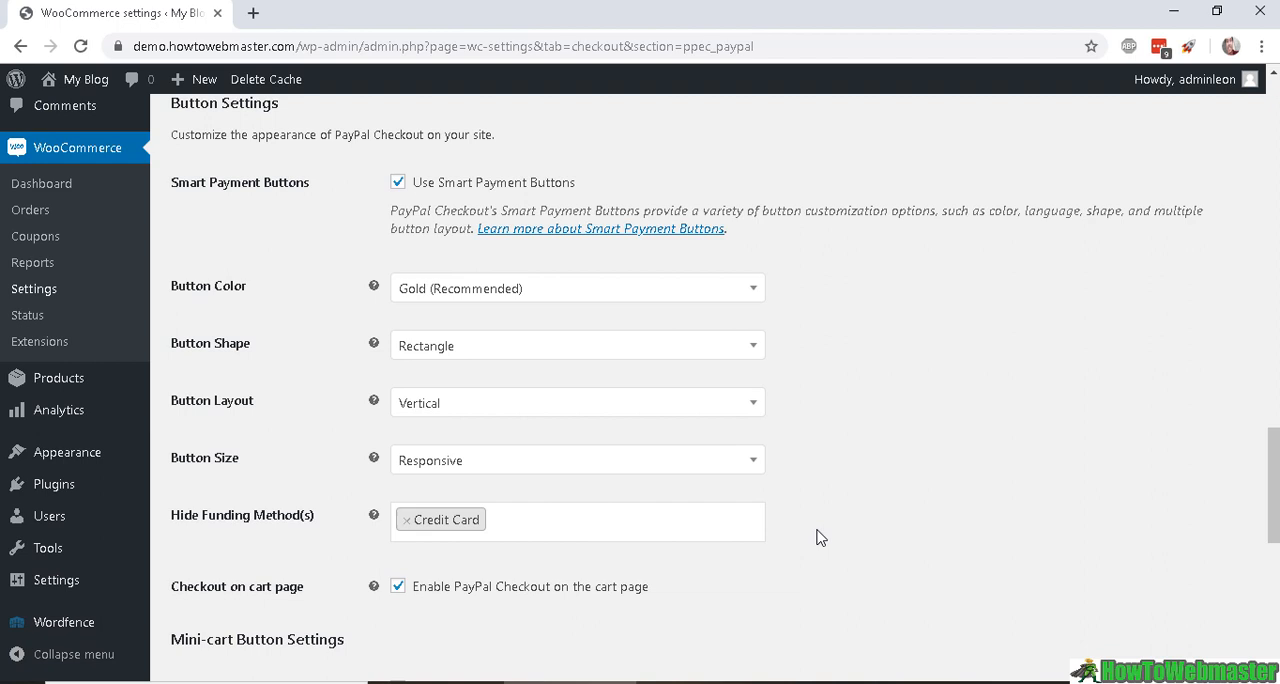
pyautogui.moveTo(473, 383)
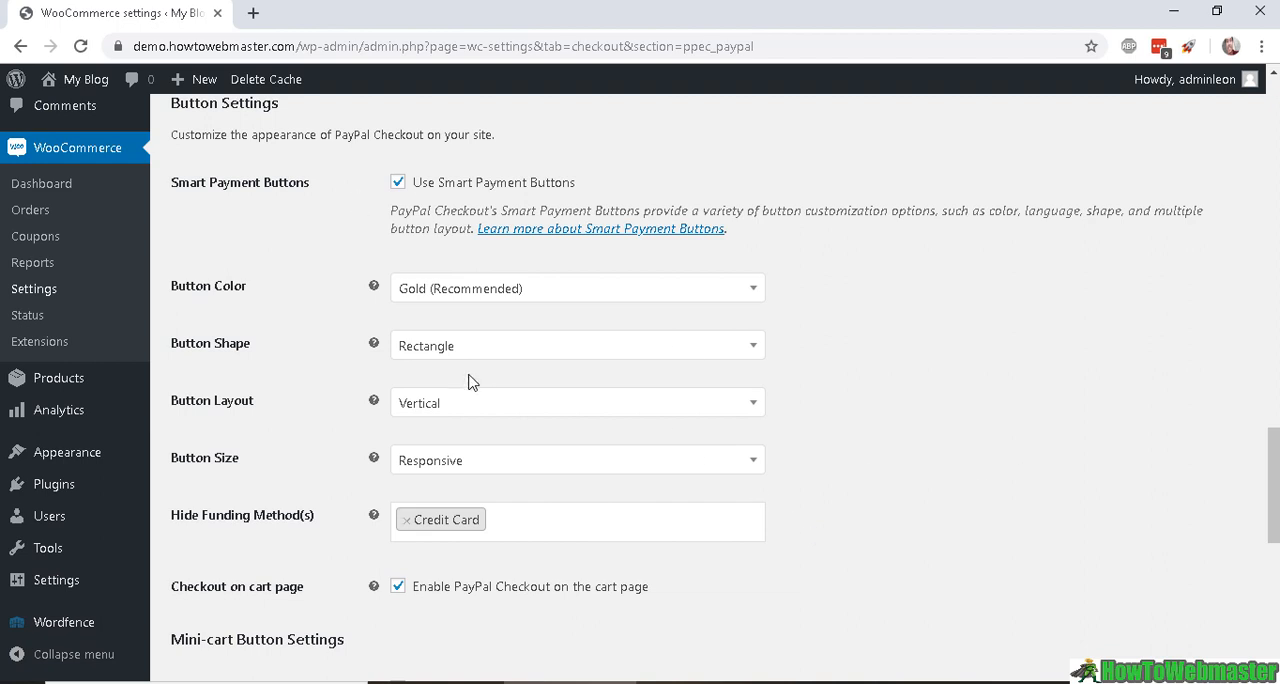
pyautogui.moveTo(822, 489)
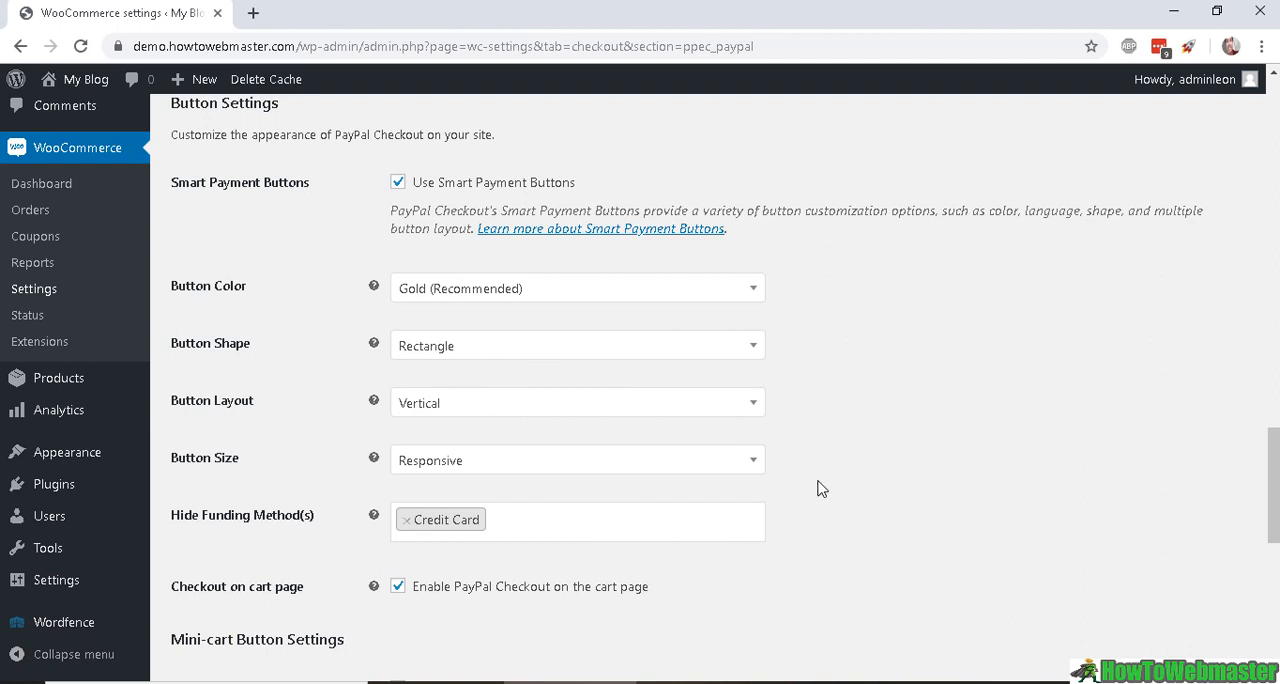
pyautogui.moveTo(556, 245)
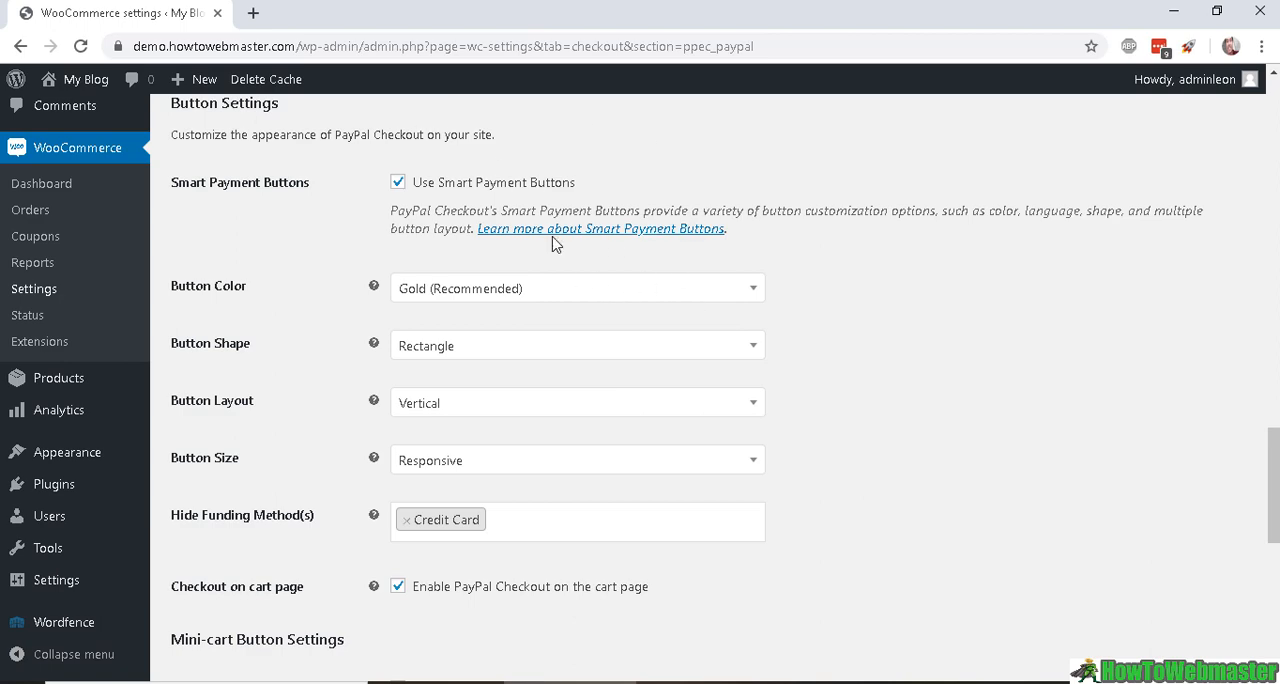
pyautogui.scroll(-3)
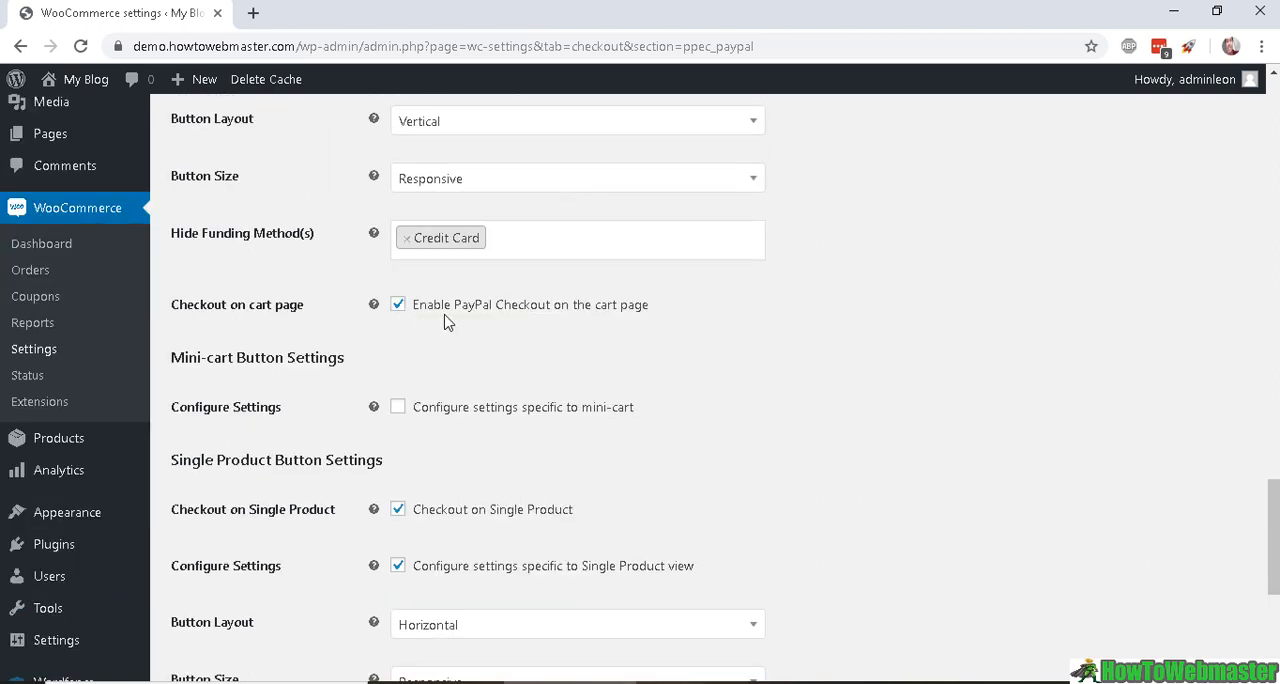
pyautogui.moveTo(637, 334)
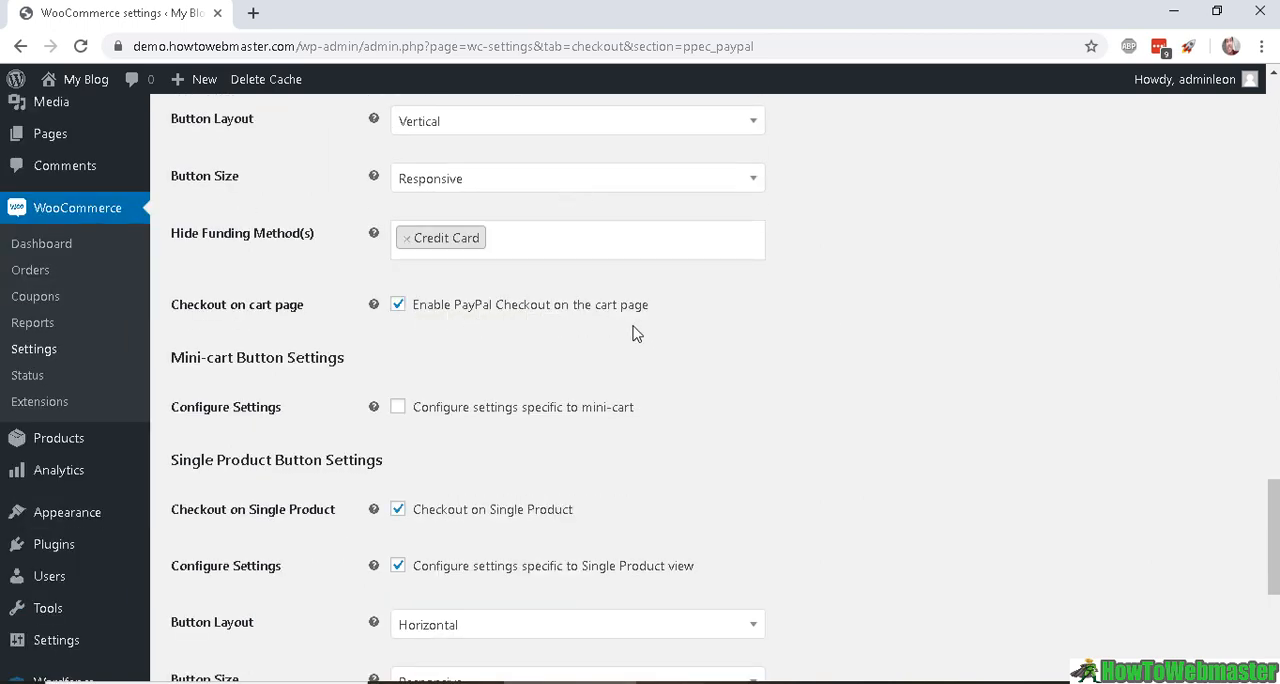
pyautogui.scroll(-3)
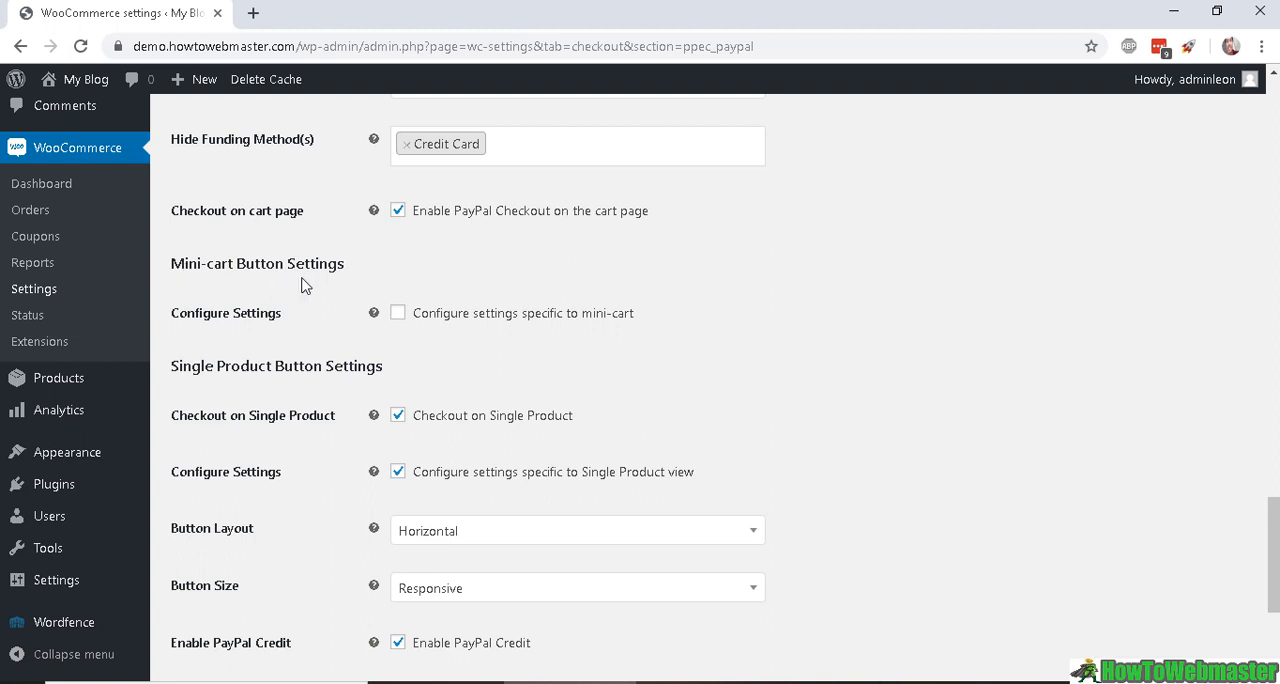
pyautogui.moveTo(222, 248)
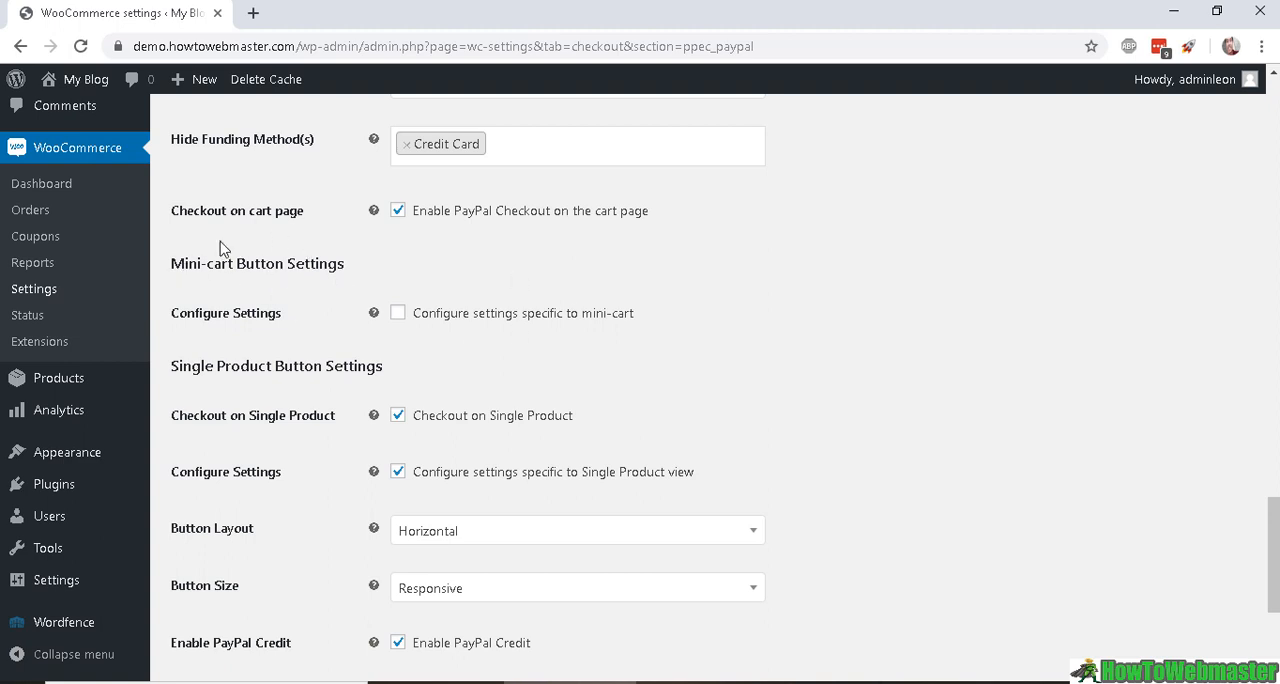
pyautogui.moveTo(295, 280)
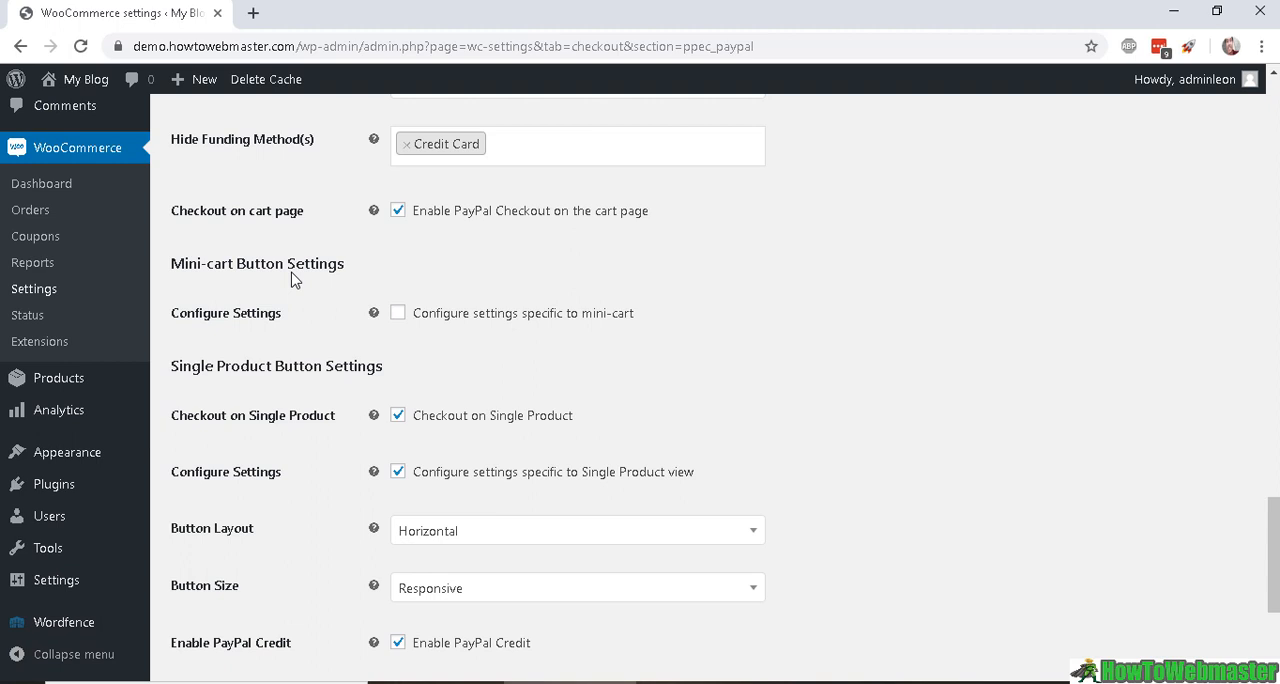
pyautogui.moveTo(217, 280)
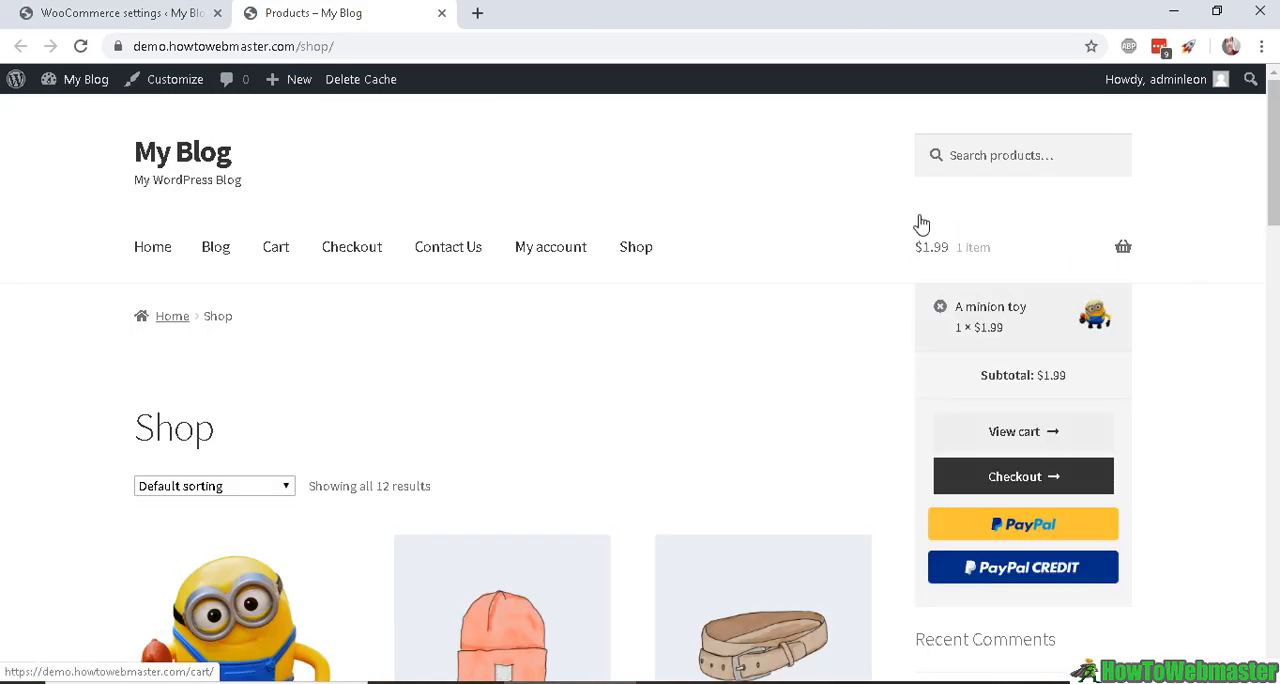
pyautogui.moveTo(980, 320)
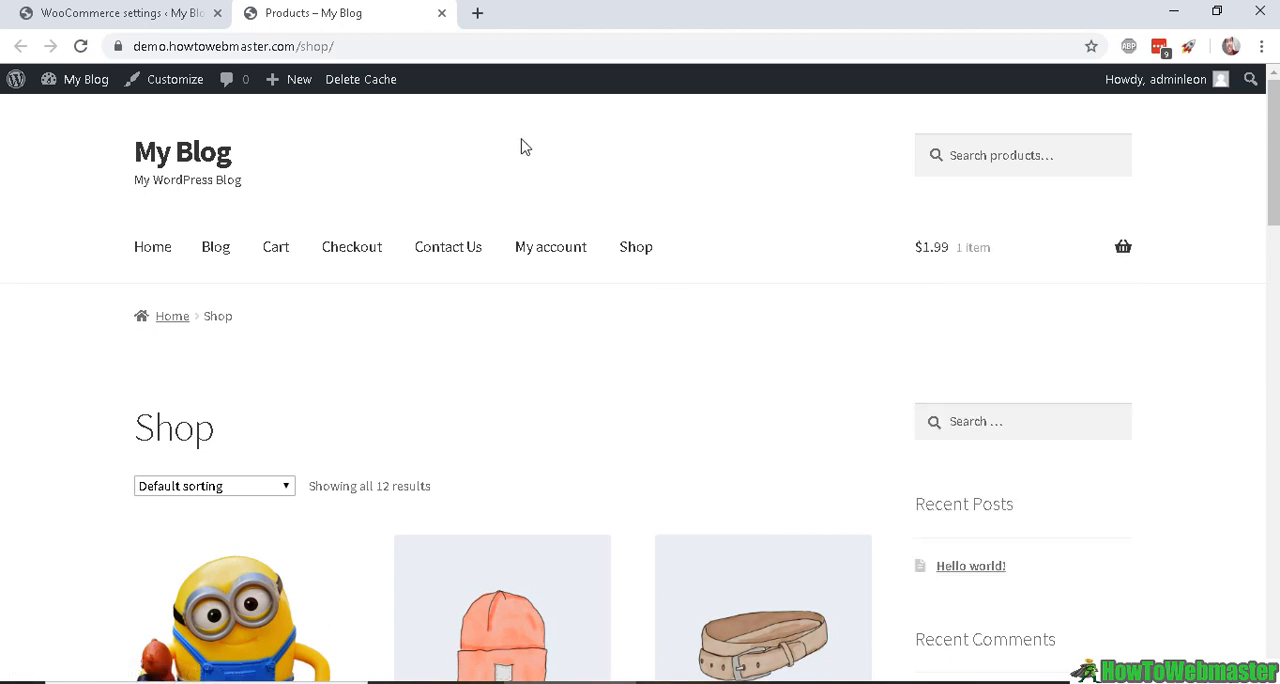
pyautogui.moveTo(322, 33)
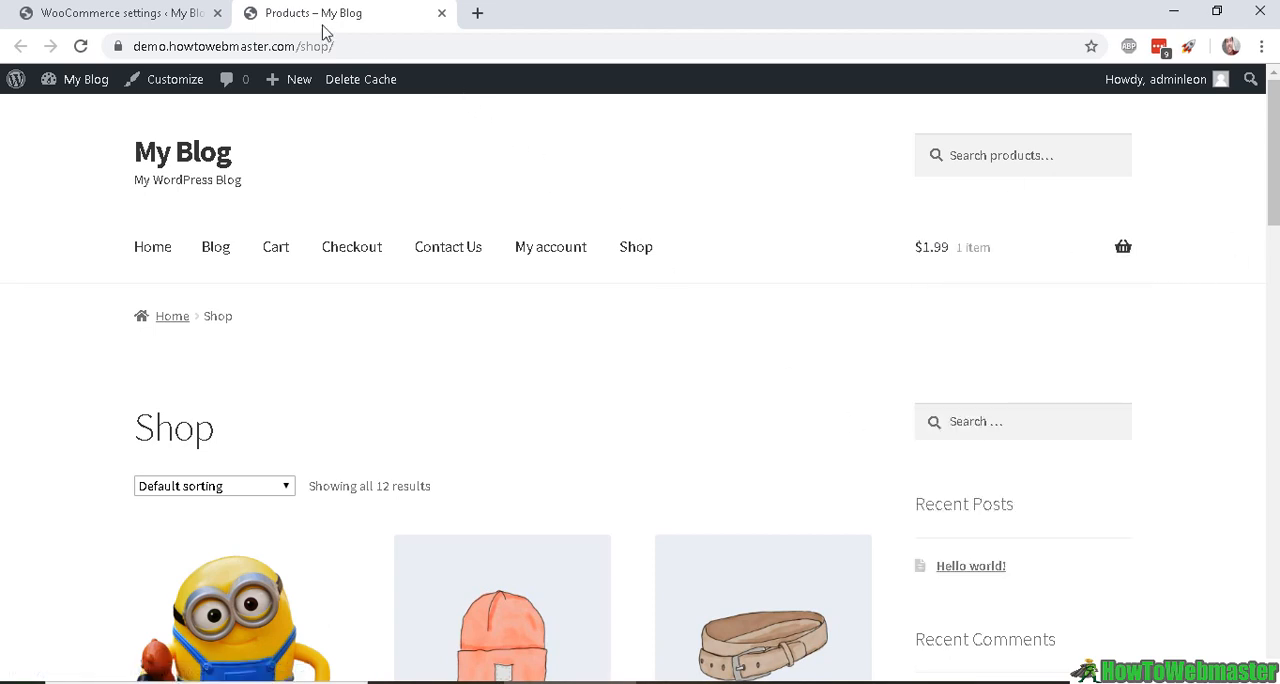
# - Return to the PayPal Checkout settings tab after viewing the shop page
pyautogui.click(120, 12)
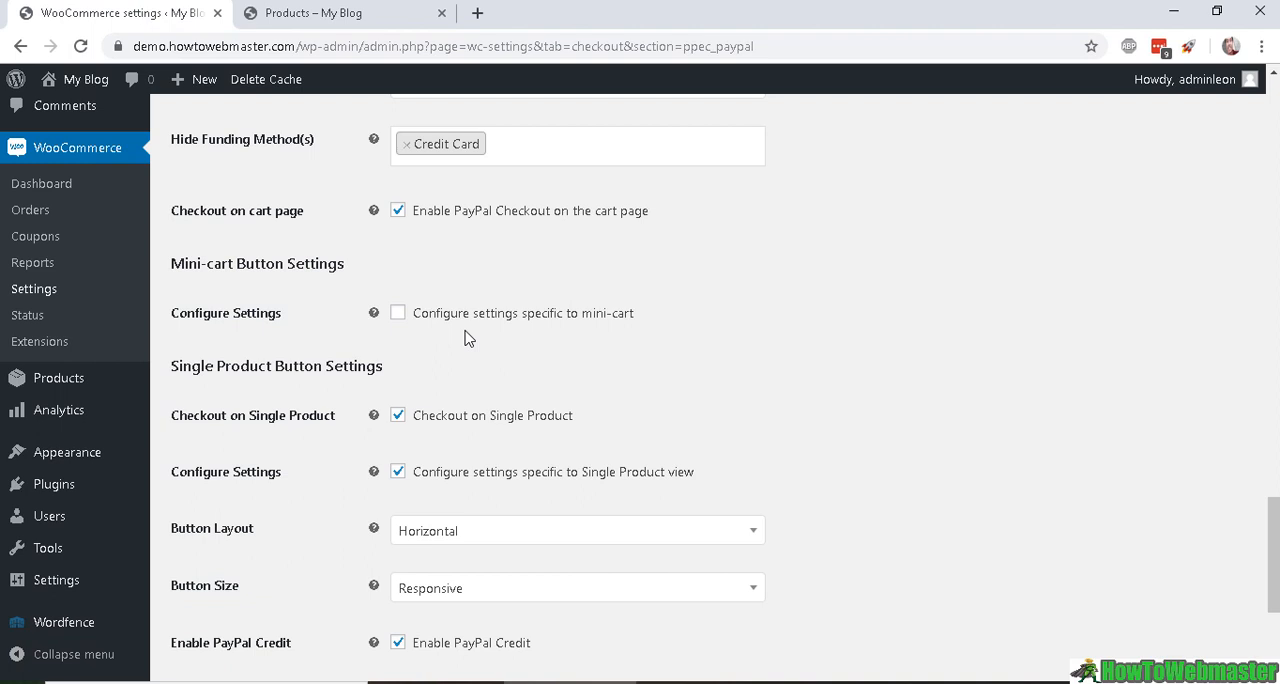
pyautogui.moveTo(490, 305)
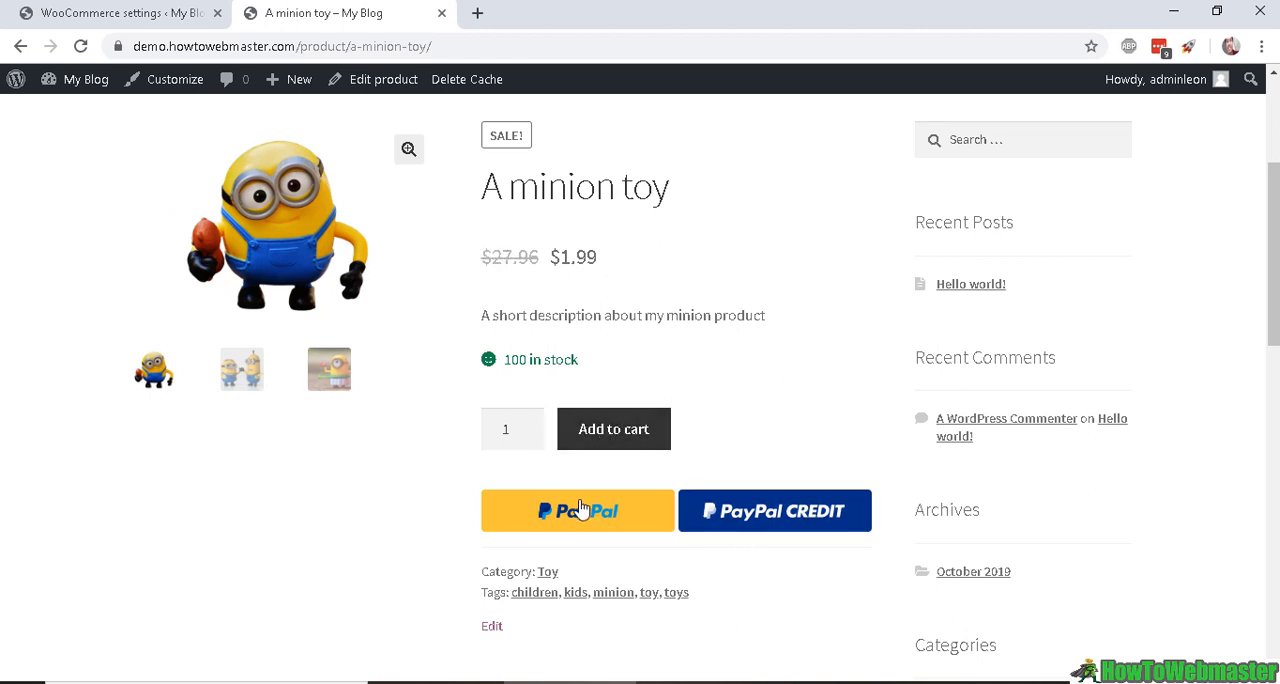
pyautogui.moveTo(611, 493)
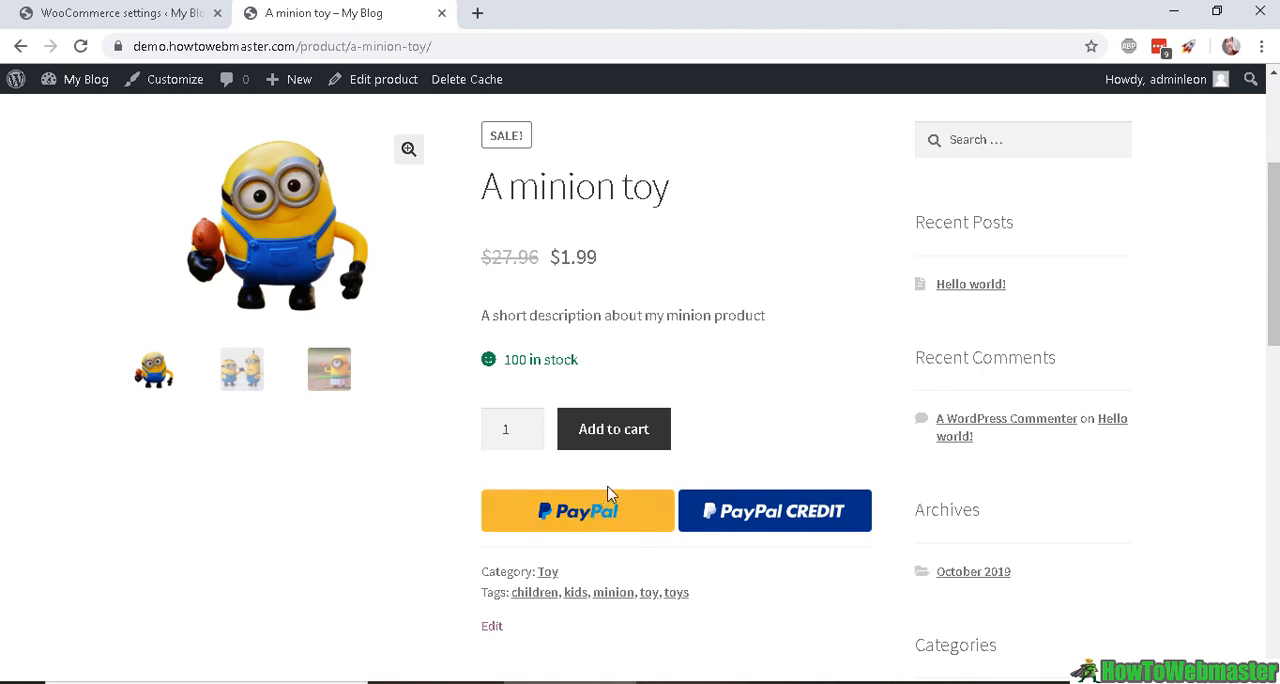
pyautogui.moveTo(568, 332)
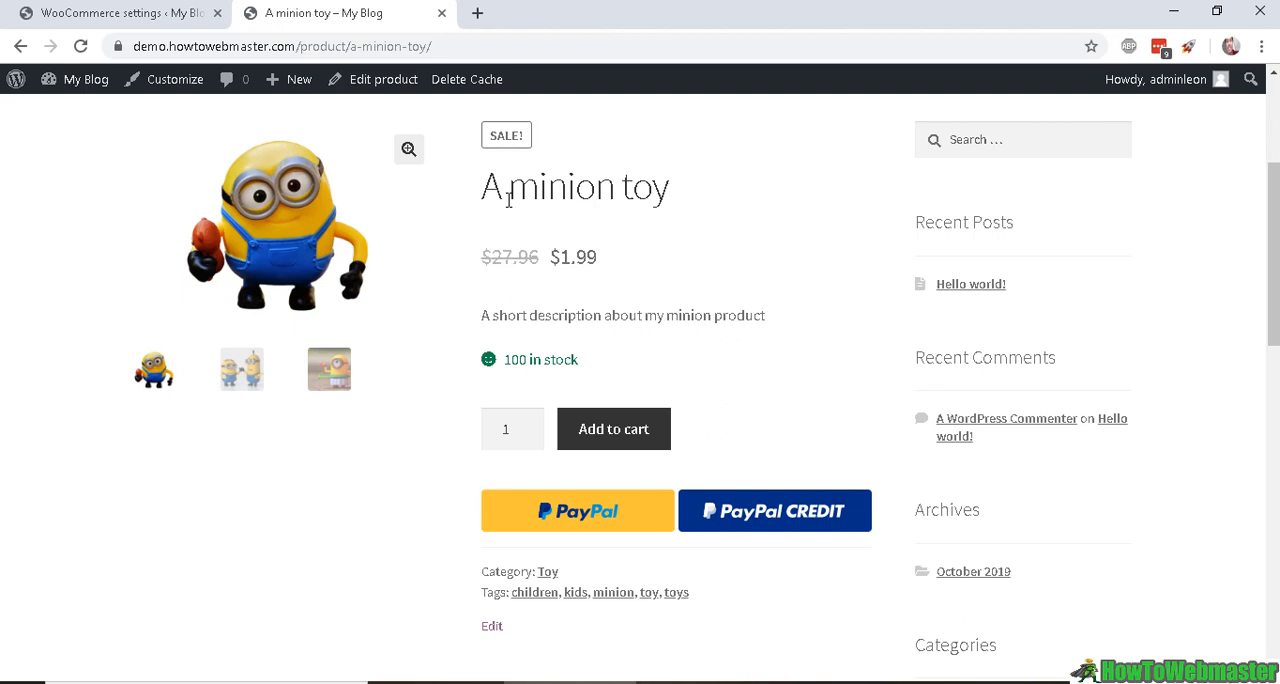
pyautogui.moveTo(675, 405)
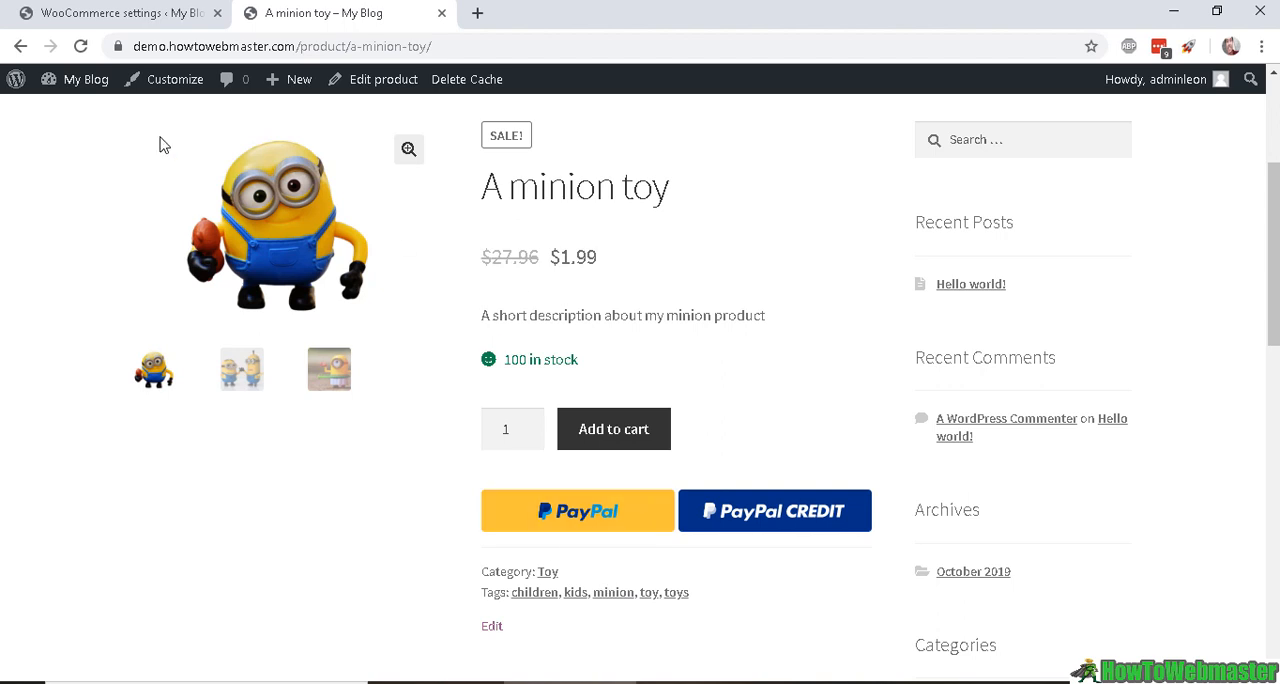
pyautogui.moveTo(586, 318)
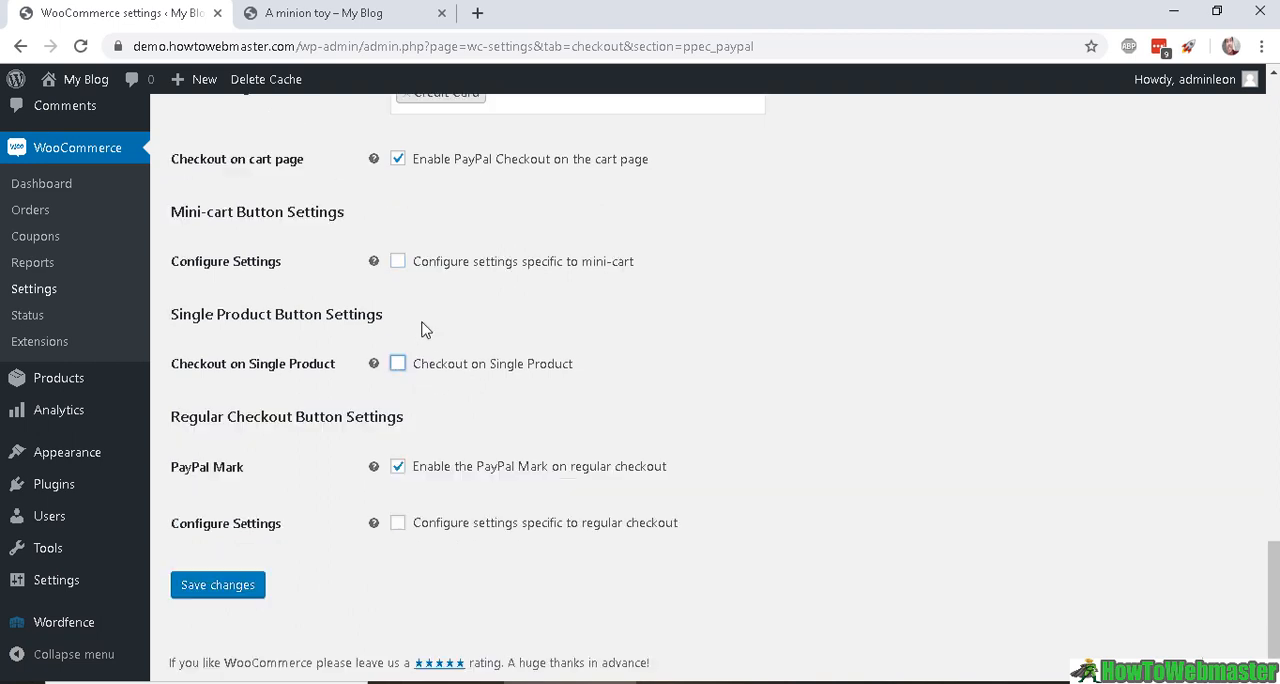
pyautogui.moveTo(490, 410)
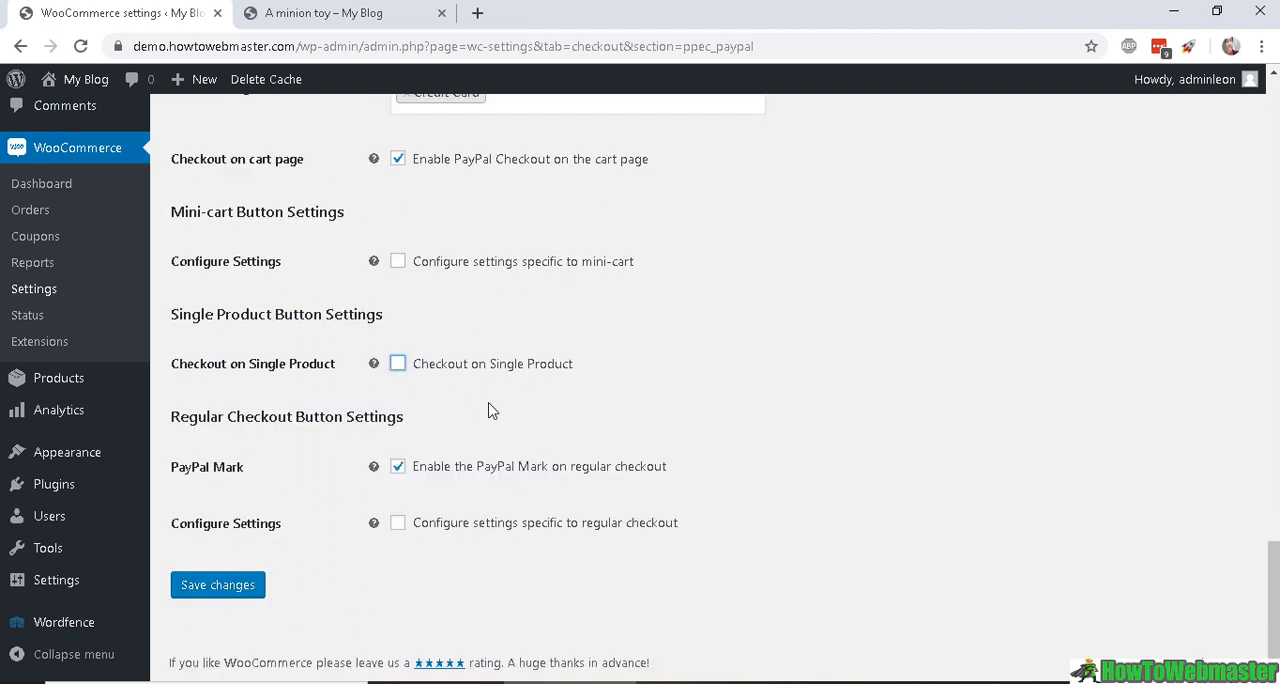
# - Leave 'Configure settings specific to regular checkout' unticked and save the PayPal Checkout settings
pyautogui.click(320, 13)
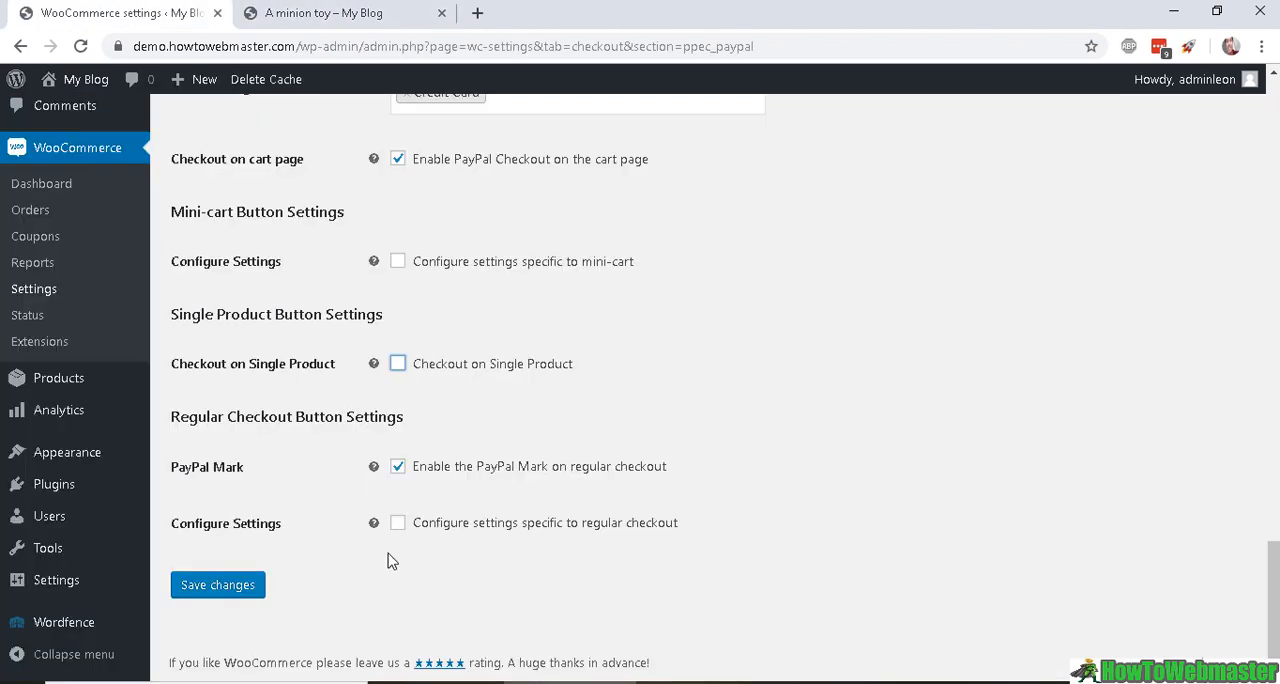
pyautogui.moveTo(270, 485)
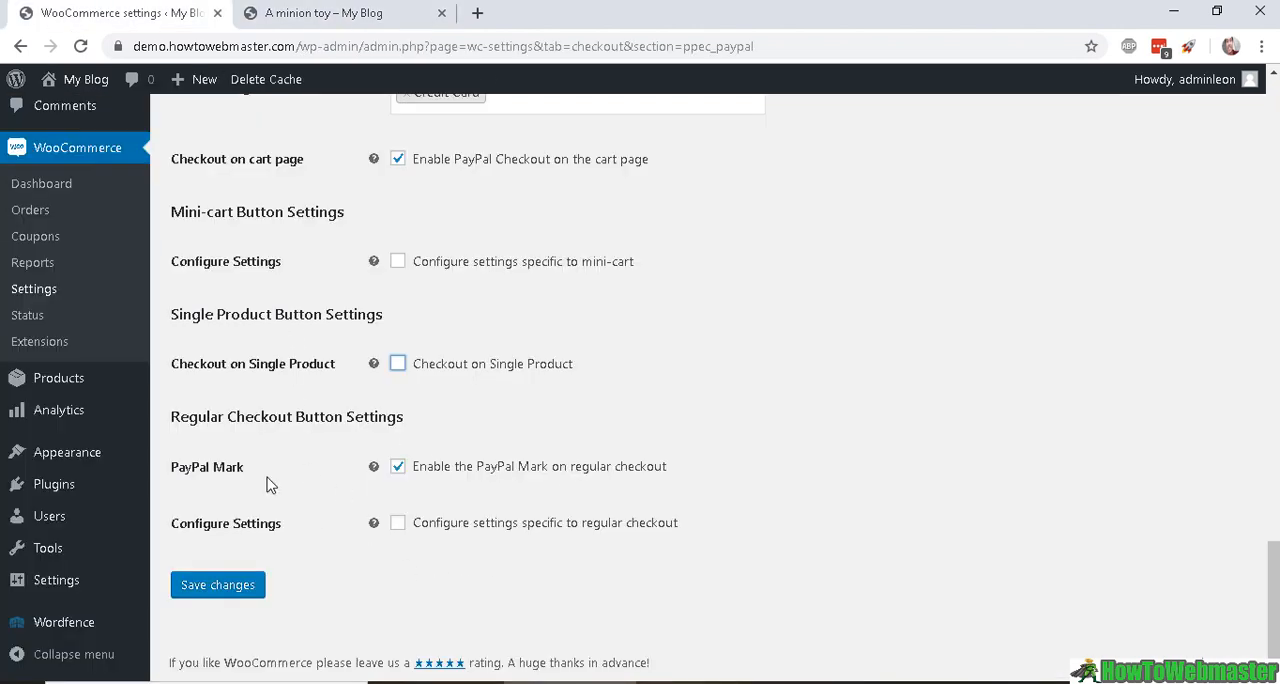
pyautogui.moveTo(660, 533)
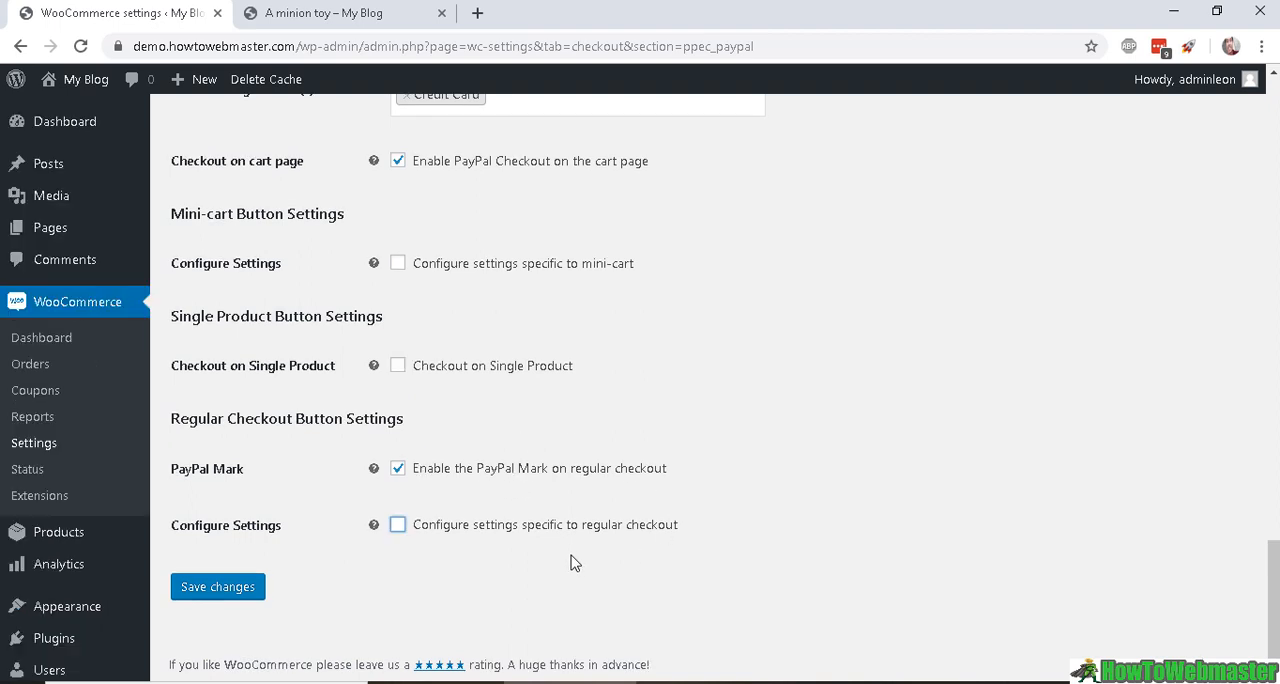
pyautogui.moveTo(483, 581)
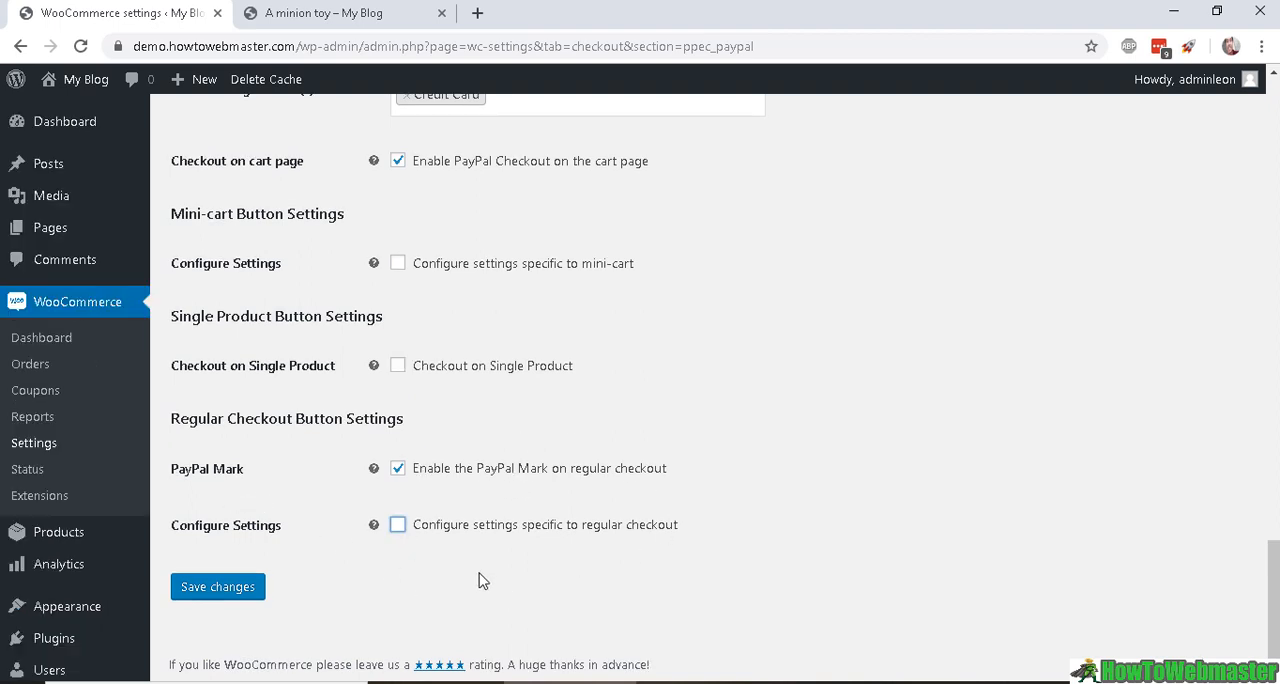
pyautogui.click(398, 524)
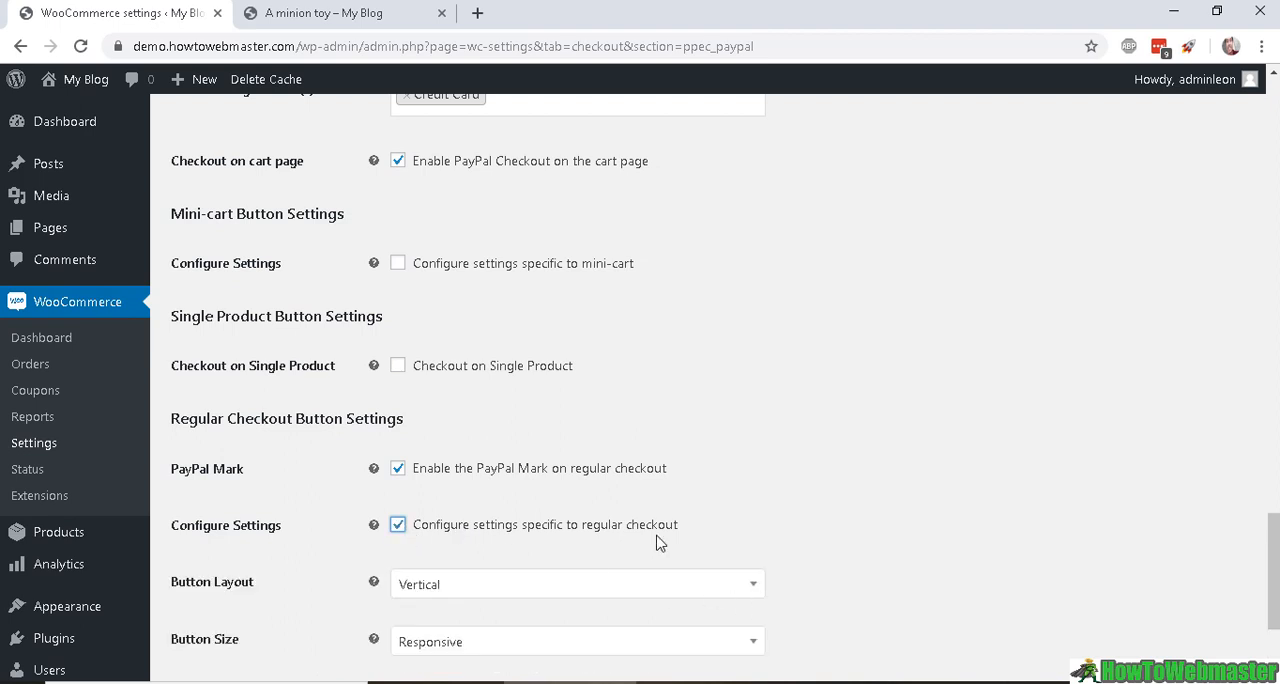
pyautogui.scroll(-3)
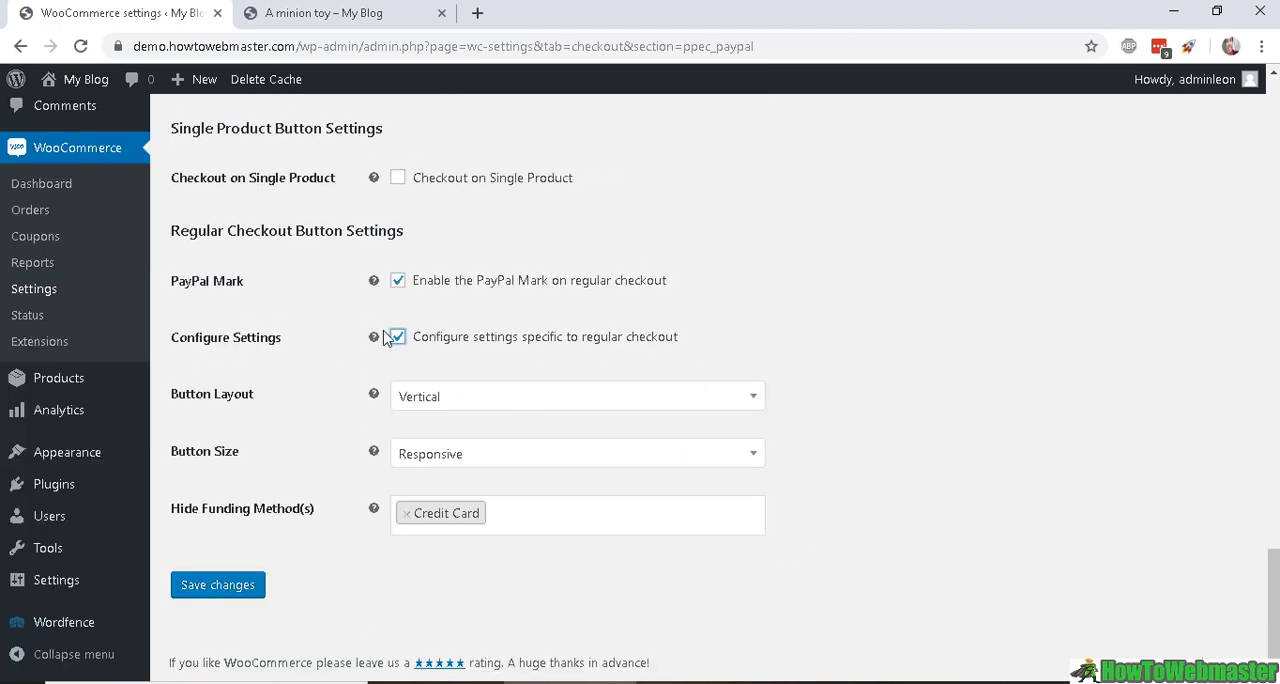
pyautogui.click(397, 336)
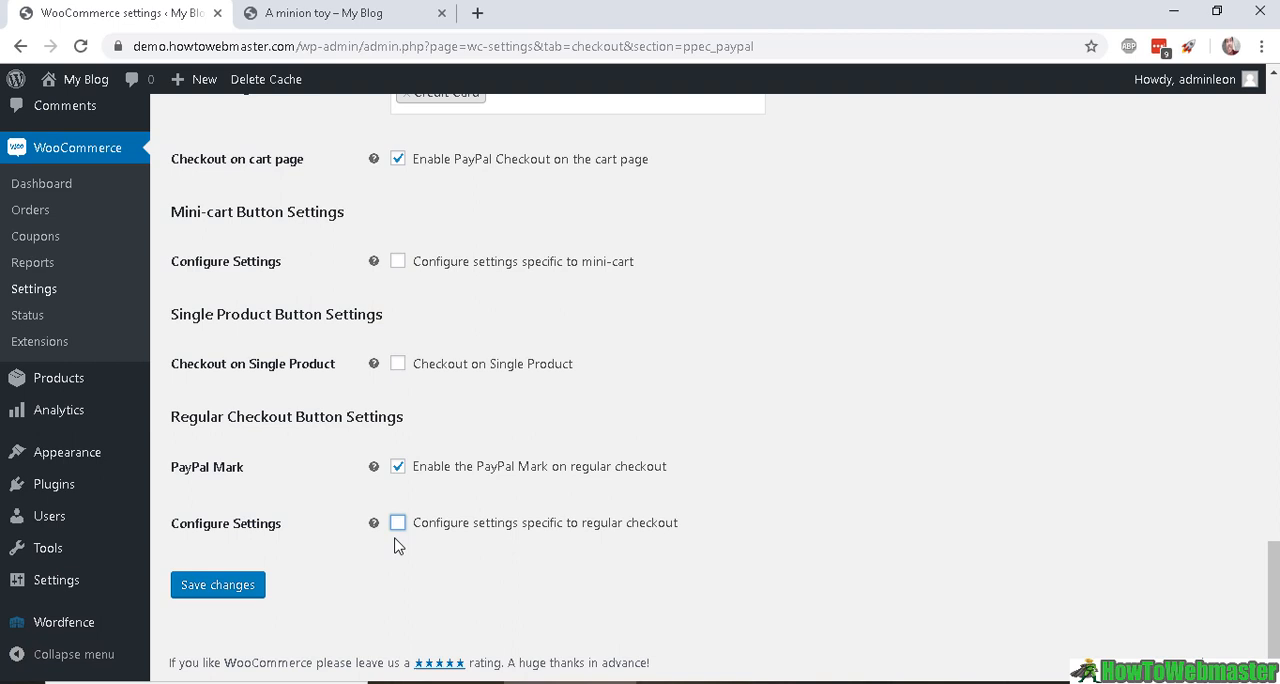
pyautogui.moveTo(246, 575)
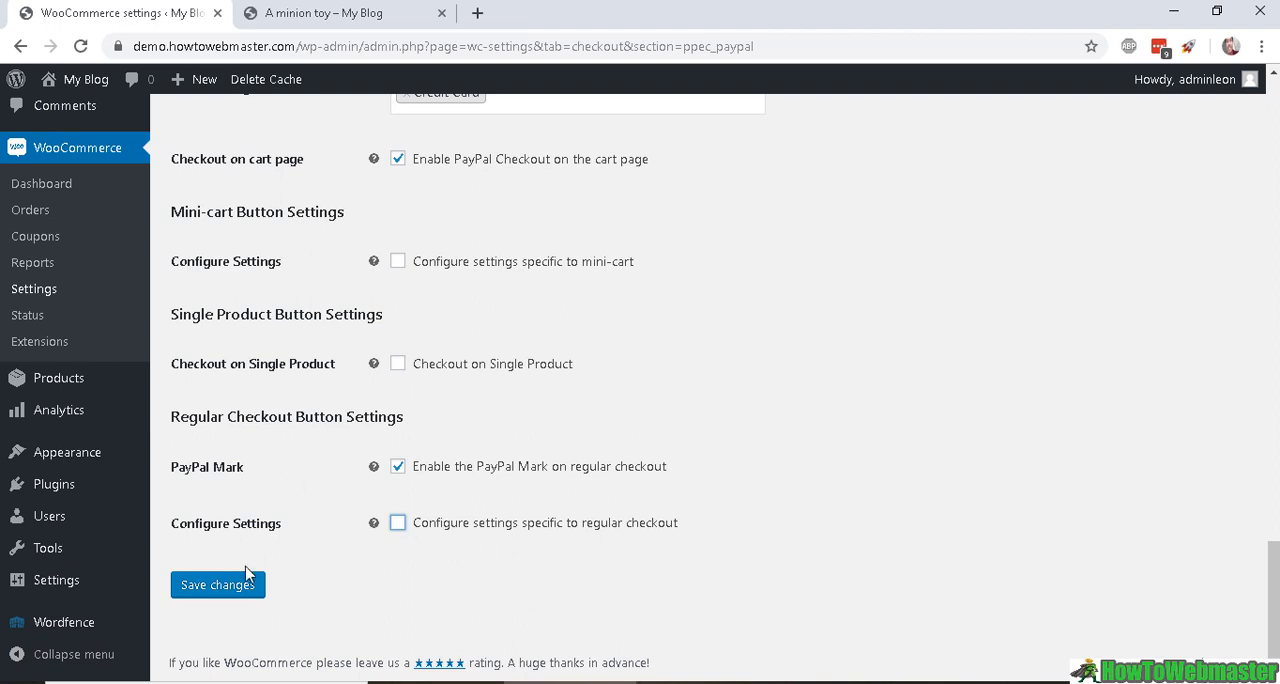
pyautogui.click(217, 584)
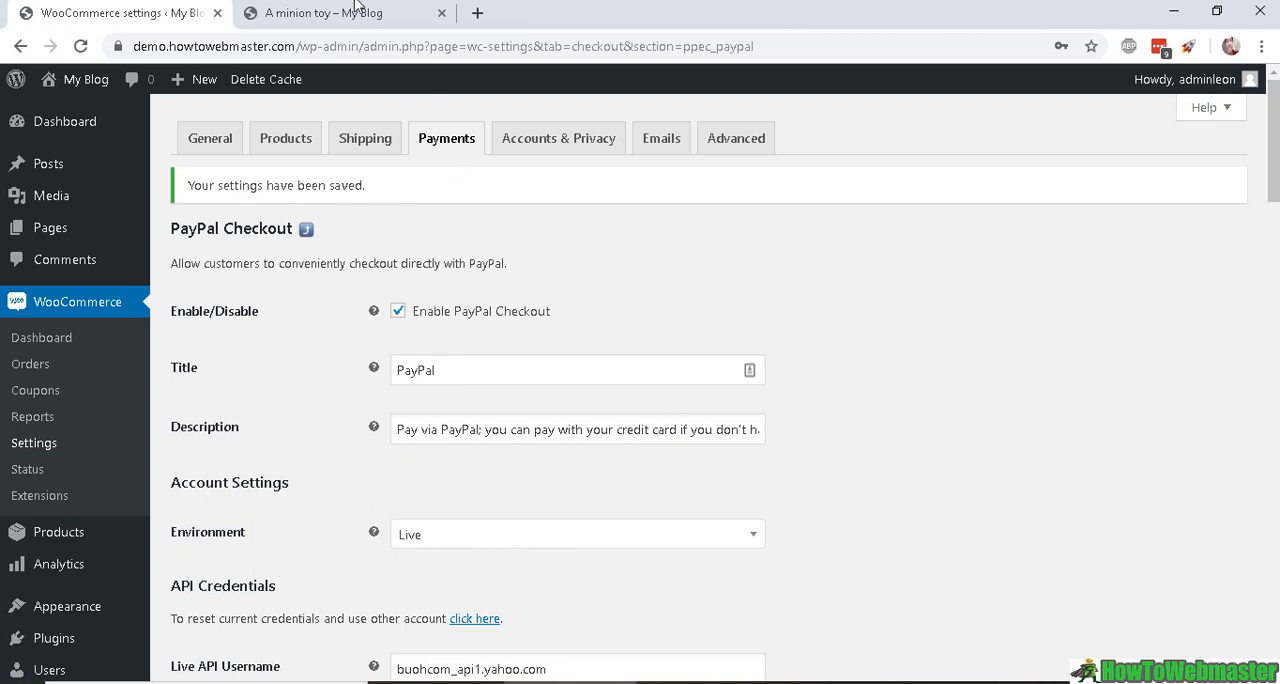
pyautogui.click(330, 13)
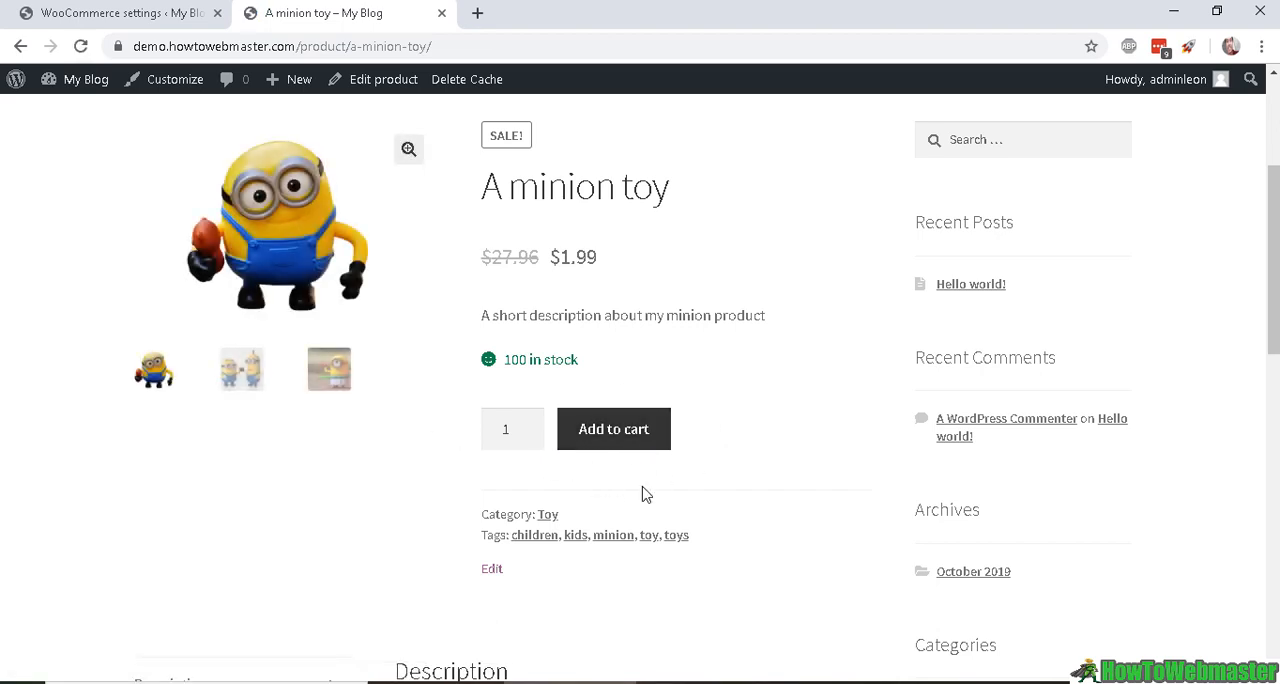
pyautogui.moveTo(692, 519)
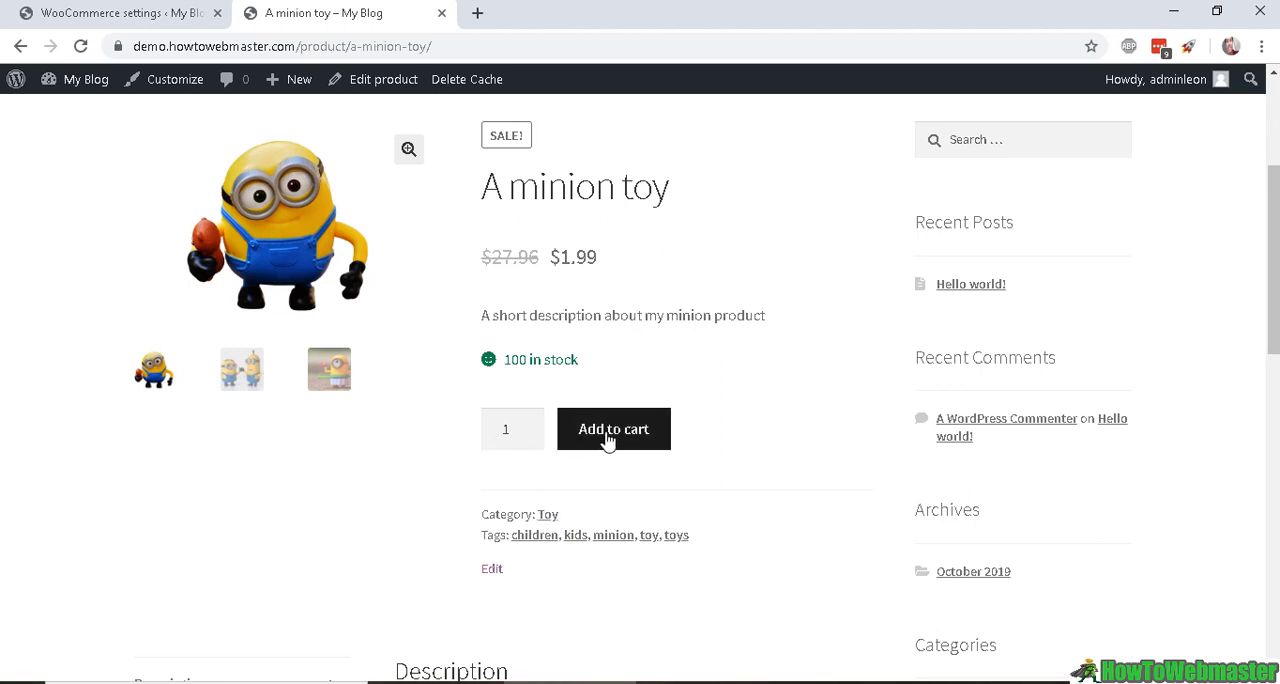
# - Add another A minion toy to the cart and view the cart page
pyautogui.click(613, 428)
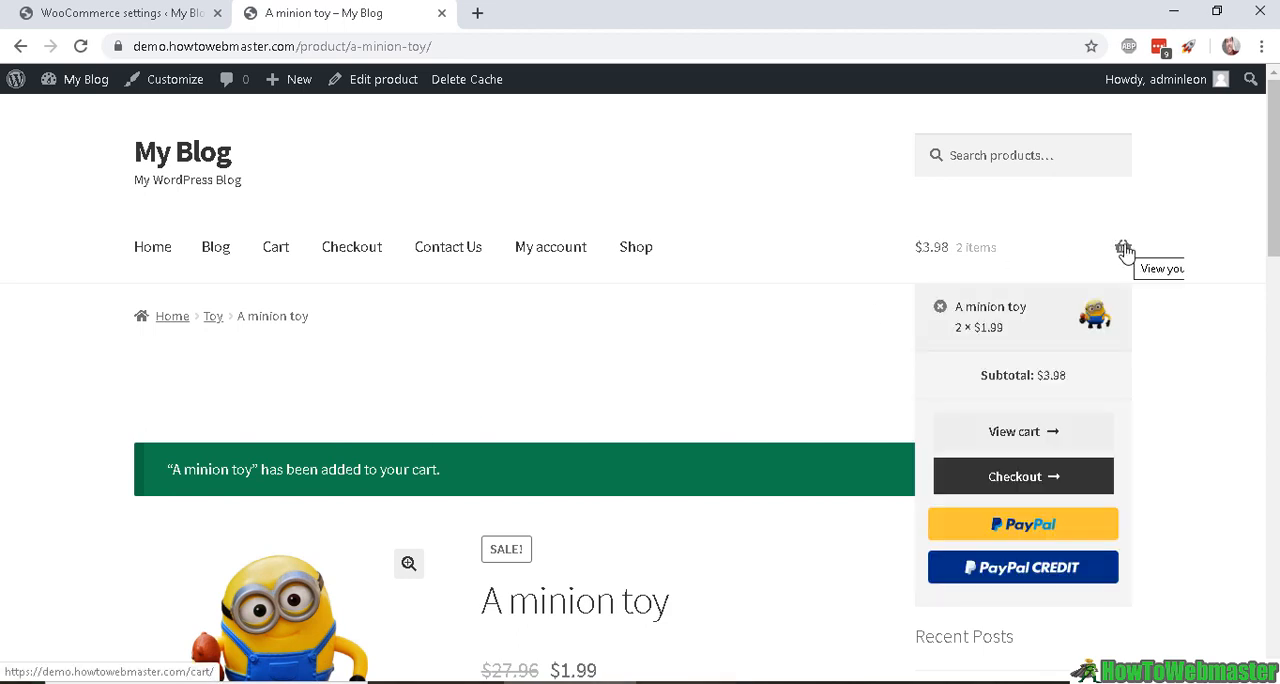
pyautogui.moveTo(1037, 538)
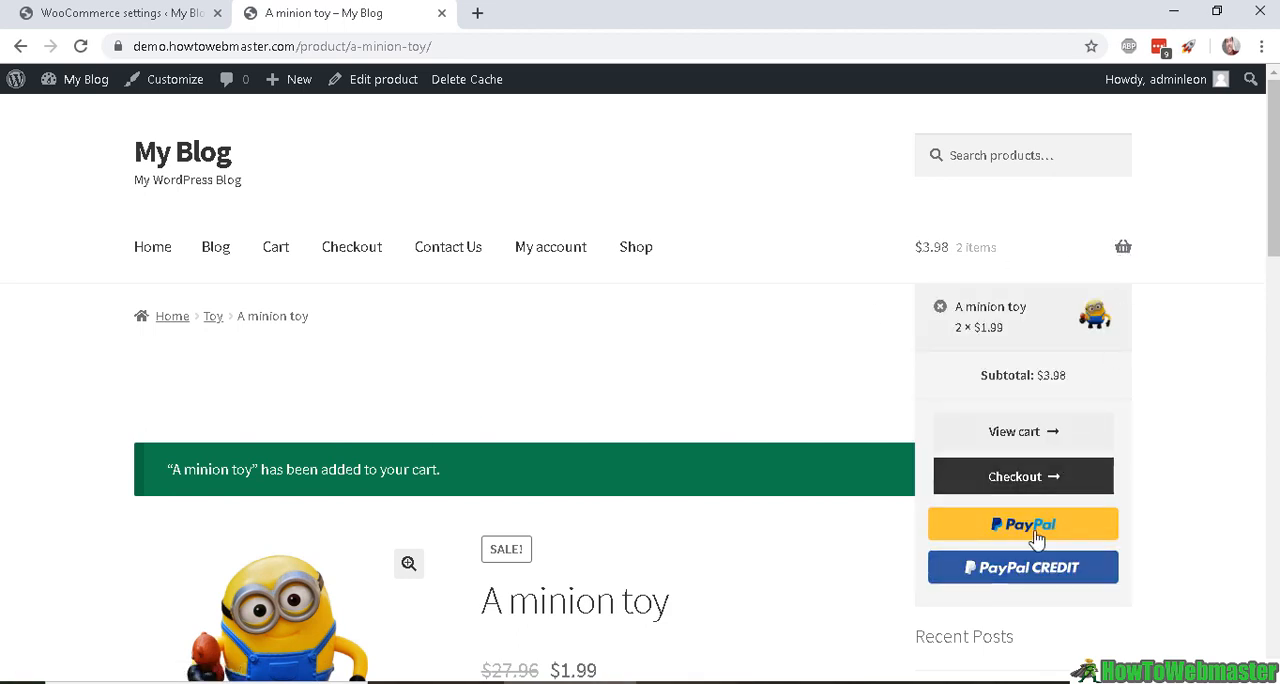
pyautogui.click(1022, 431)
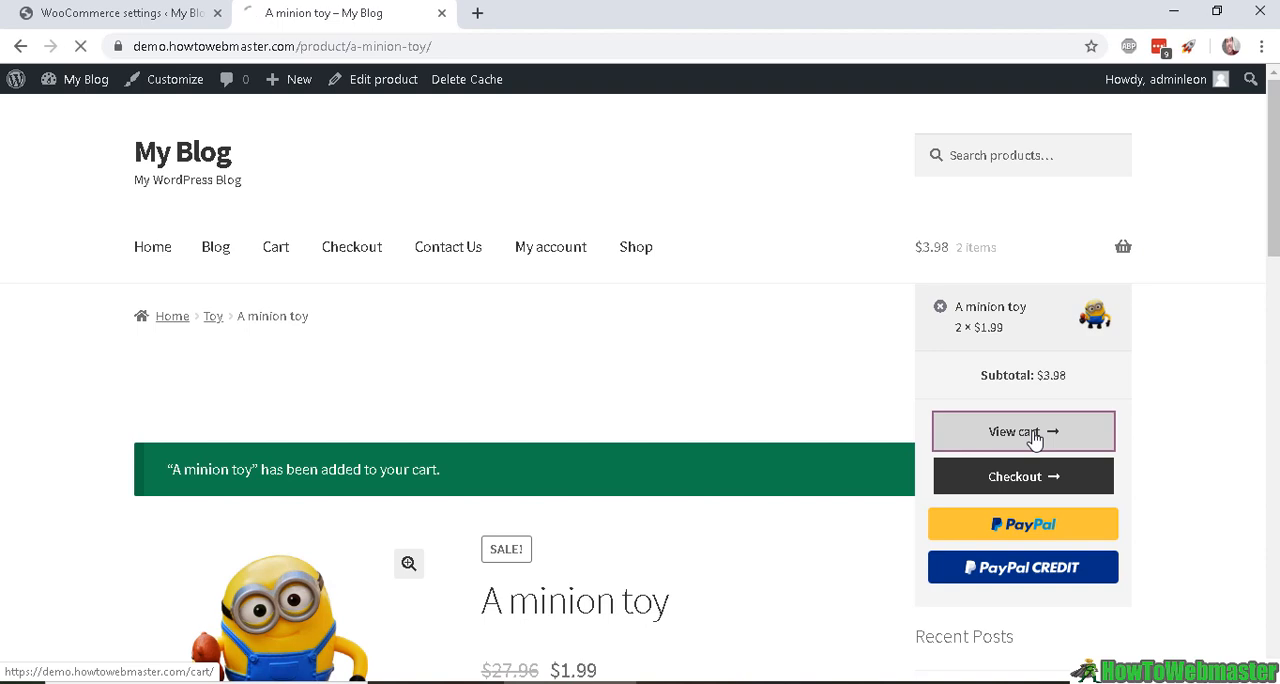
# - Scroll the cart ($8.98, two minion toys) to reveal the PayPal and PayPal Credit buttons
pyautogui.click(1022, 431)
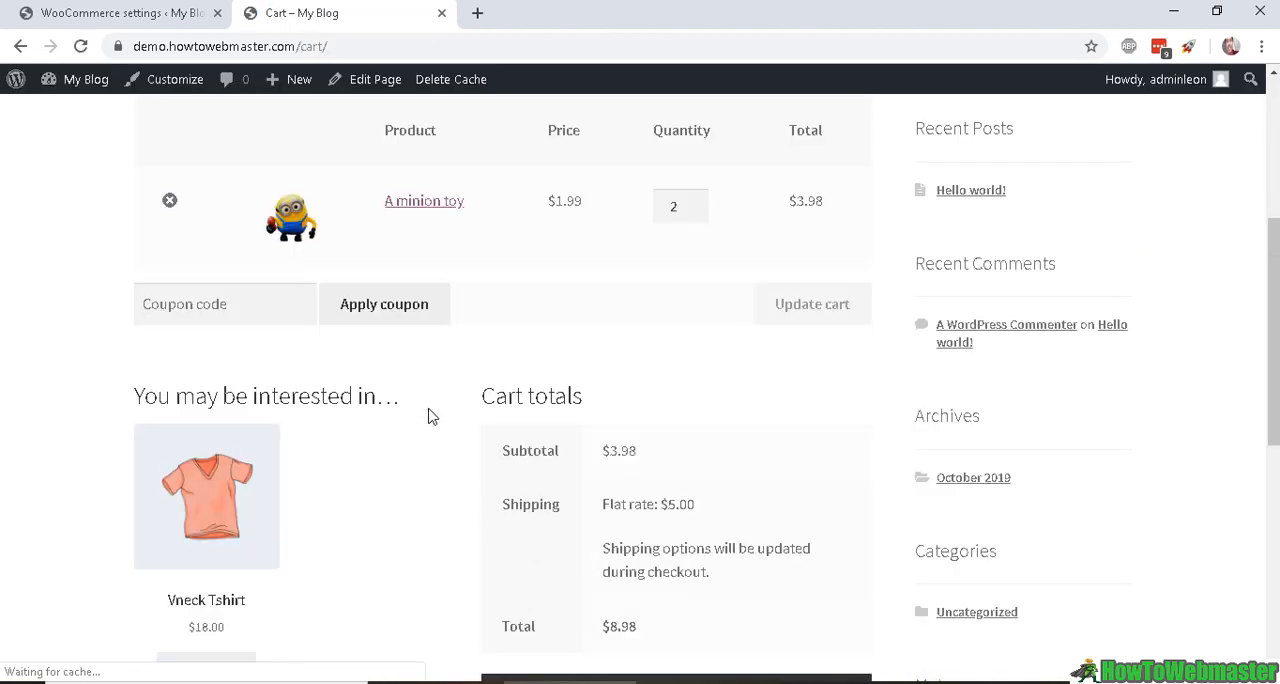
pyautogui.scroll(3)
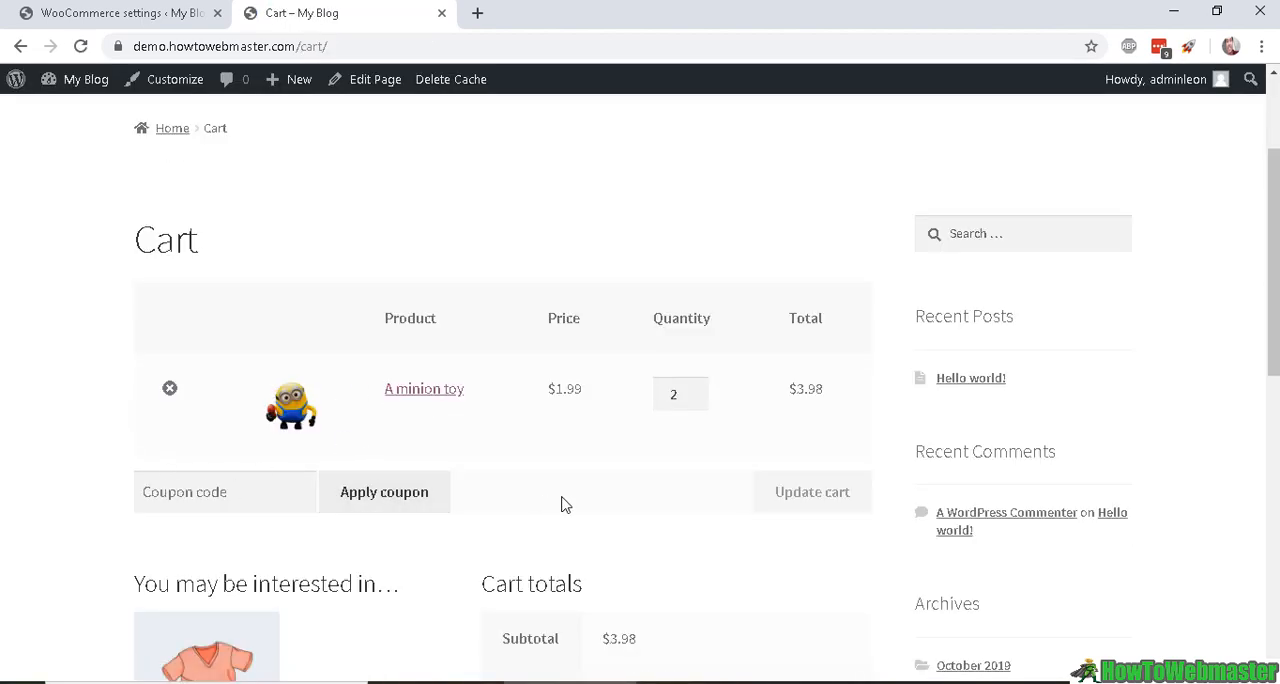
pyautogui.scroll(-3)
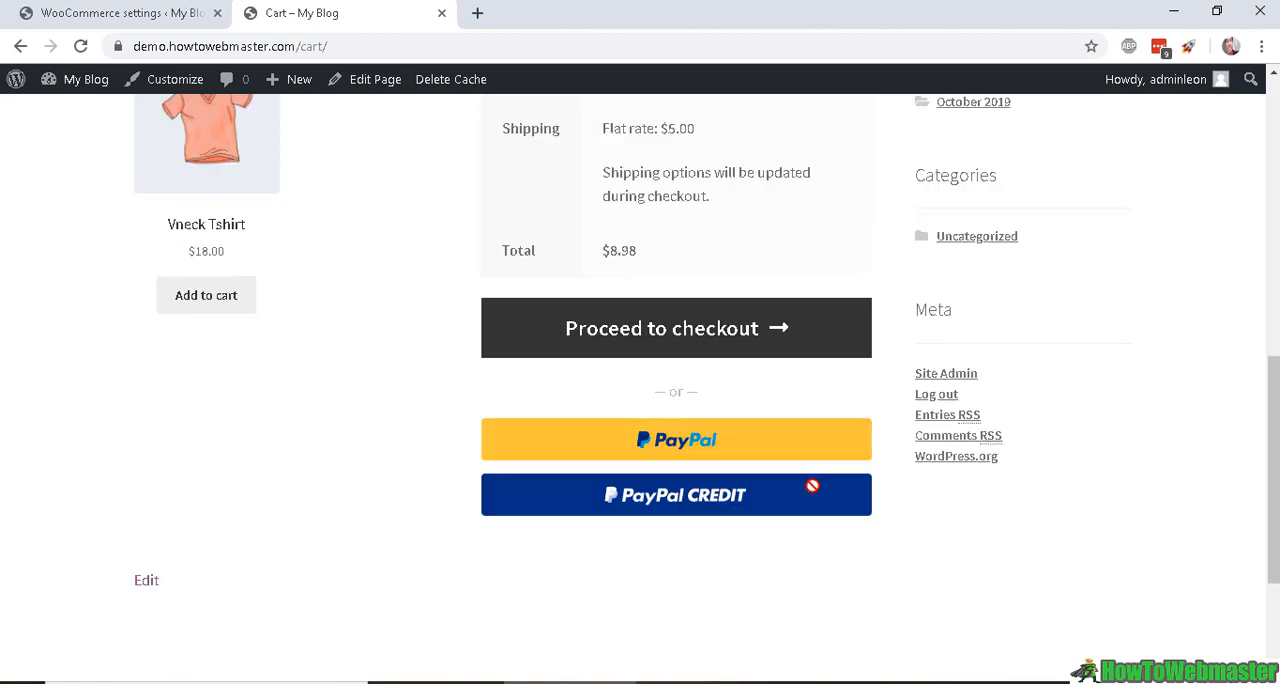
pyautogui.scroll(3)
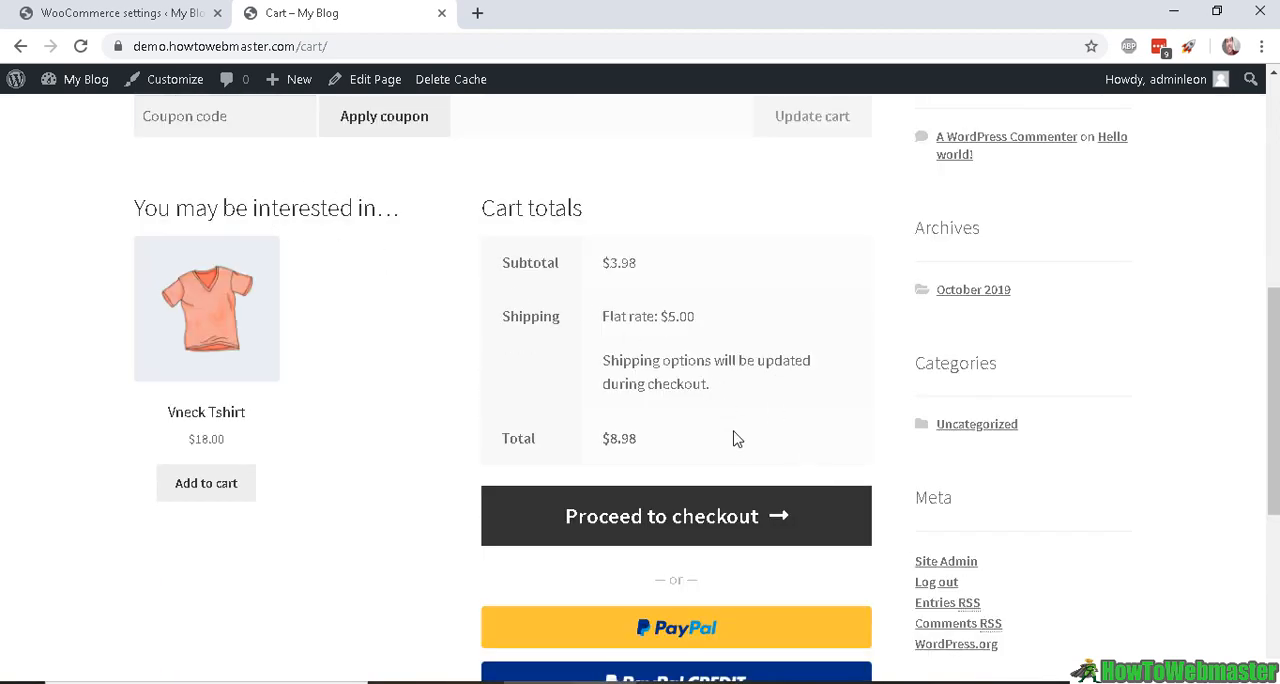
pyautogui.scroll(-3)
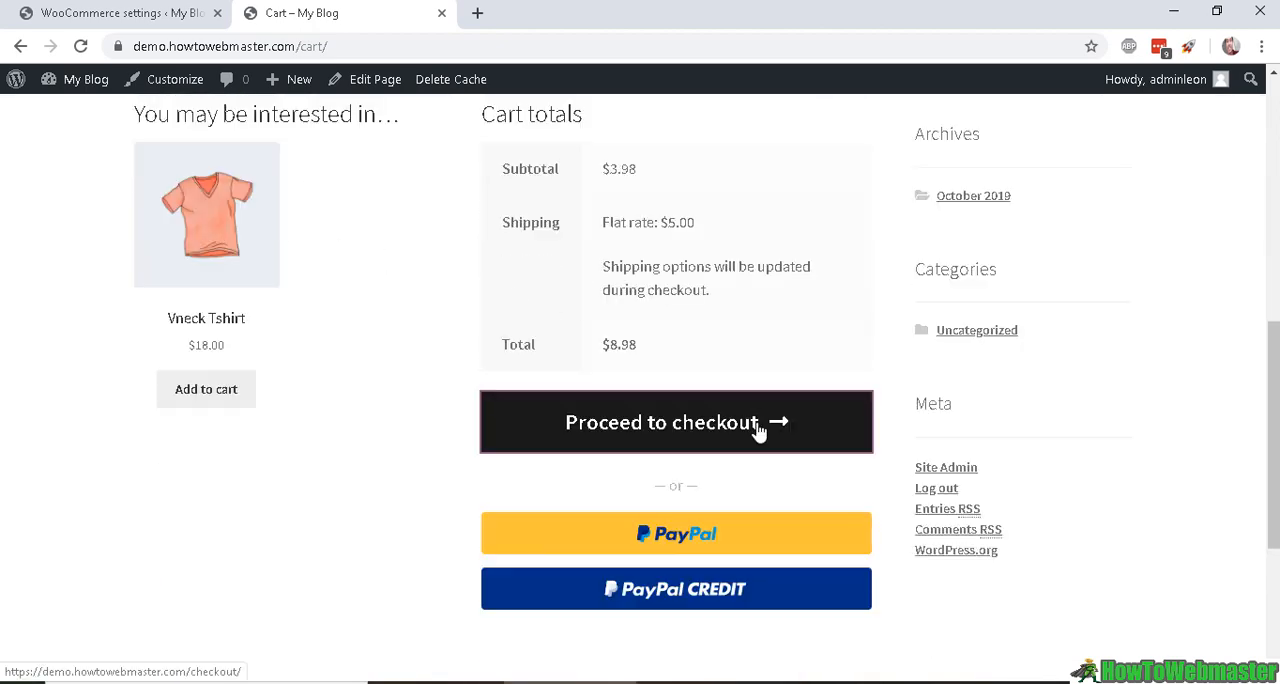
pyautogui.moveTo(530, 410)
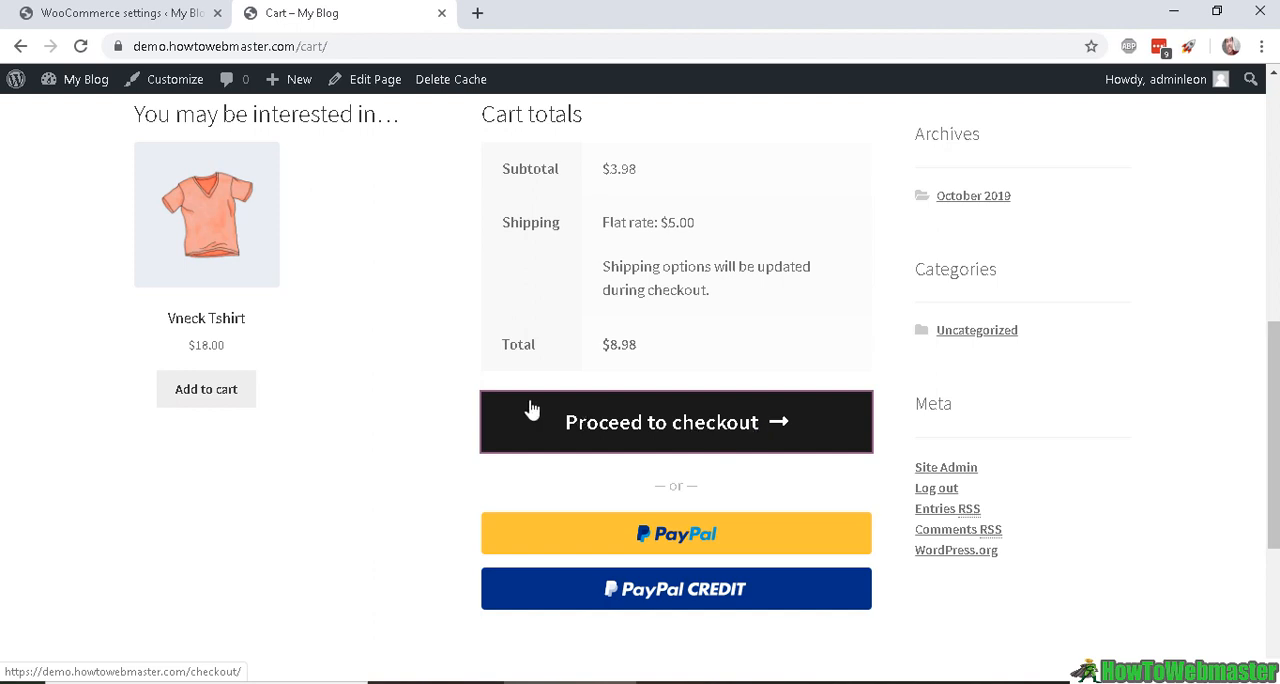
pyautogui.moveTo(748, 425)
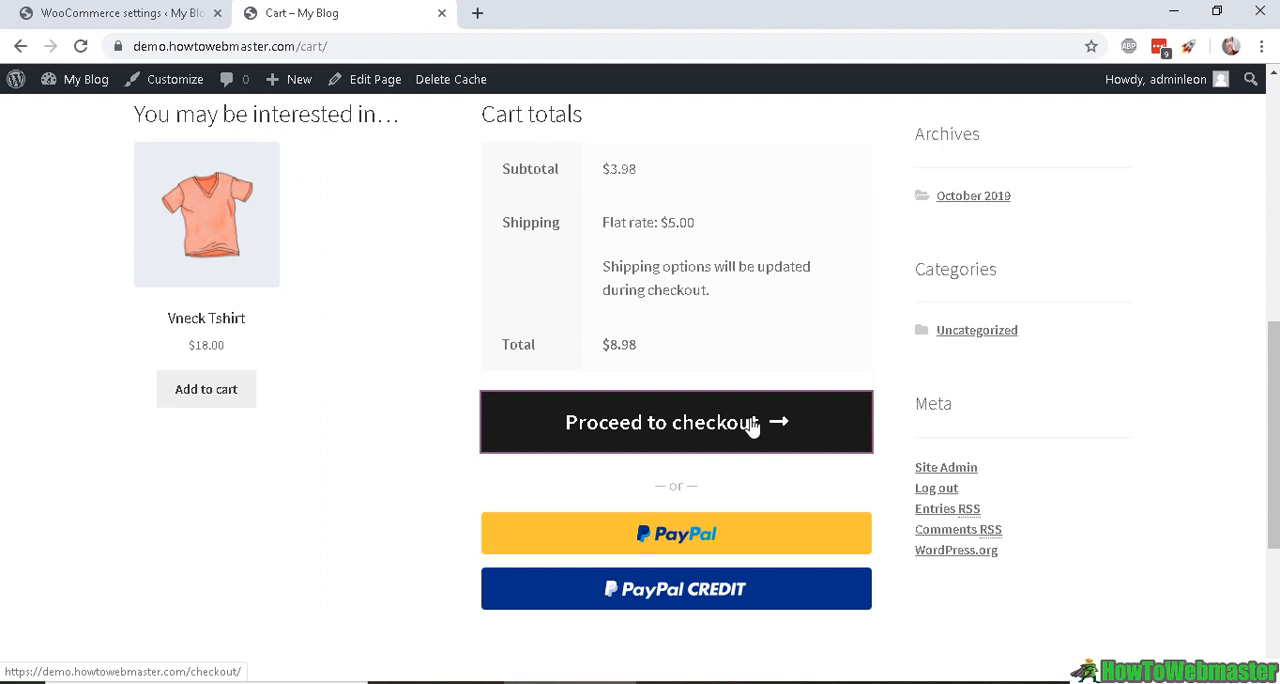
pyautogui.moveTo(705, 505)
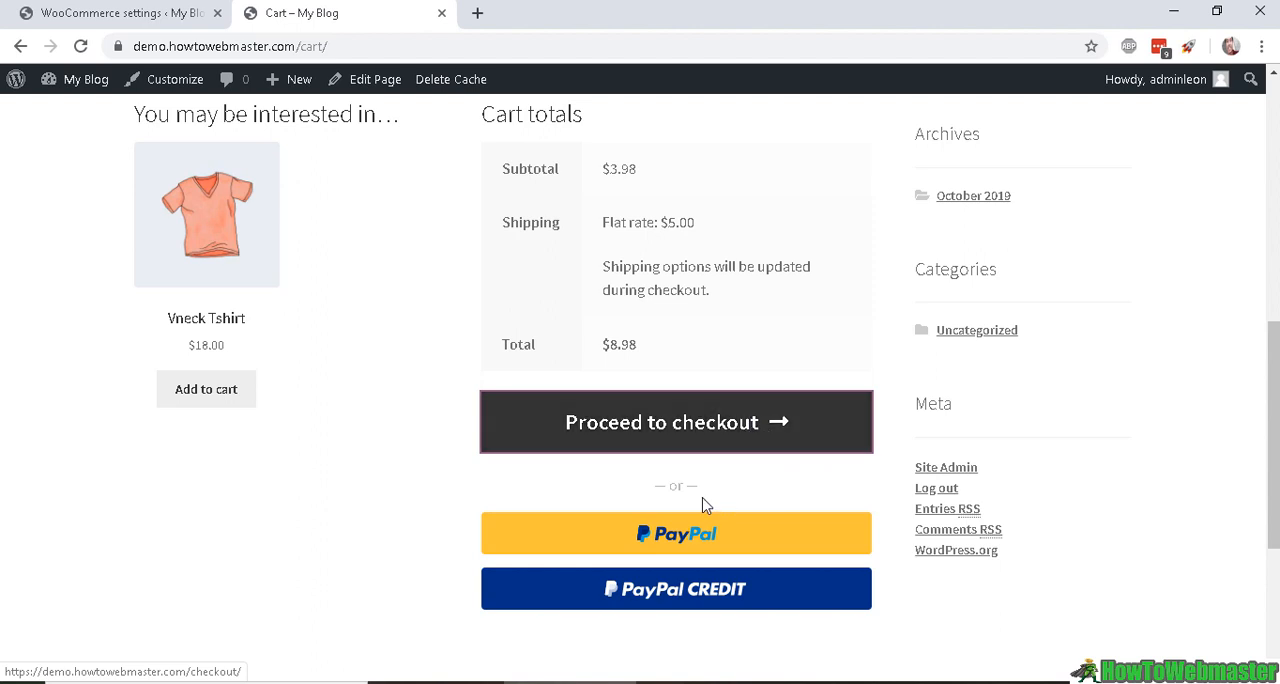